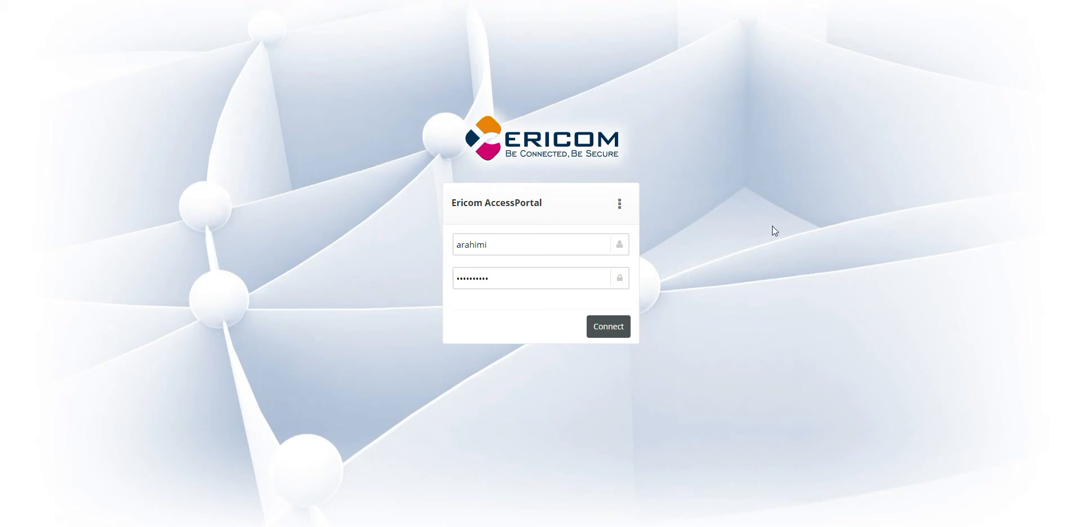
mouse_move(713, 265)
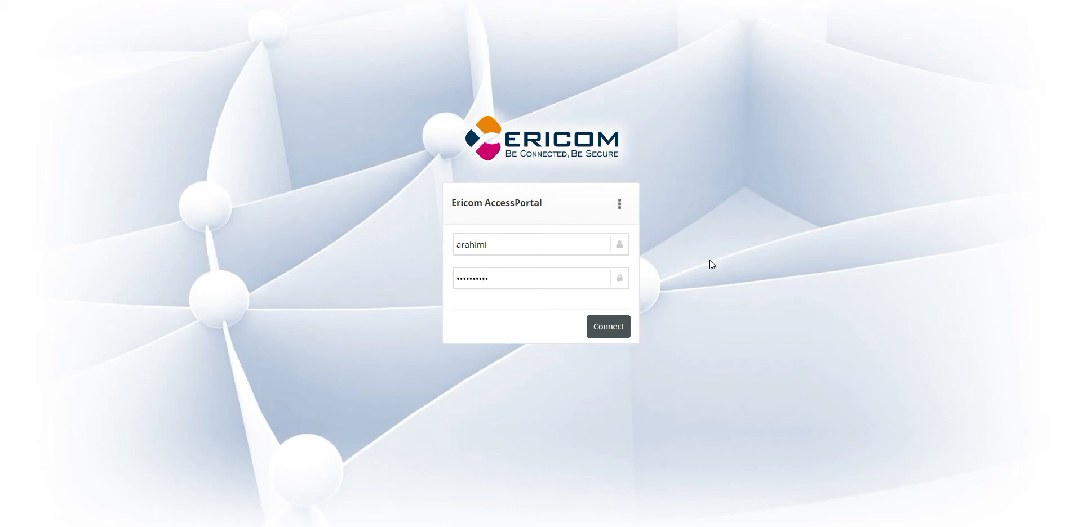
mouse_move(646, 407)
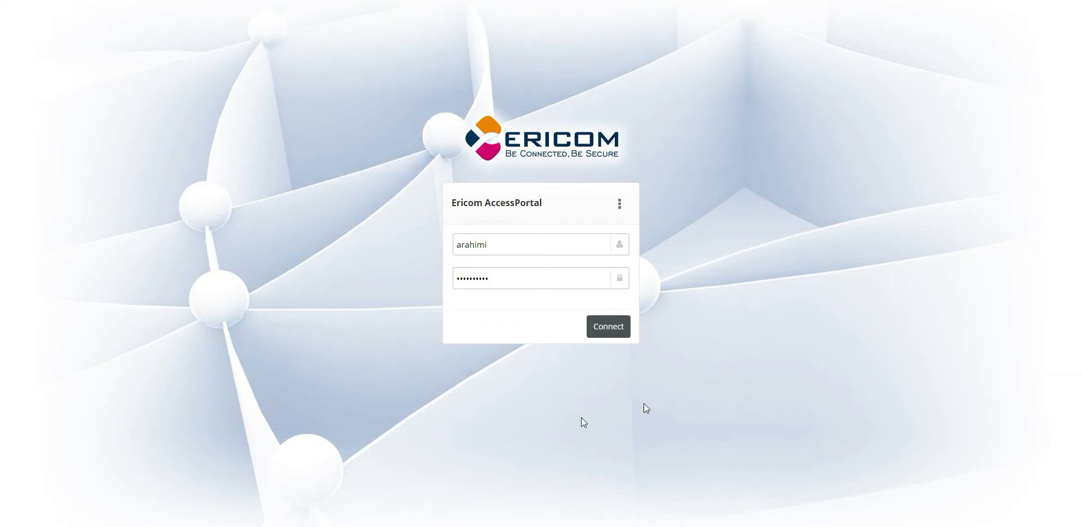
mouse_move(698, 396)
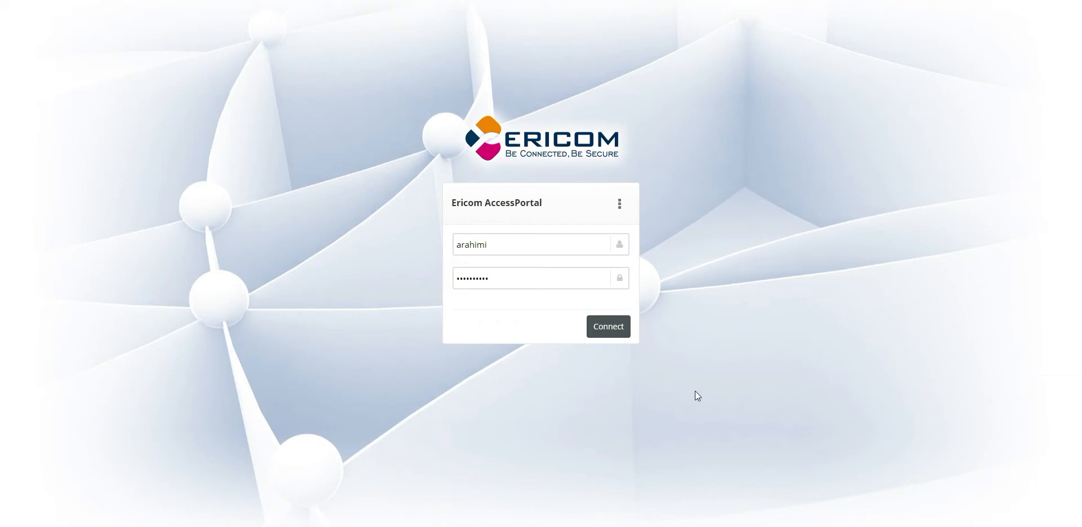
mouse_move(619, 343)
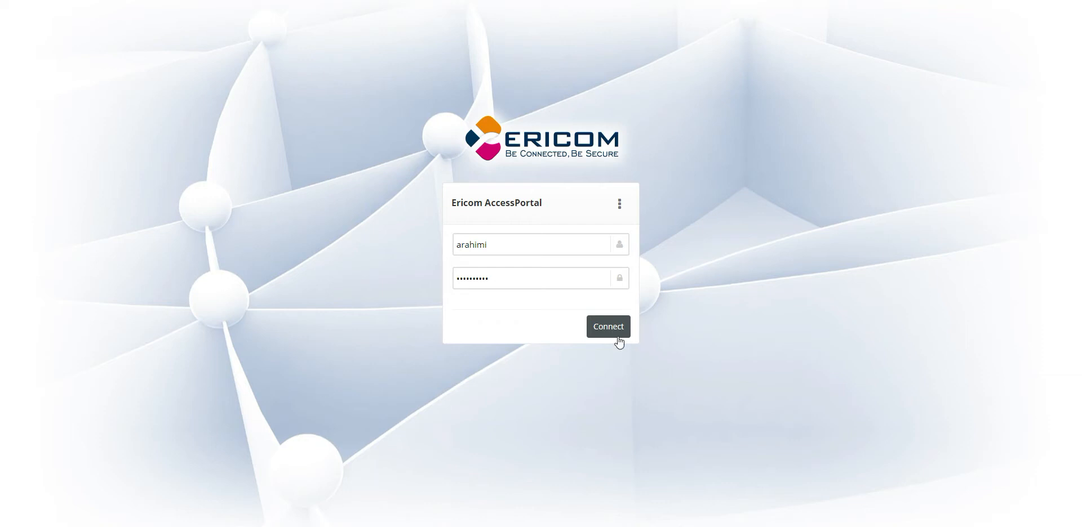
Connect through the Ericom AccessPortal login form to the remote Windows desktop.
left_click(607, 326)
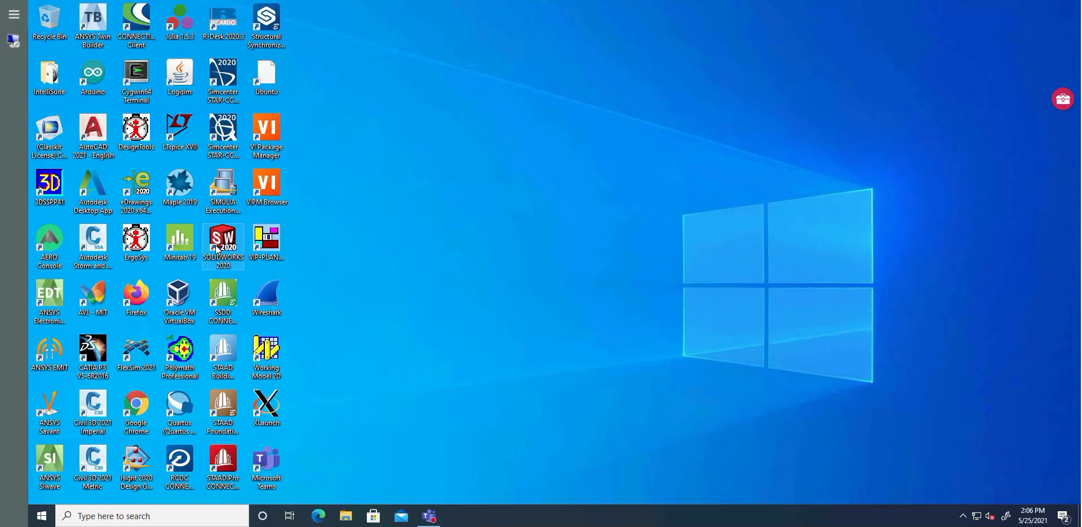
Launch SOLIDWORKS 2020 and open the recent Top_Assy-REV-IEEE drone assembly.
double_click(222, 241)
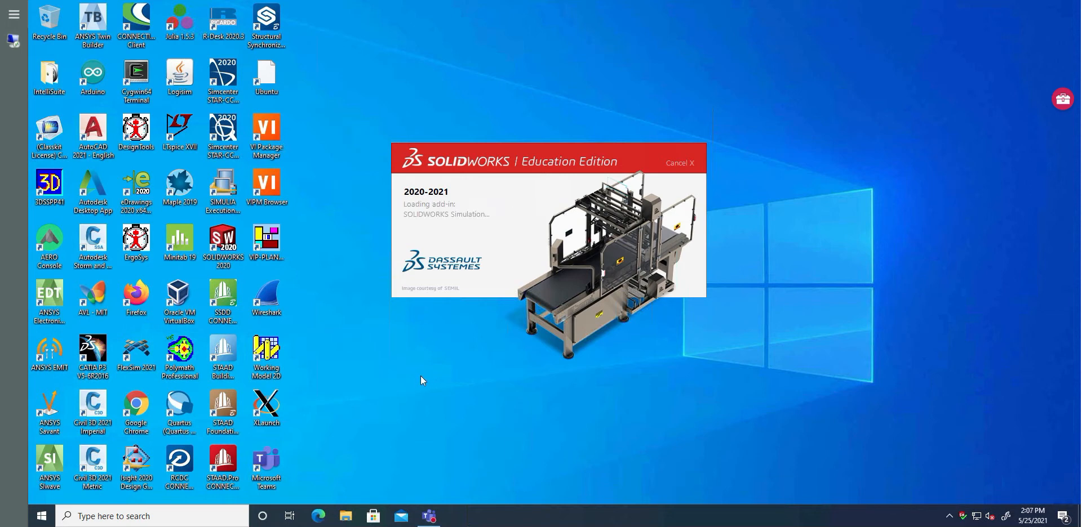
mouse_move(381, 384)
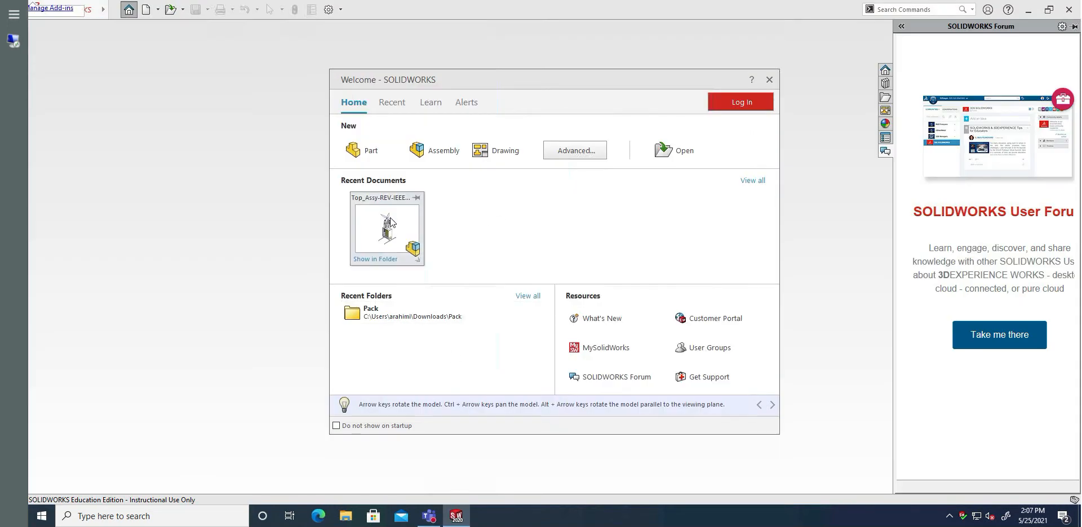
left_click(768, 79)
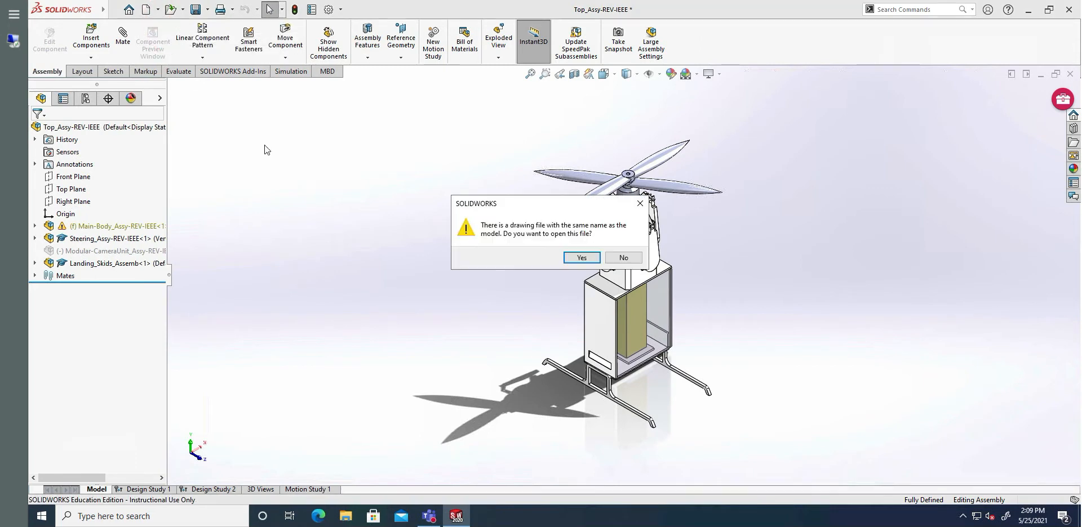
mouse_move(621, 257)
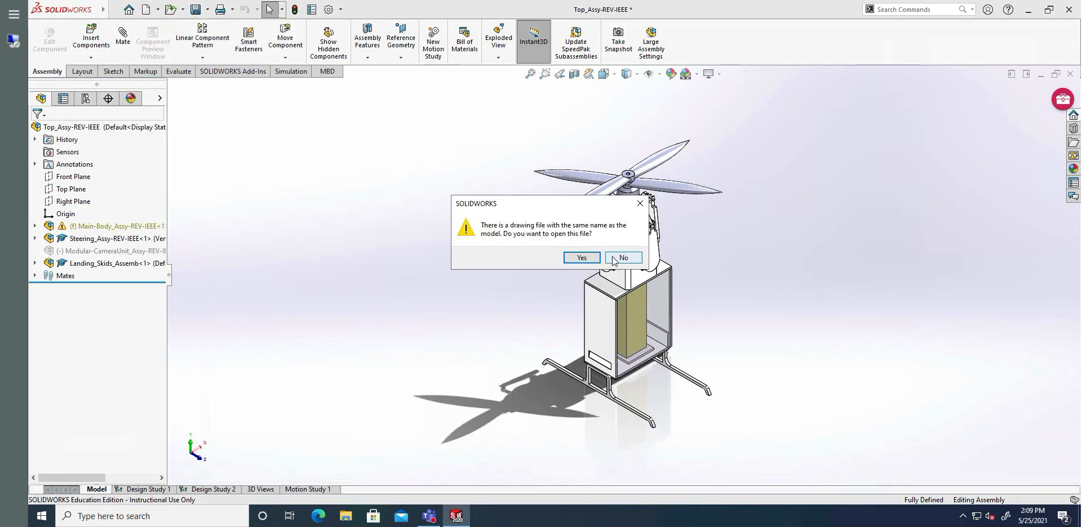
Decline opening the existing drawing and create a new drawing on an A3 (ISO) sheet.
left_click(622, 258)
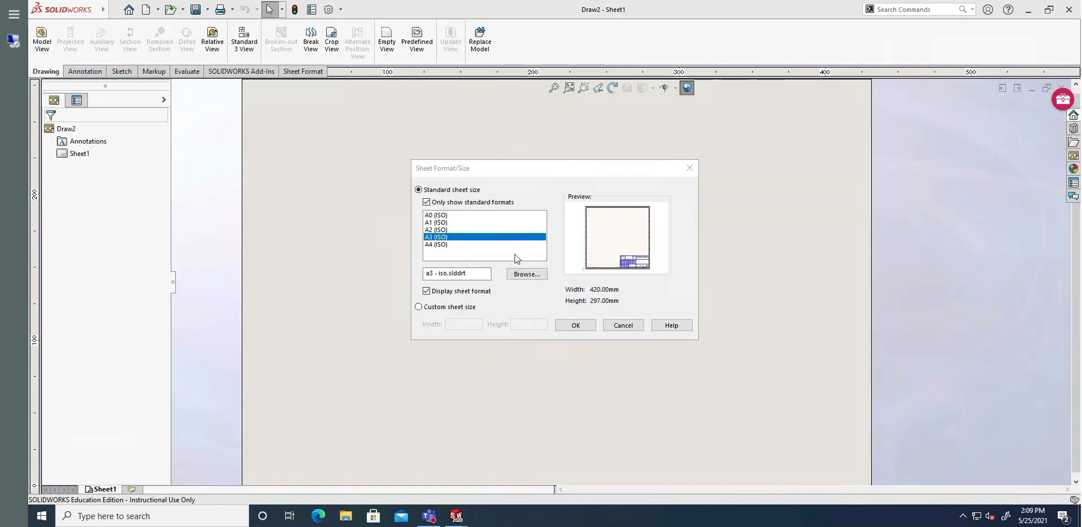
left_click(574, 325)
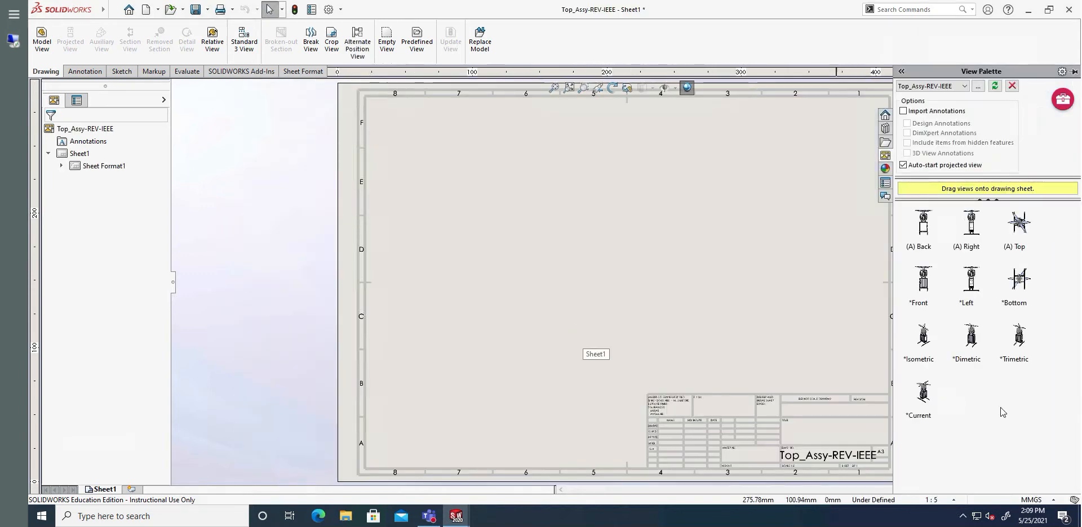
mouse_move(1027, 325)
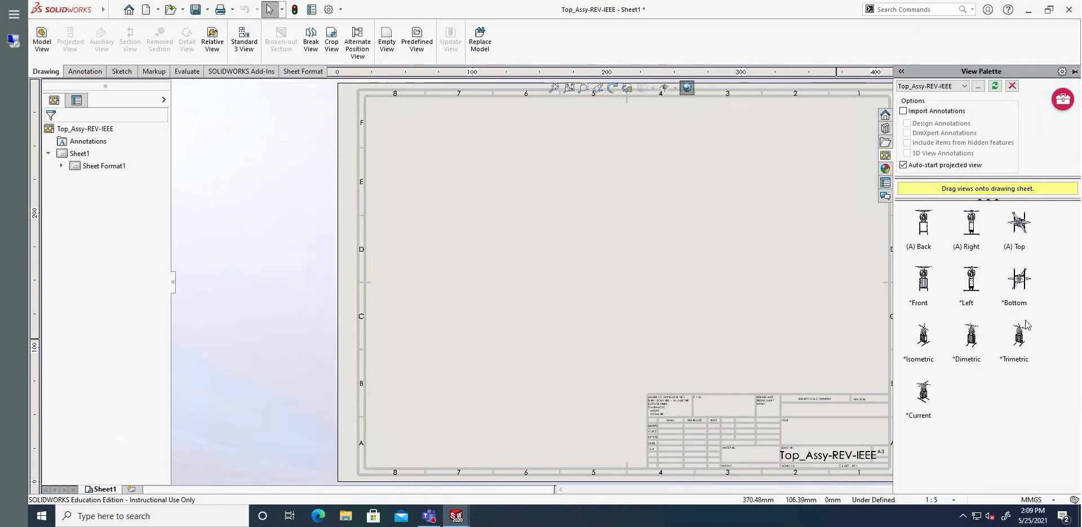
mouse_move(924, 233)
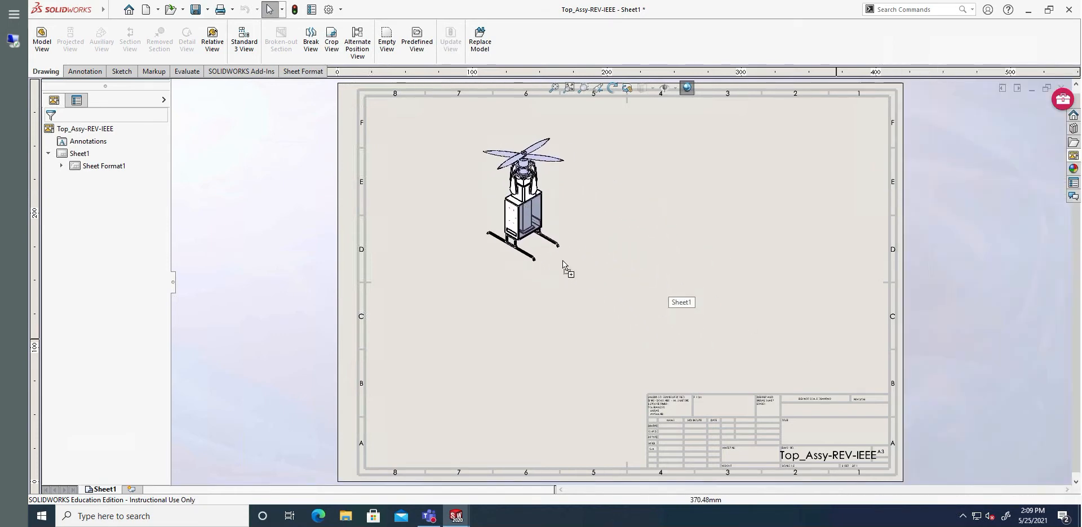
Place an isometric drone view with projected views to the right, below and diagonally.
left_click(522, 200)
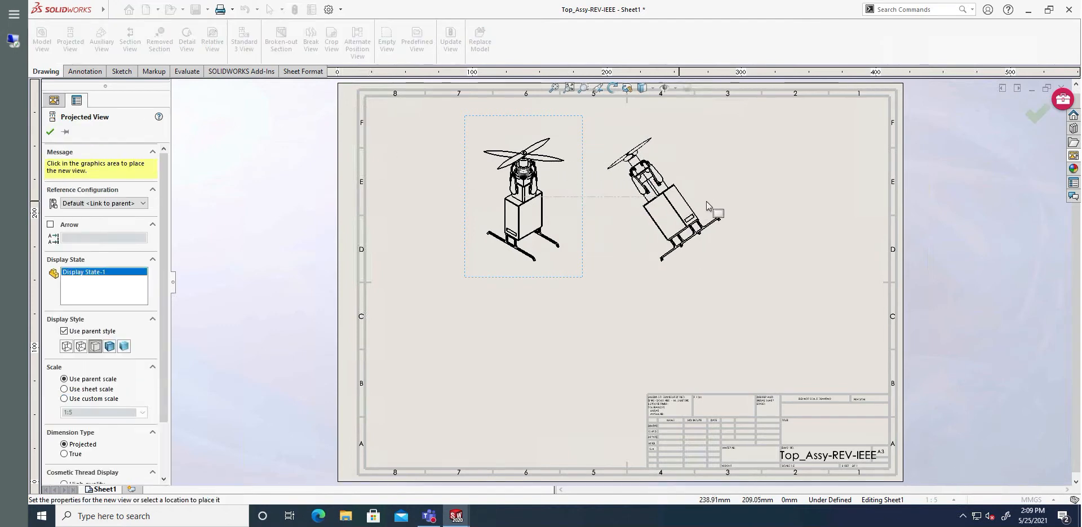
left_click(689, 200)
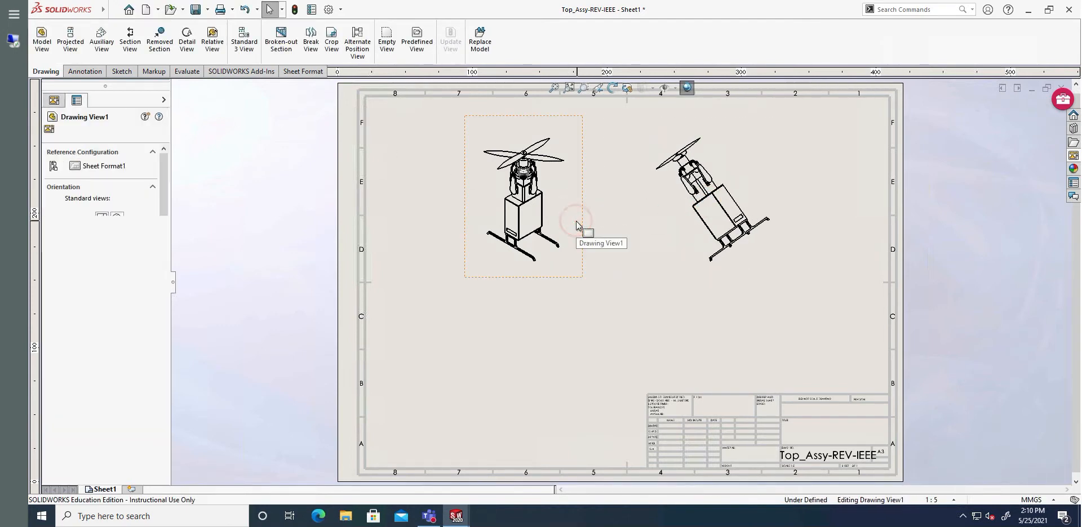
left_click(69, 38)
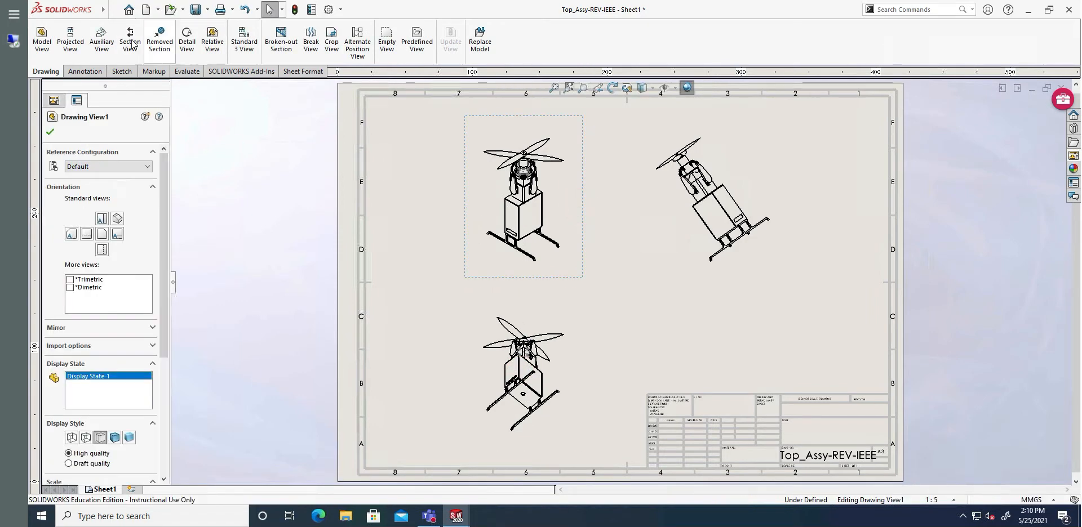
left_click(69, 40)
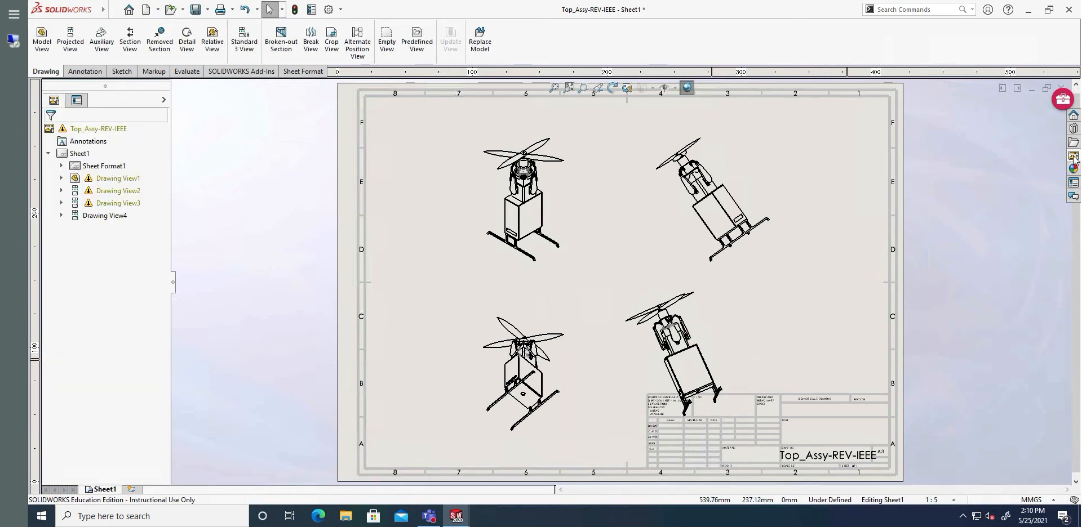
left_click(1074, 156)
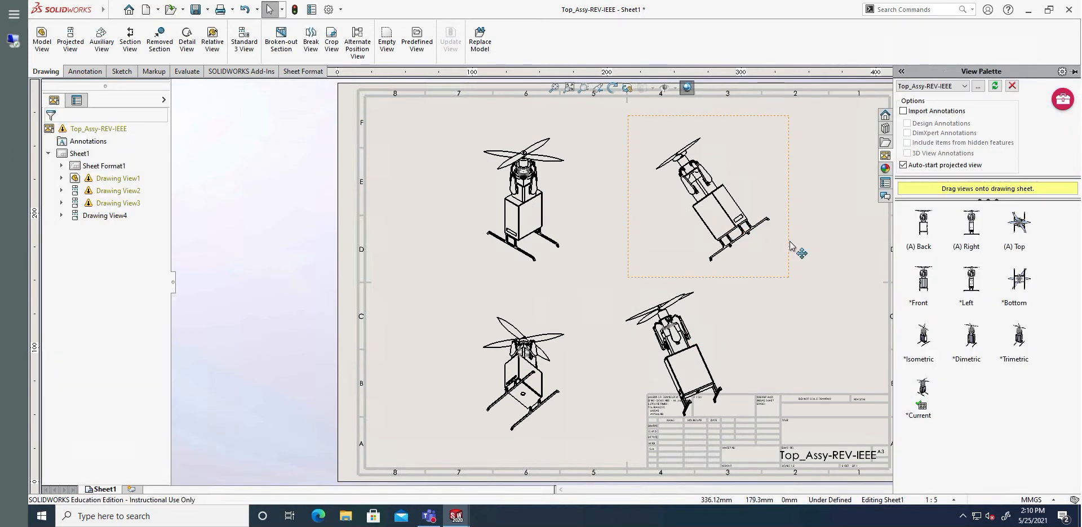
Delete the upper-right projected drone view from the sheet.
left_click(707, 197)
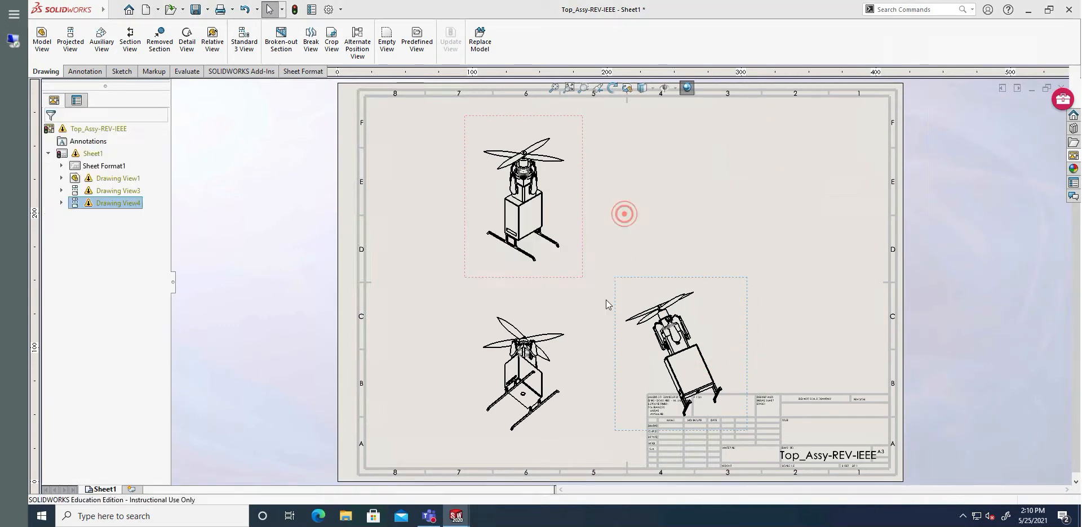
key("Delete")
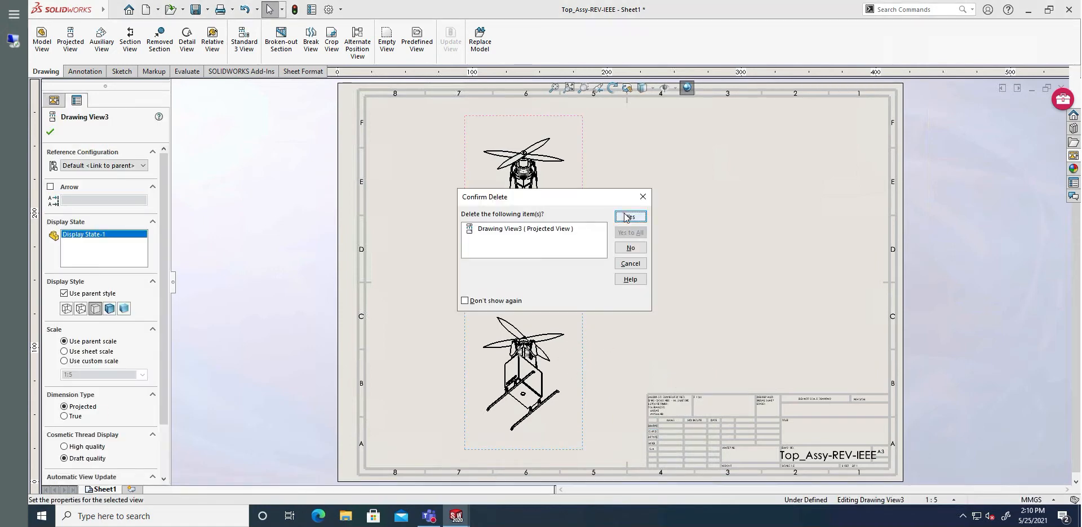
left_click(629, 218)
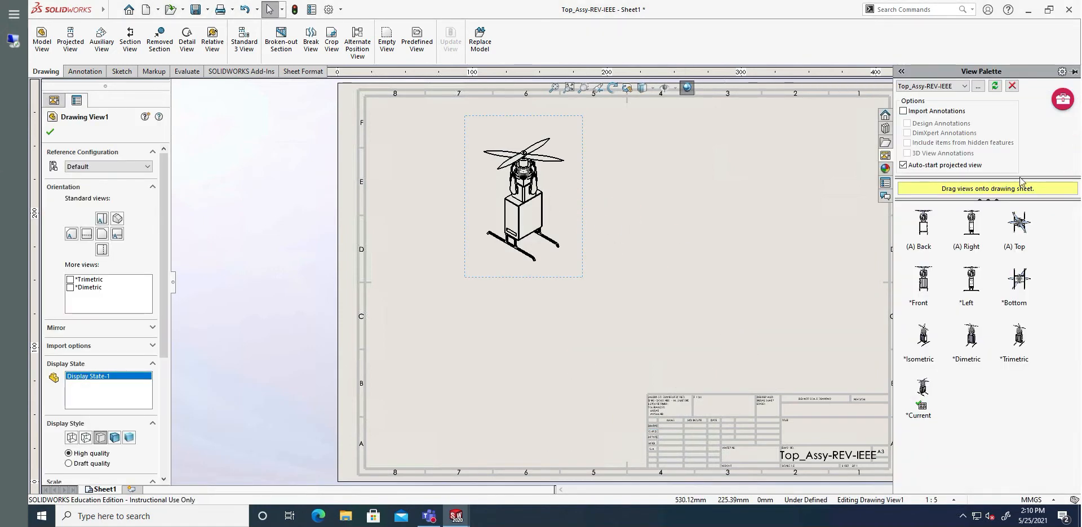
Add a top view beside the isometric view and a projected elevation view below.
left_click(1020, 228)
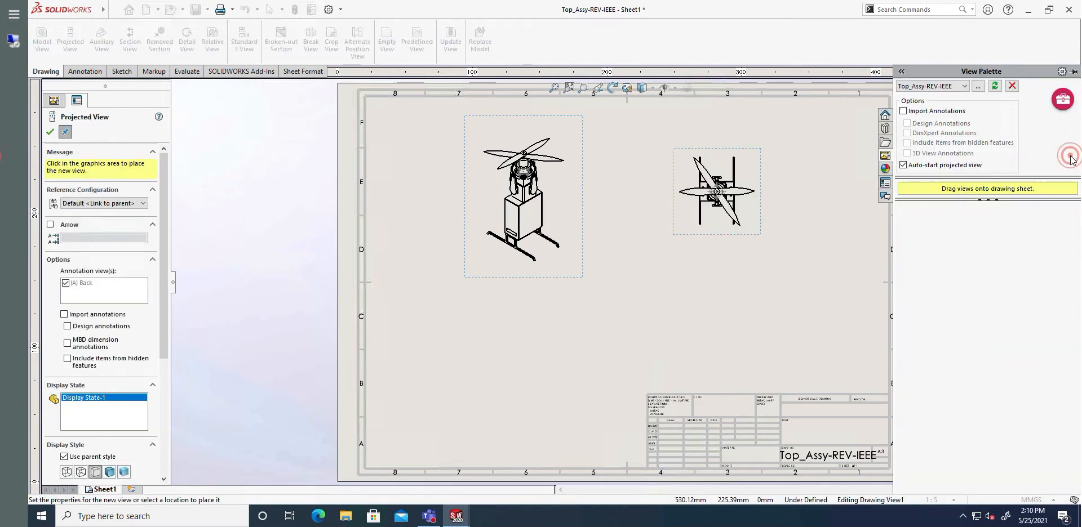
left_click(545, 362)
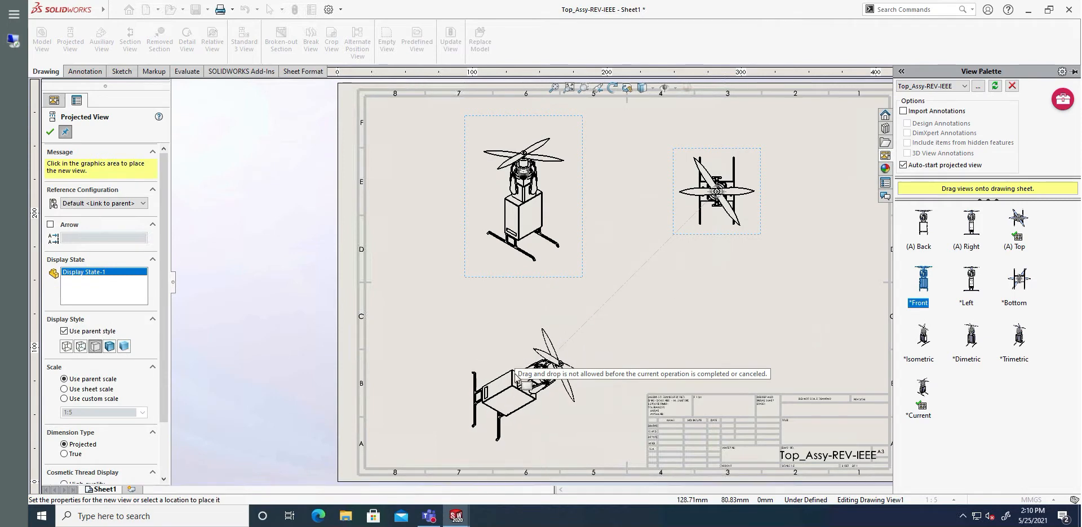
mouse_move(545, 359)
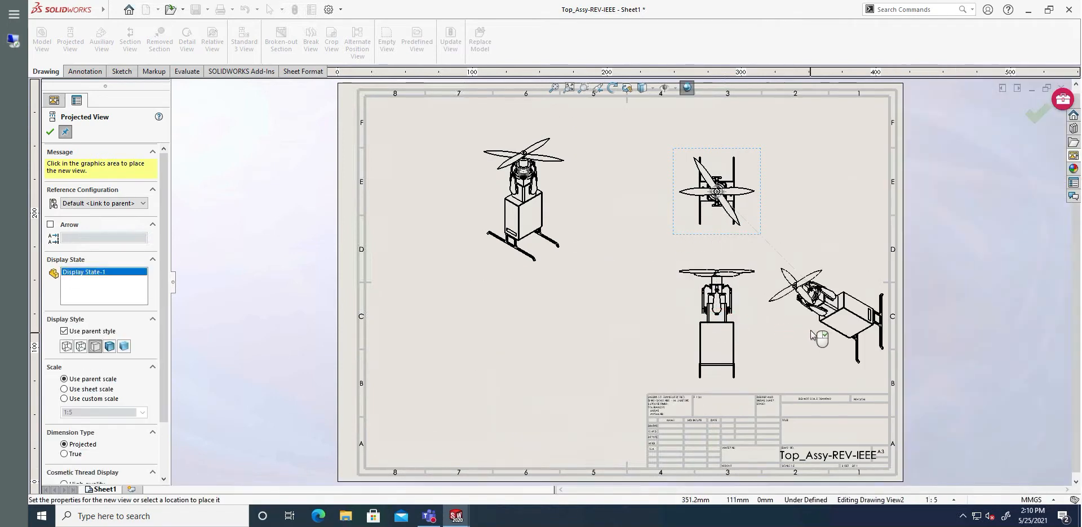
mouse_move(1045, 205)
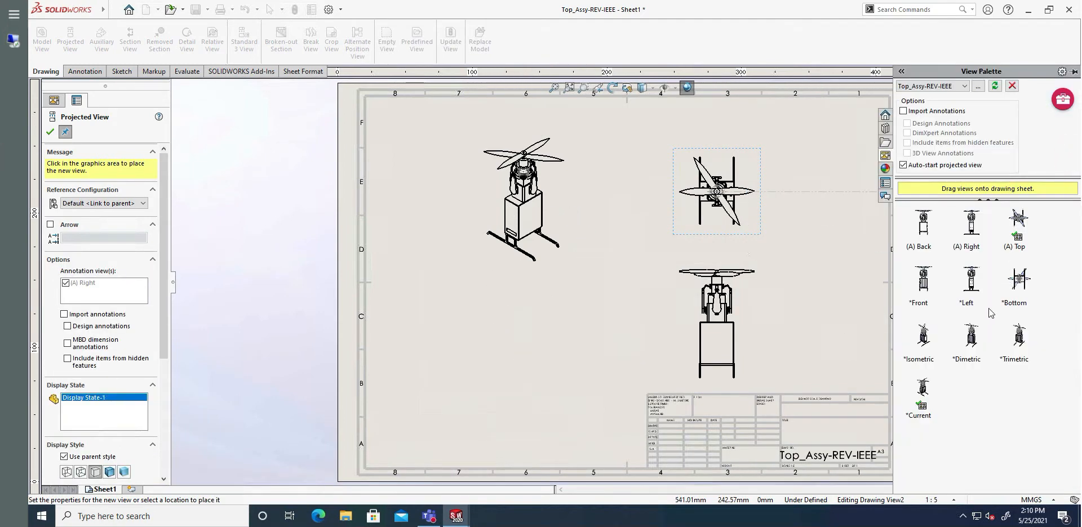
left_click(1014, 279)
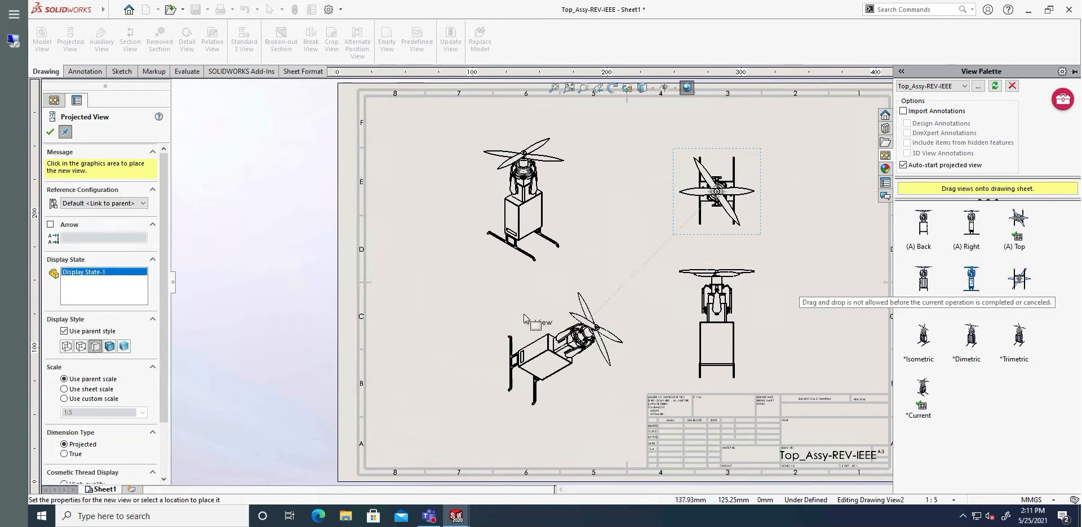
mouse_move(665, 306)
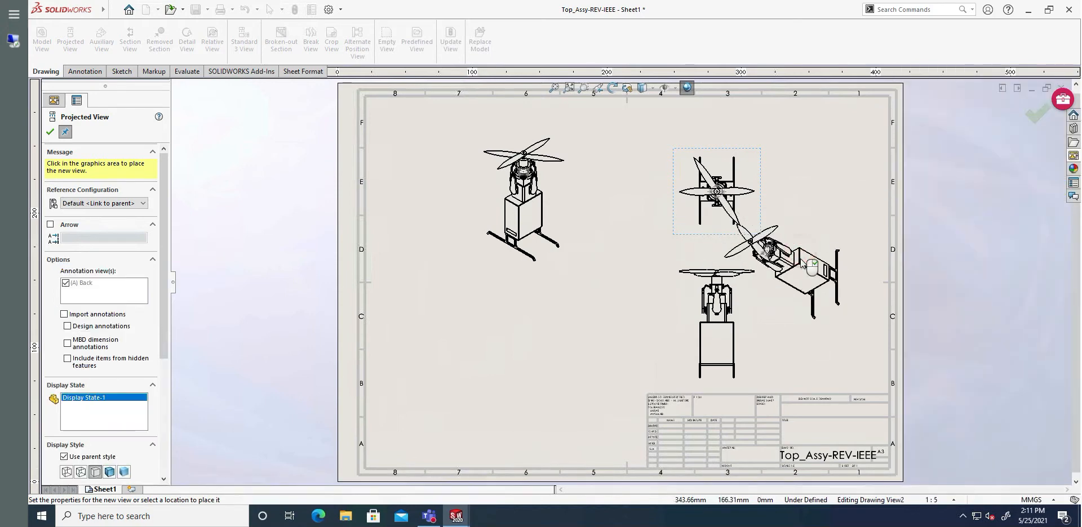
left_click(859, 249)
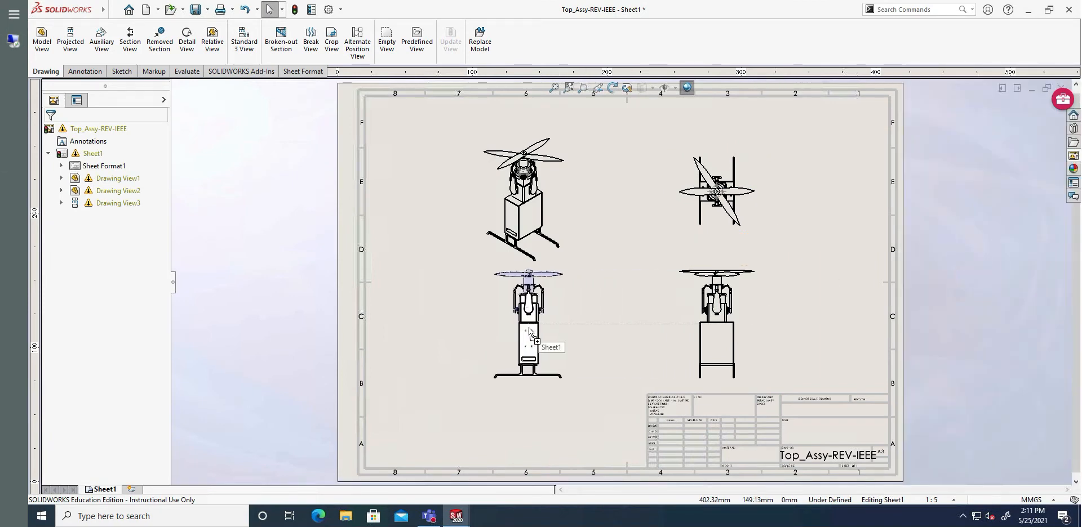
left_click(69, 38)
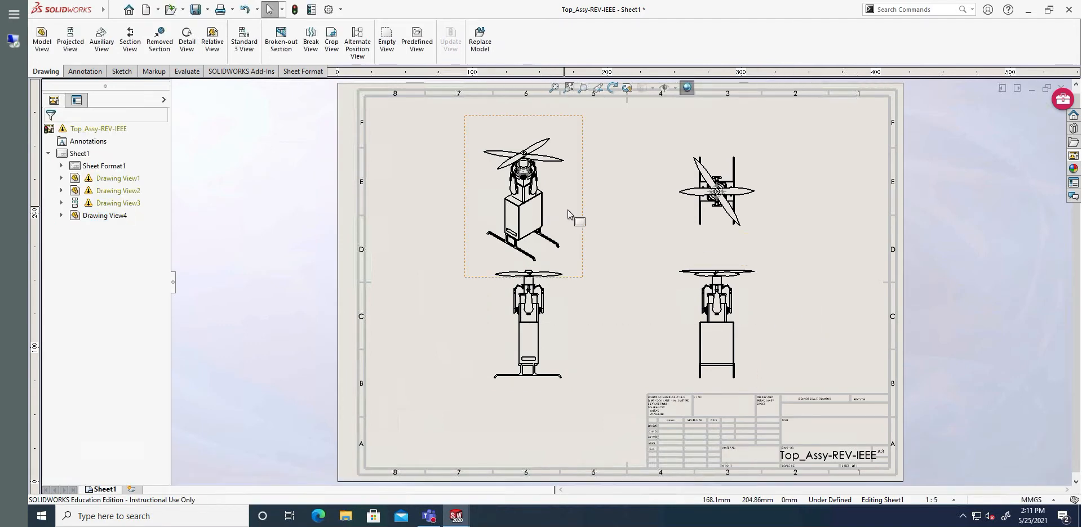
Select the isometric drone view and scroll its properties to Display Style.
left_click(523, 200)
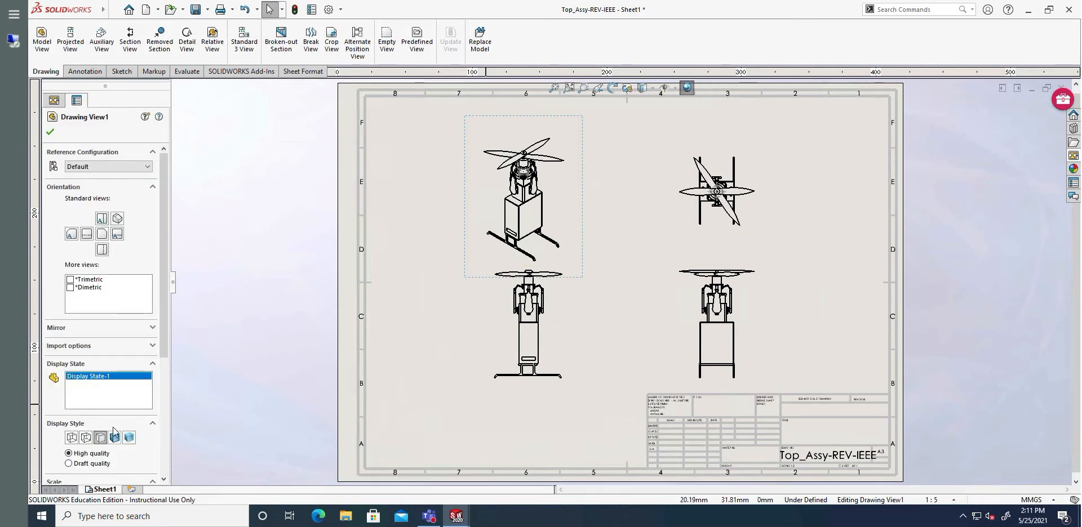
scroll("down", 3)
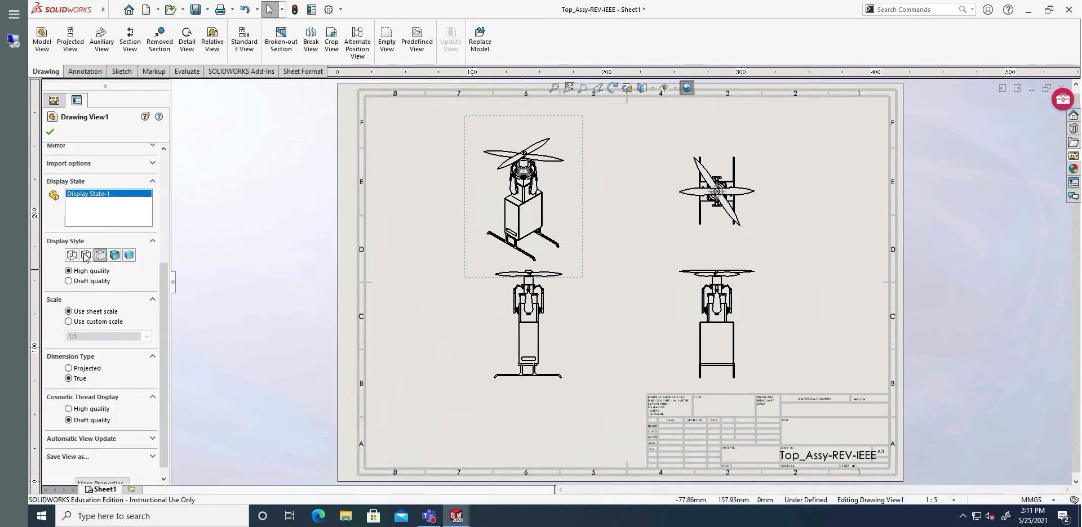
mouse_move(100, 256)
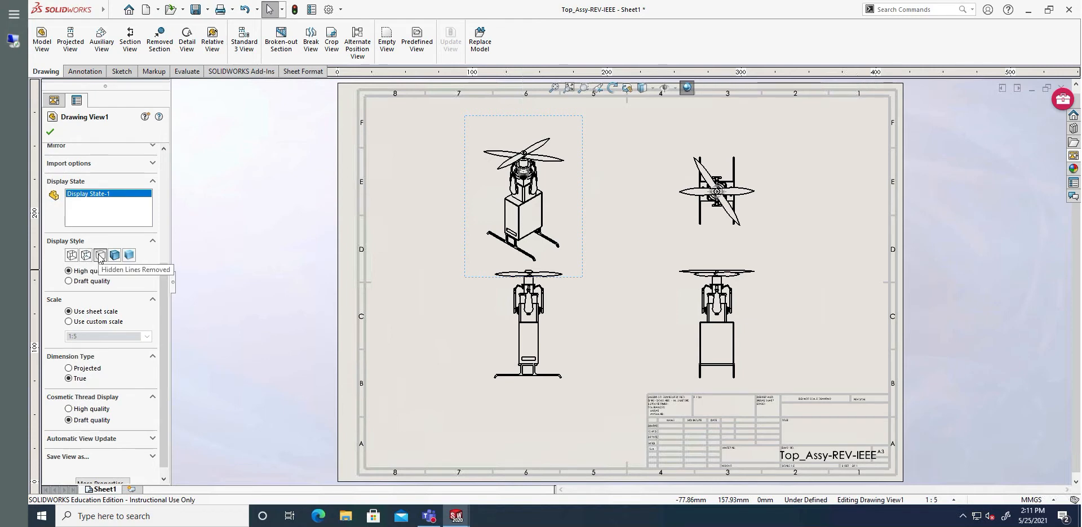
mouse_move(115, 260)
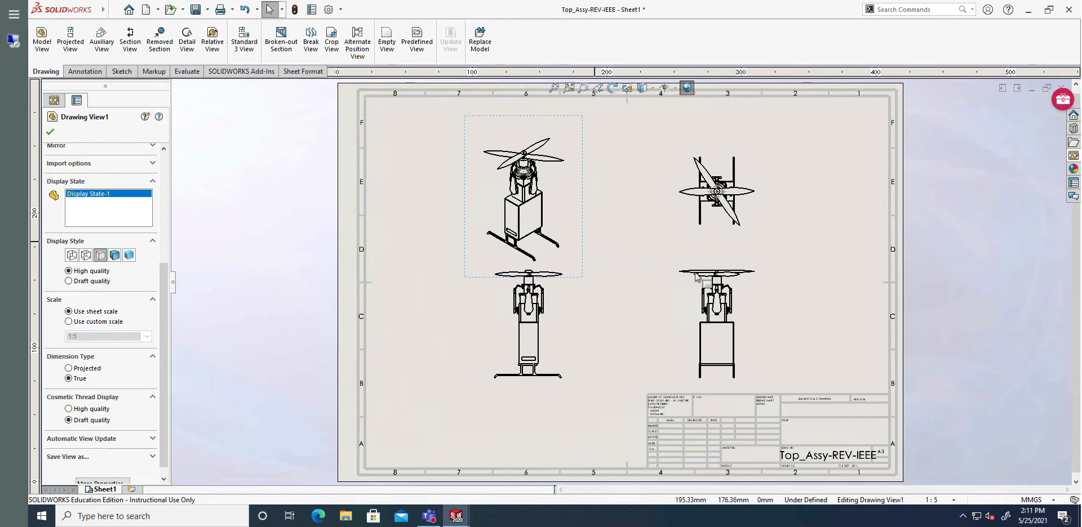
mouse_move(586, 233)
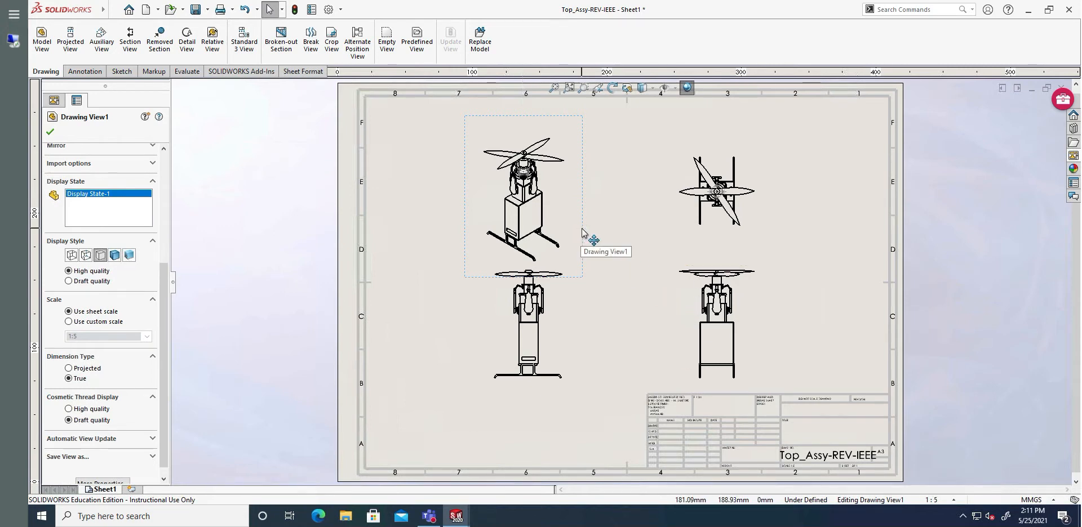
mouse_move(100, 257)
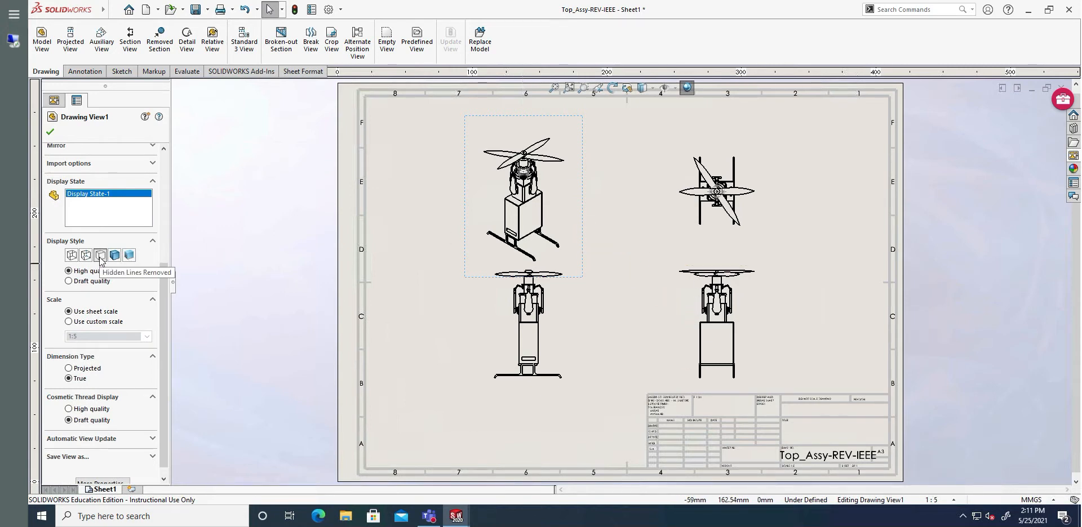
mouse_move(618, 305)
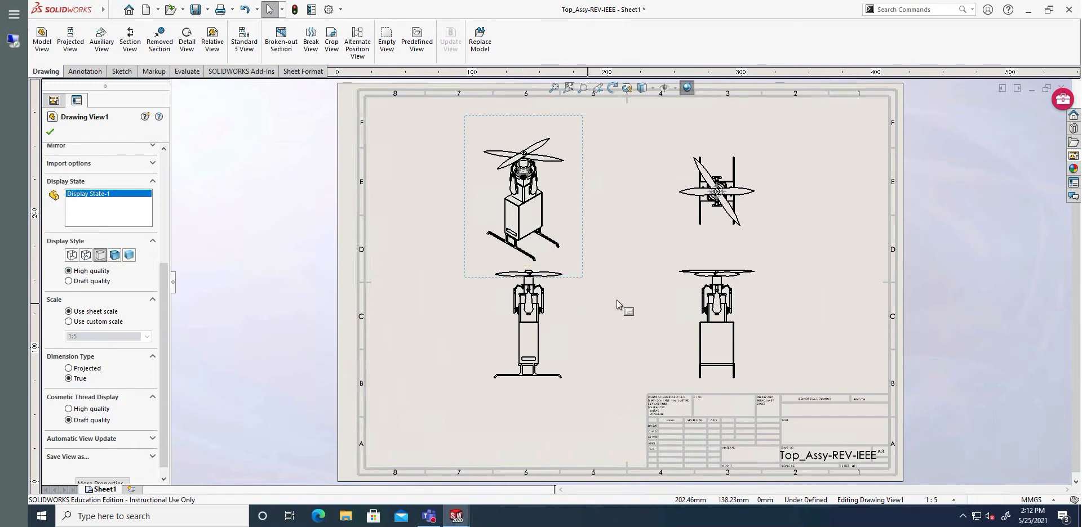
mouse_move(614, 270)
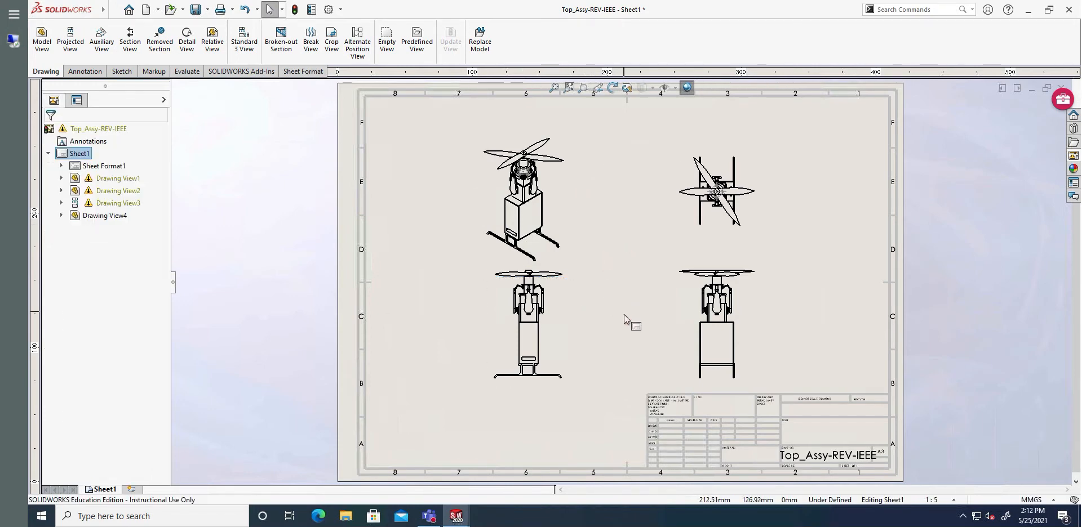
mouse_move(878, 373)
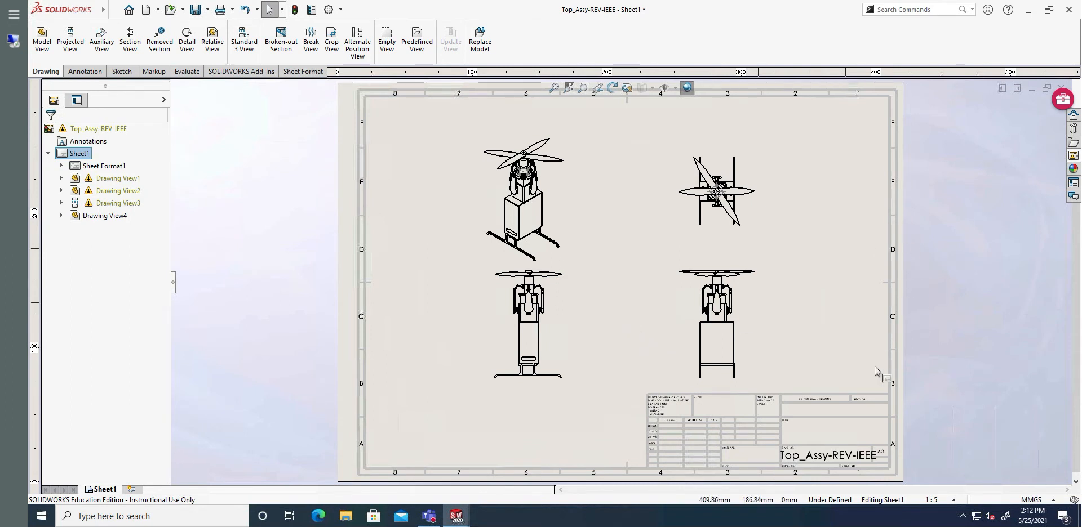
left_click(302, 71)
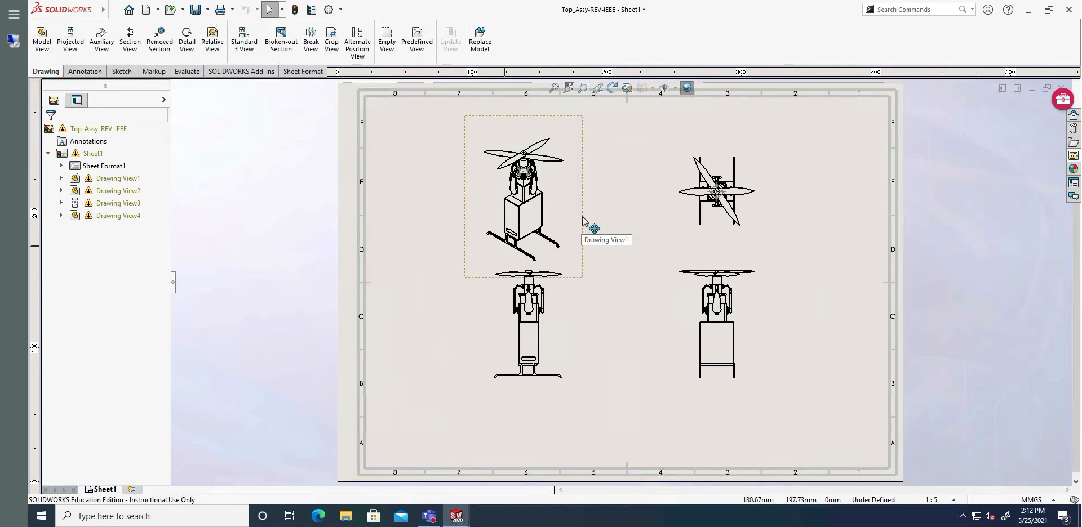
left_click(522, 197)
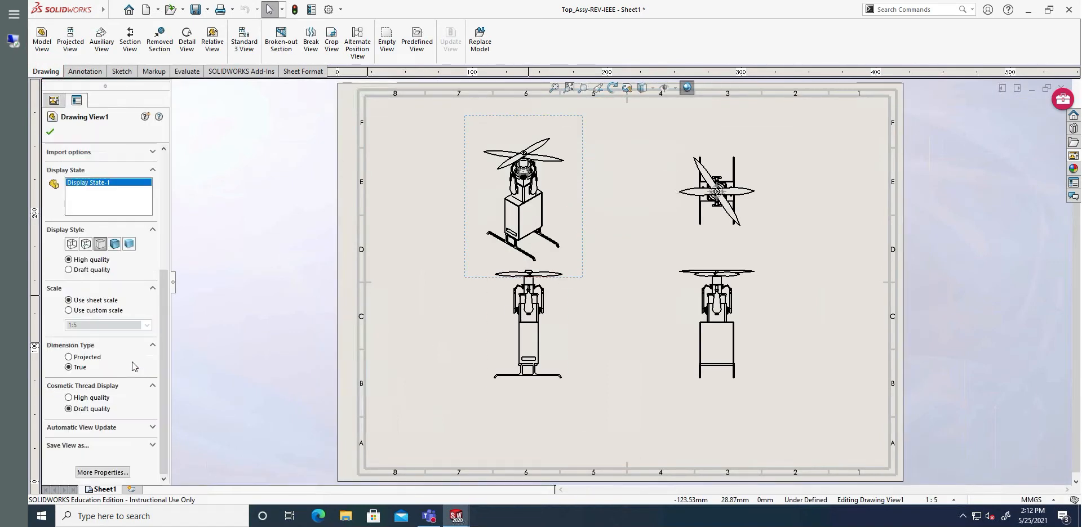
mouse_move(477, 334)
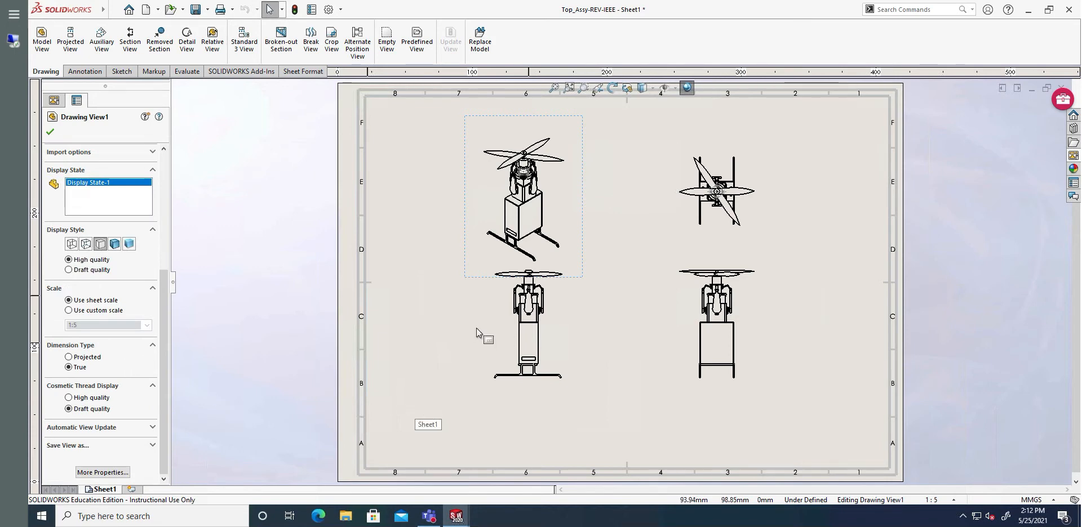
mouse_move(593, 267)
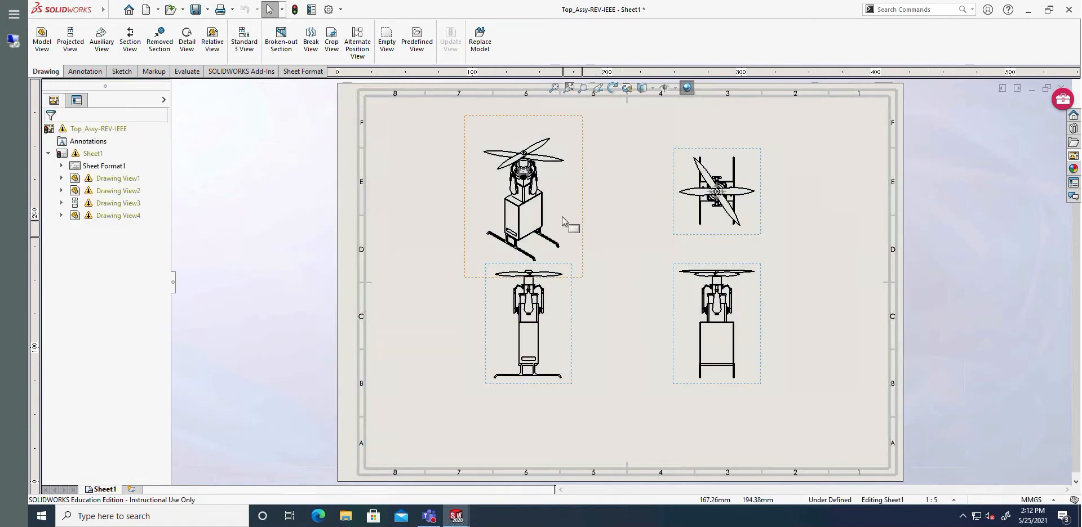
Give all four drone views a custom 1:4 scale and drag a view into place.
left_click(524, 200)
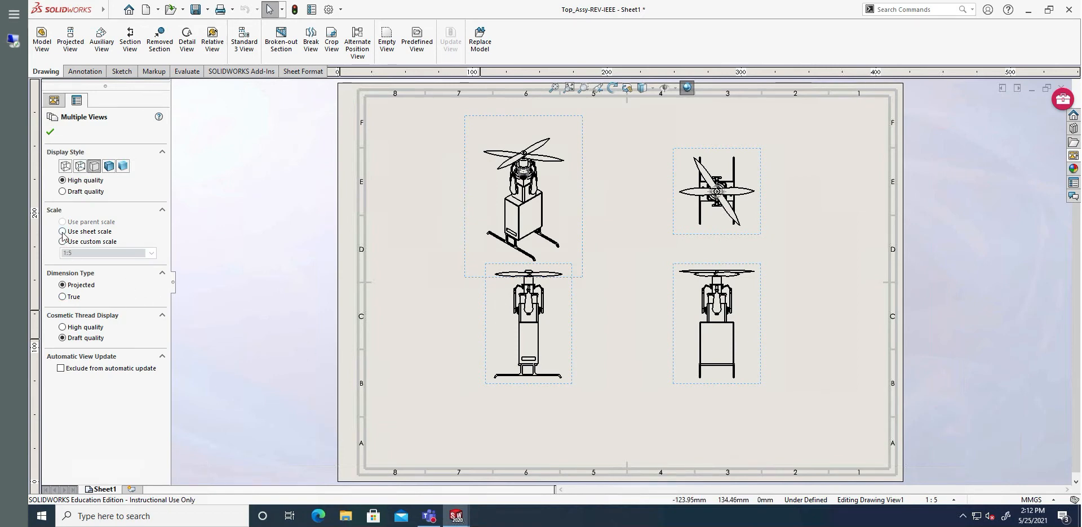
left_click(151, 253)
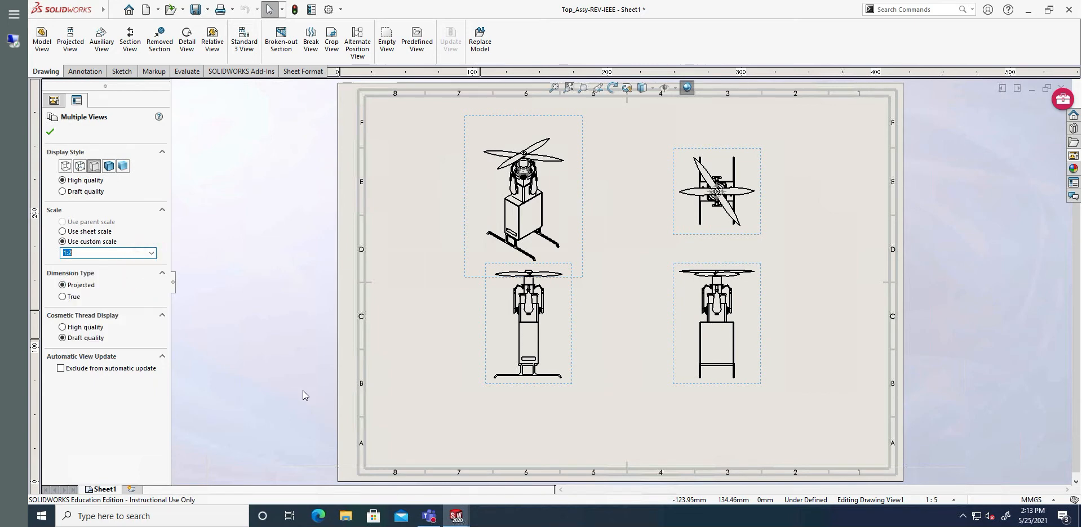
left_click(152, 257)
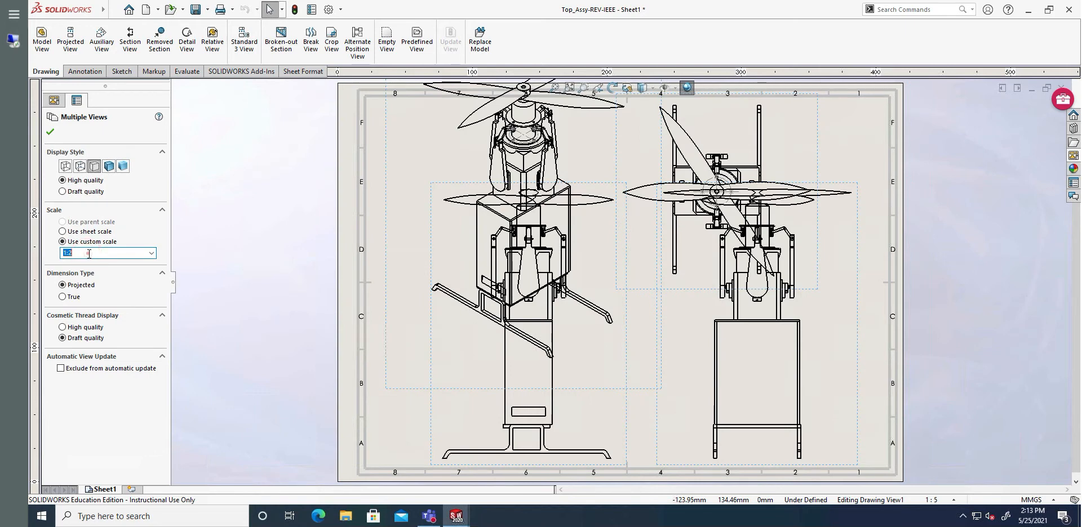
type("1:4")
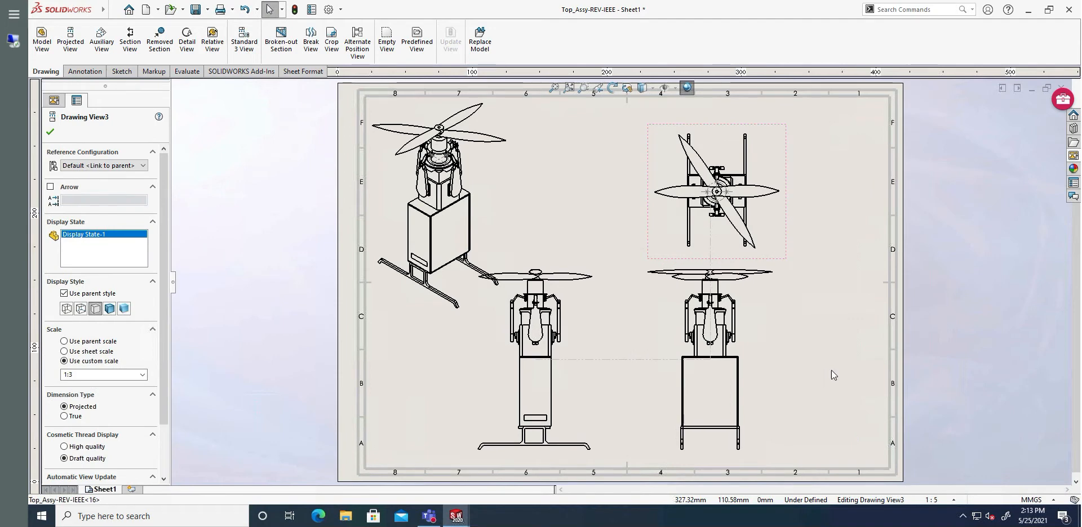
left_click_drag(717, 191, 787, 191)
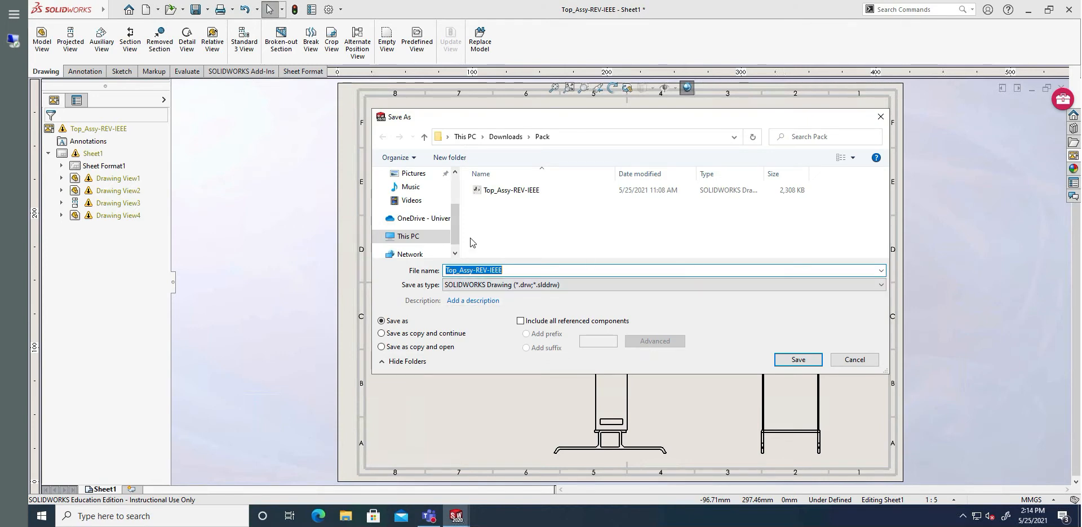
Save the drone drawing to the Desktop as Adobe Portable Document Format (*.pdf).
left_click(412, 195)
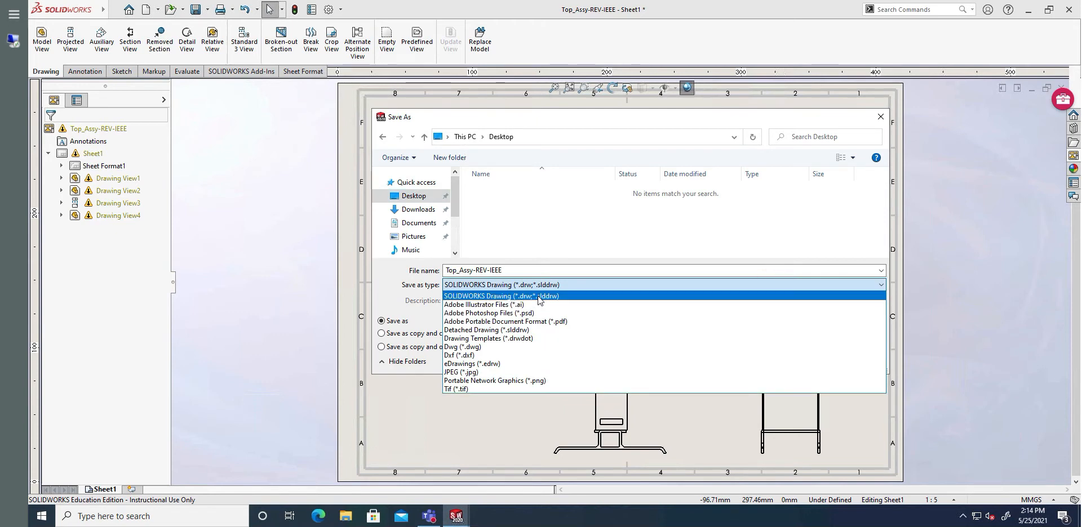
mouse_move(509, 307)
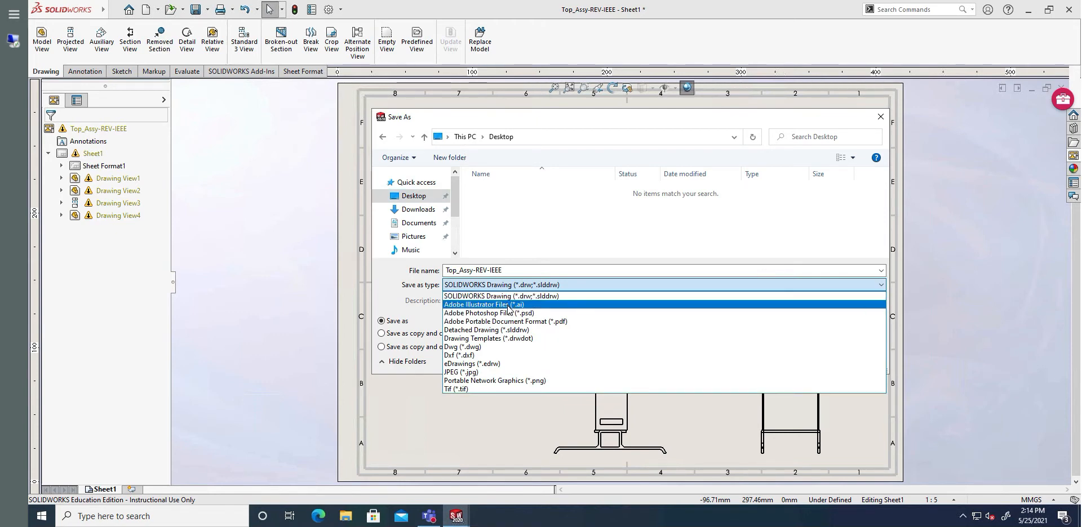
mouse_move(514, 317)
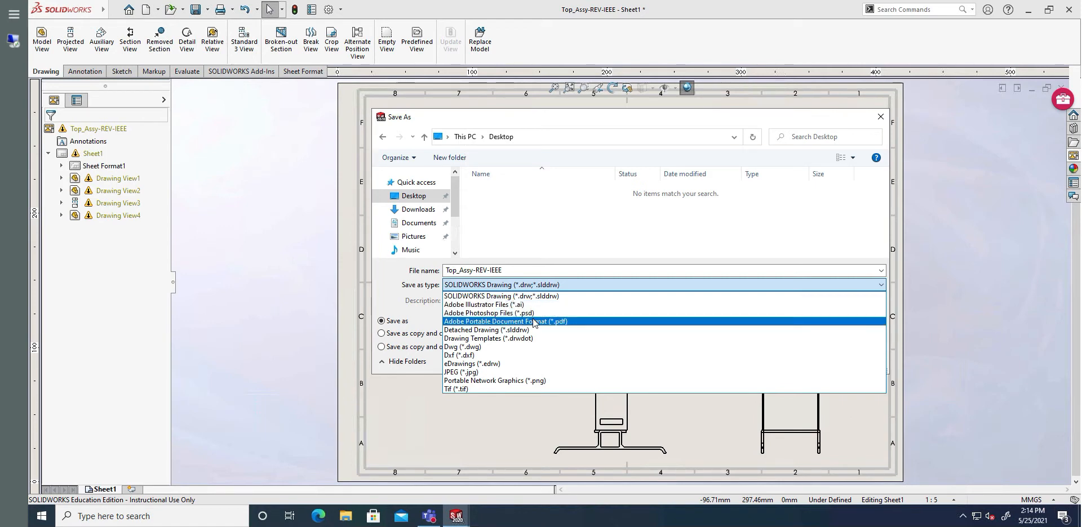
mouse_move(506, 384)
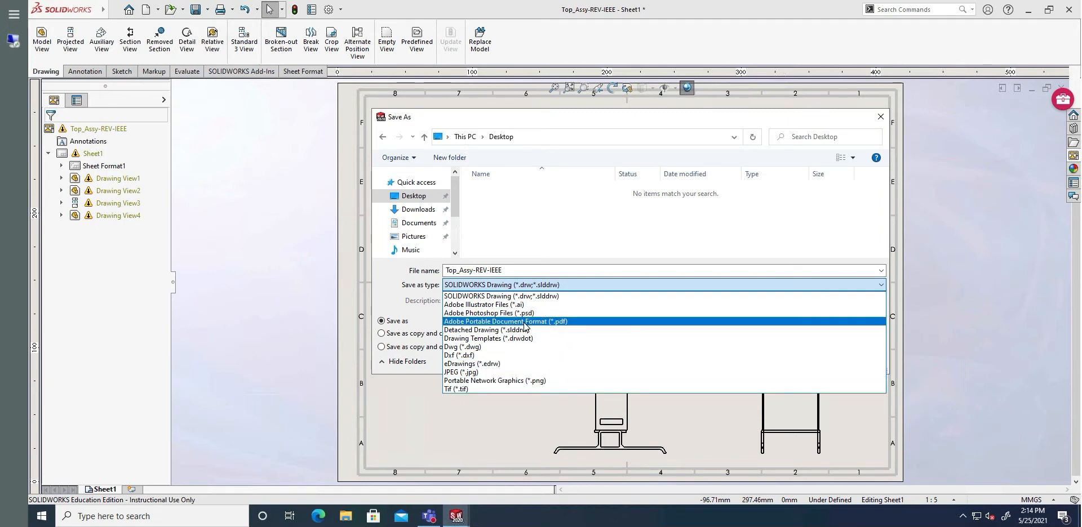
left_click(506, 321)
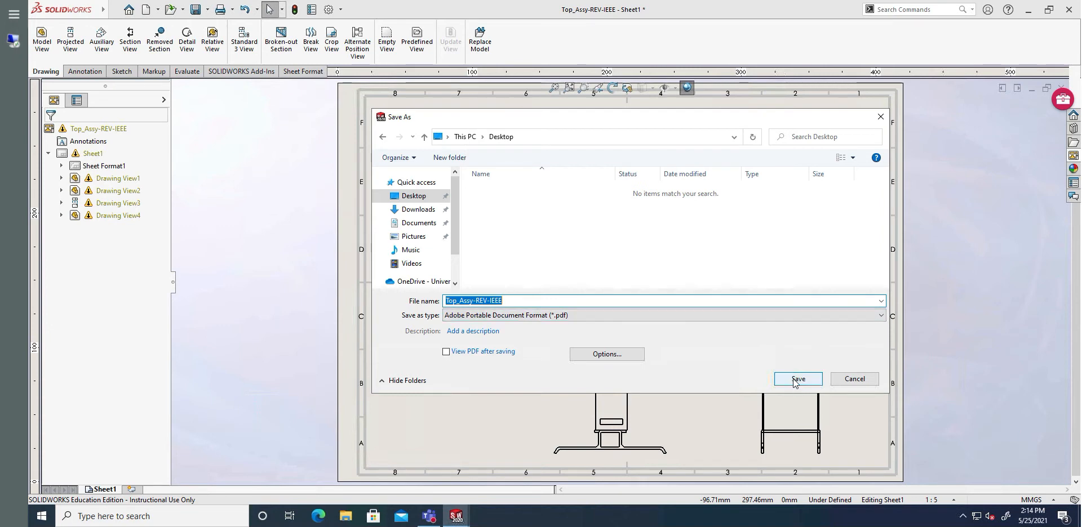
left_click(796, 381)
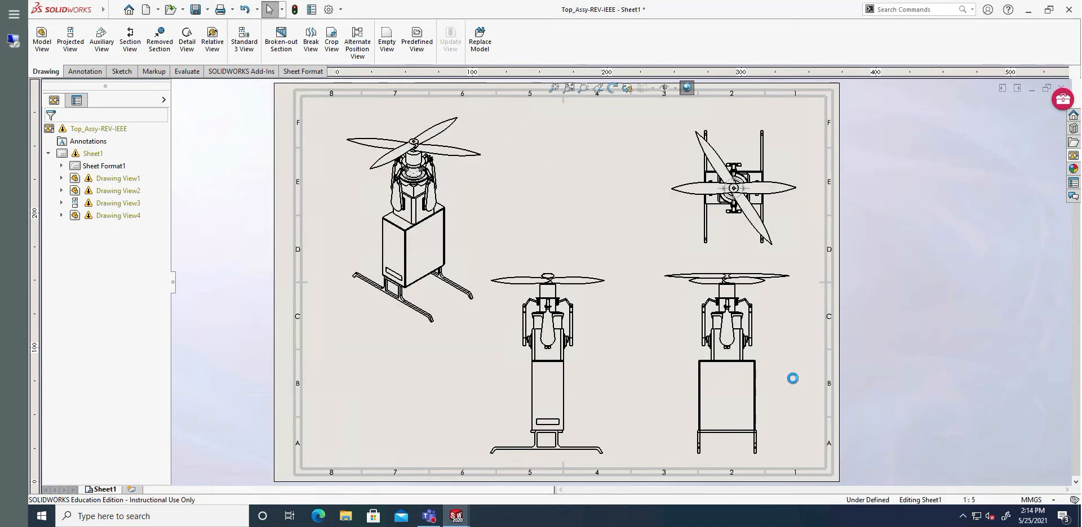
mouse_move(811, 378)
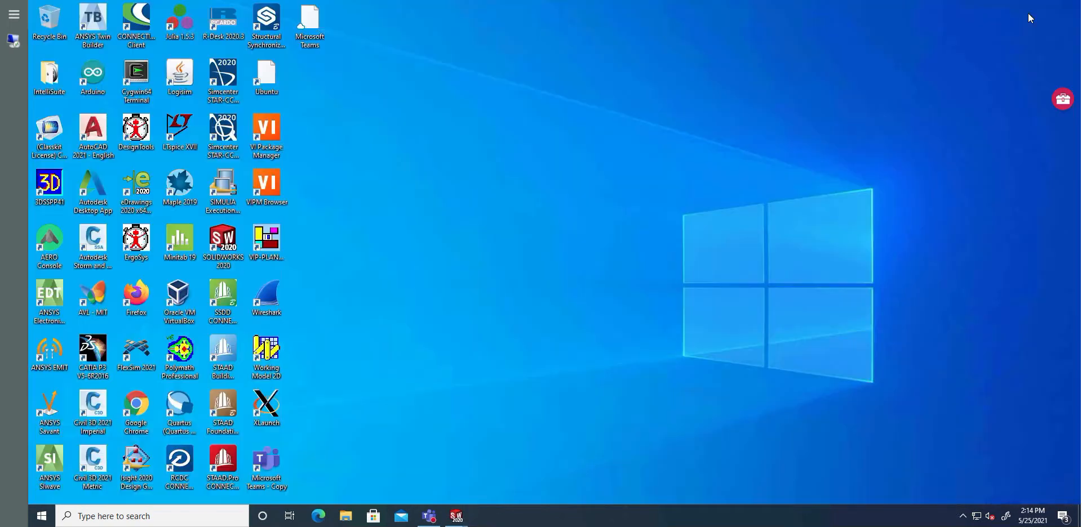
mouse_move(385, 286)
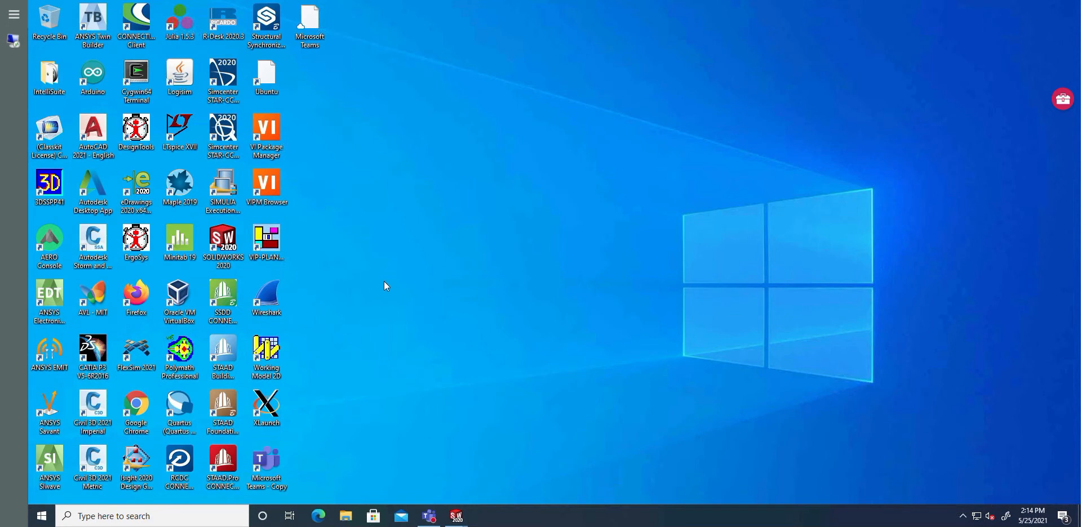
Open Top_Assy-REV-IEEE.pdf from the Downloads folder in File Explorer.
right_click(418, 286)
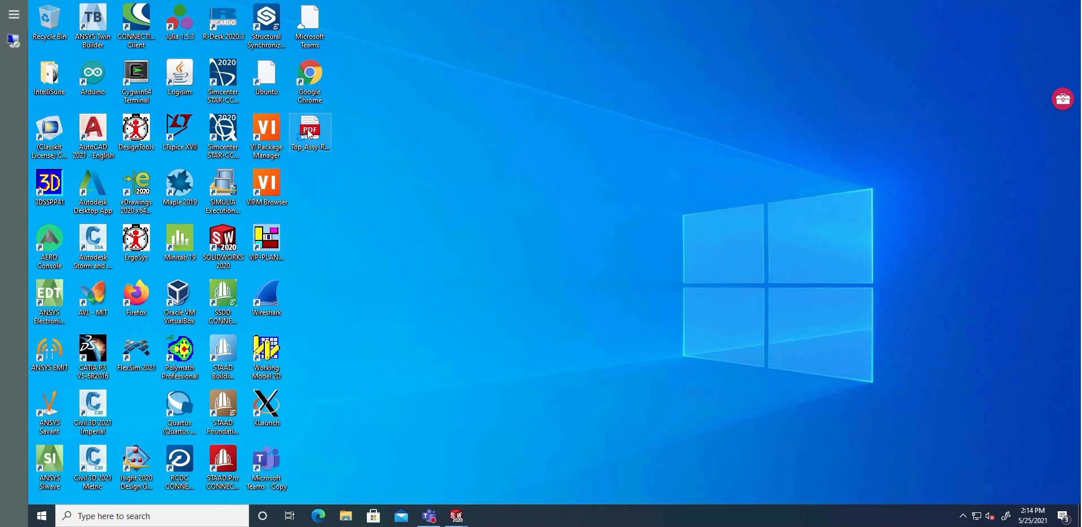
double_click(309, 132)
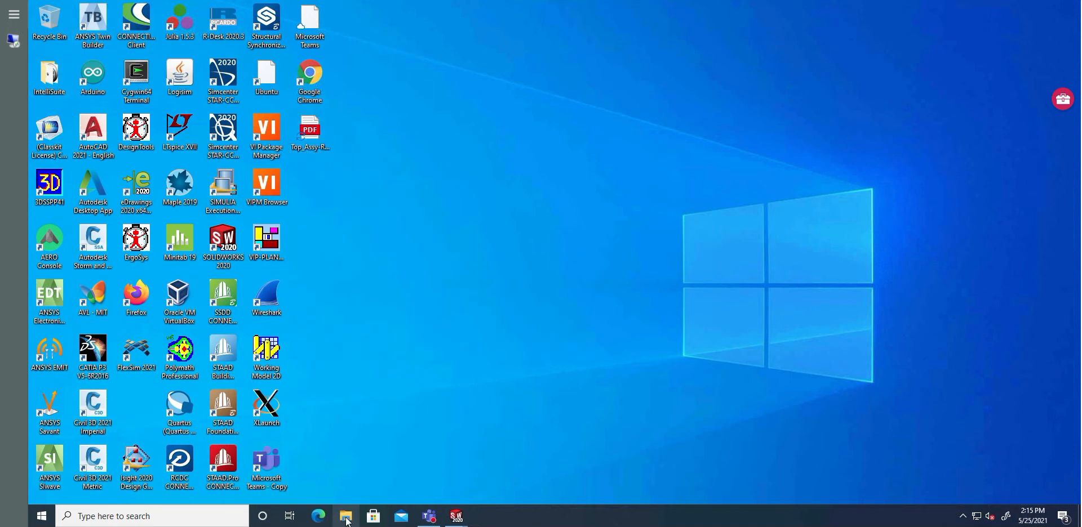
mouse_move(564, 314)
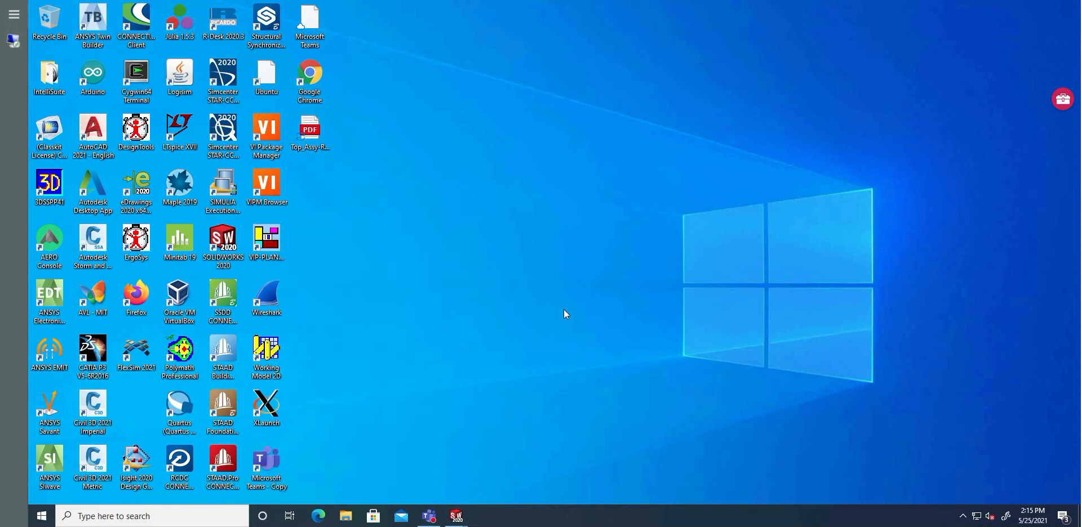
left_click(345, 516)
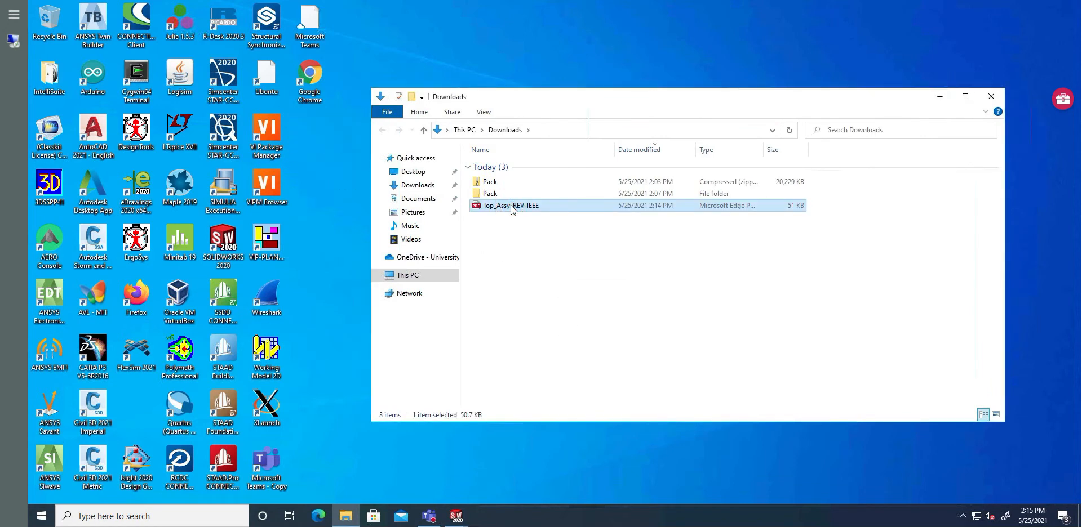
double_click(508, 205)
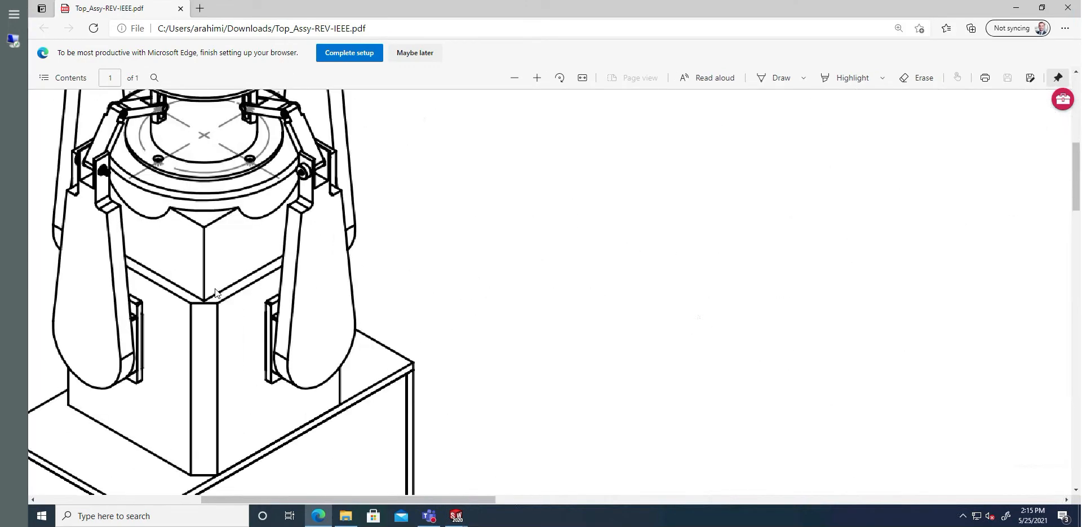
left_click(513, 77)
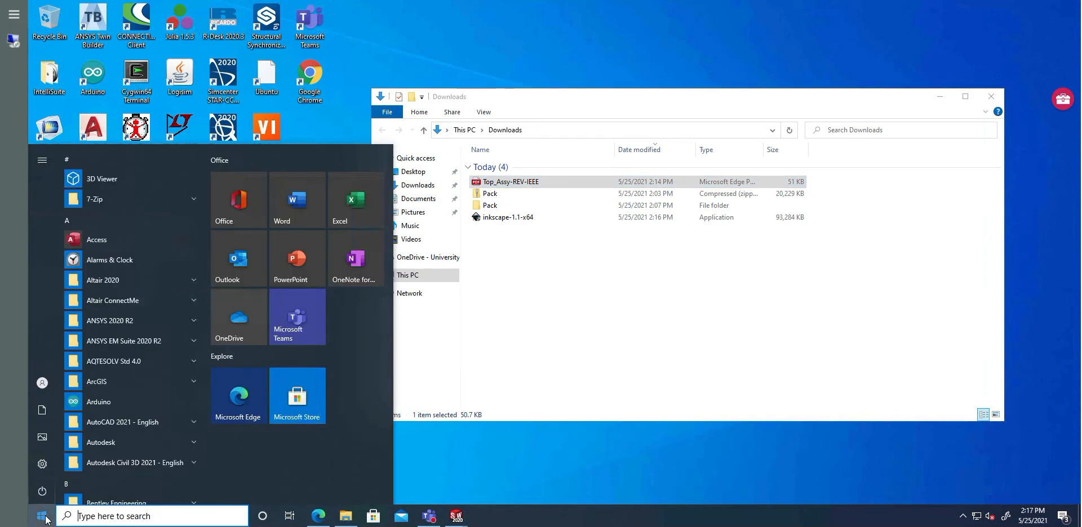
Search 'inkscape' and check the InkscapePortable 0.91 download progress in Edge.
type("inkscape")
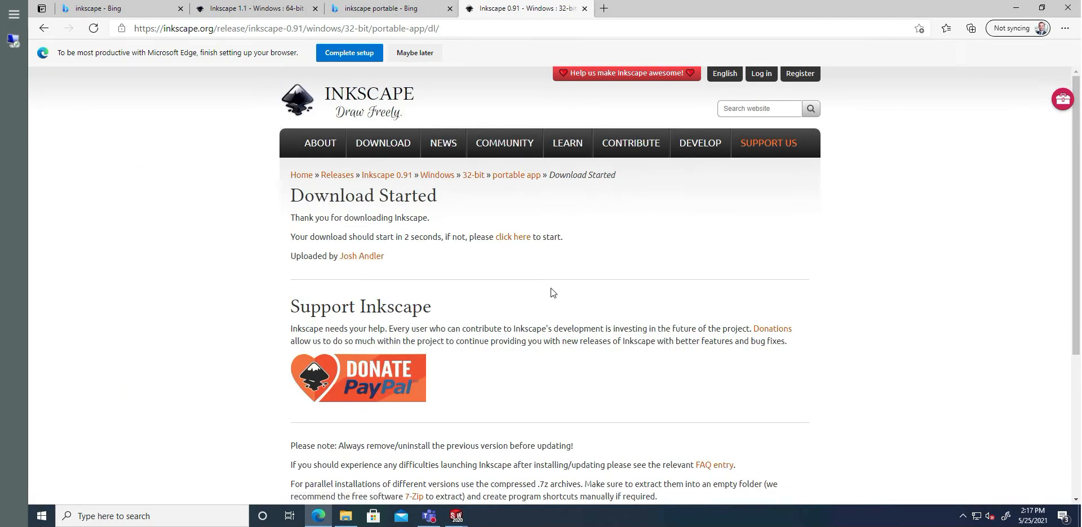
left_click(946, 29)
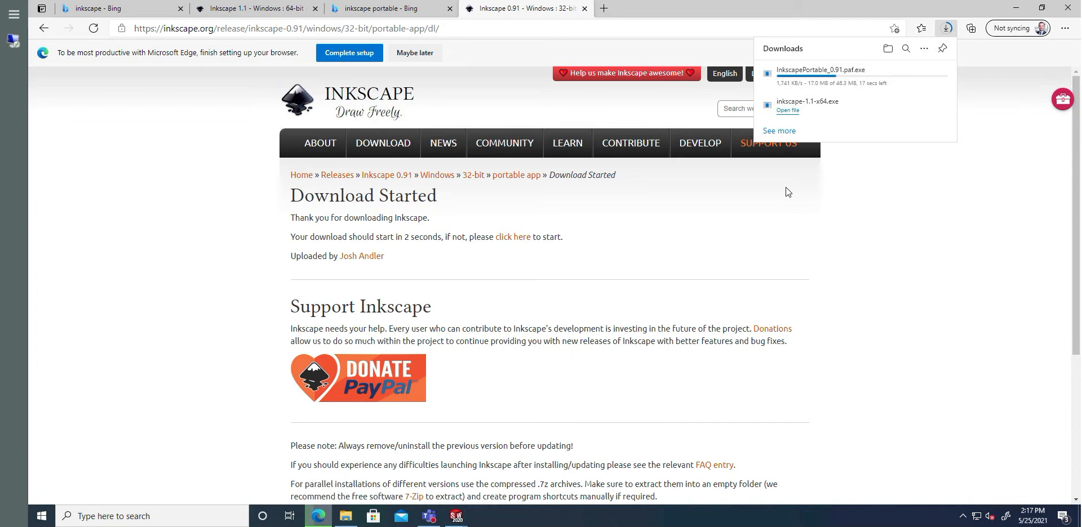
mouse_move(860, 341)
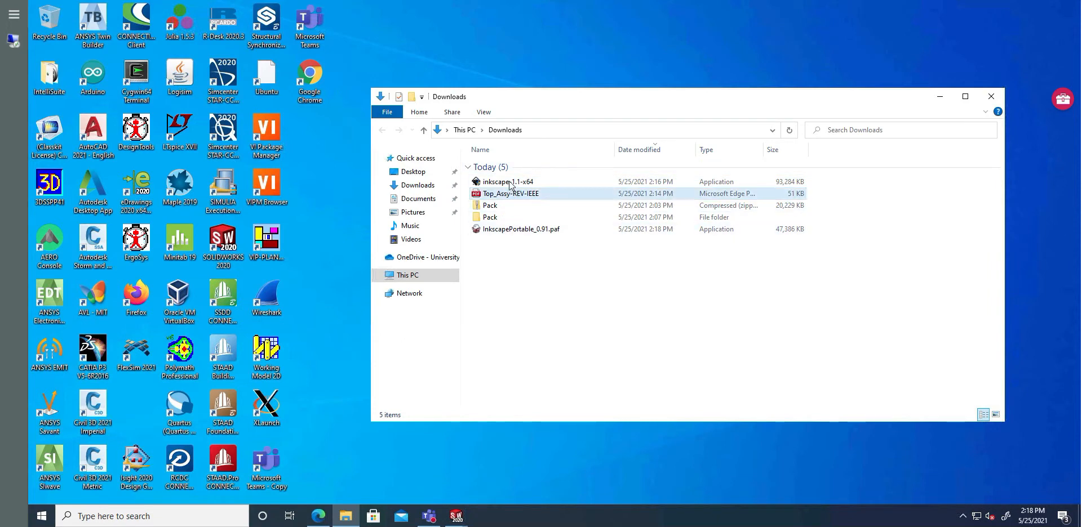
Install Inkscape Portable 0.91 in English into Downloads and run it after setup.
left_click(521, 229)
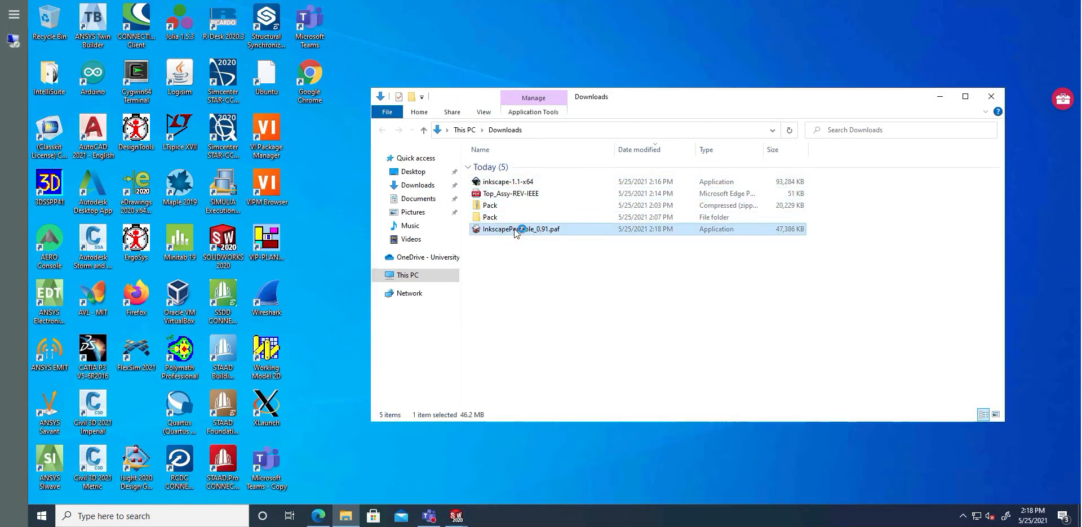
double_click(520, 229)
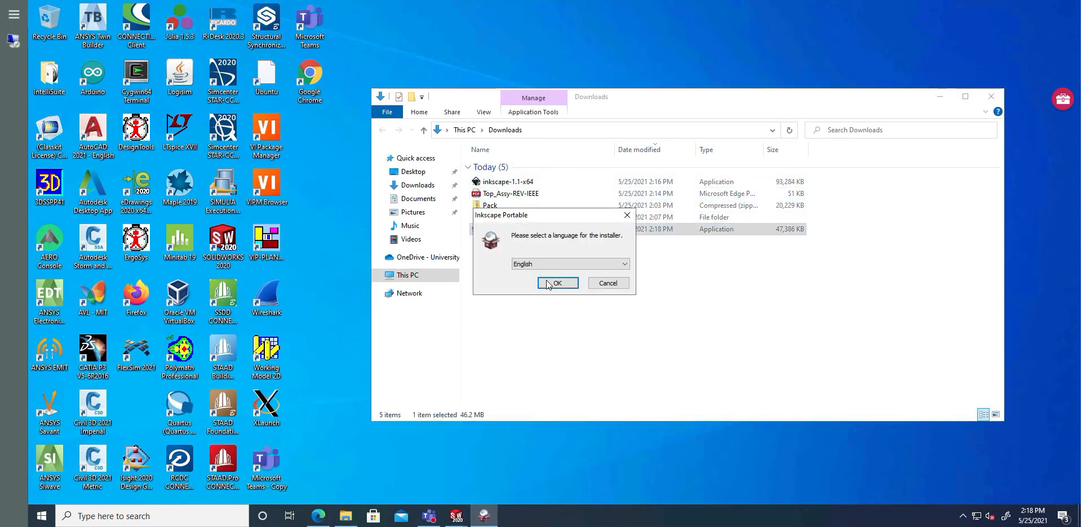
left_click(557, 283)
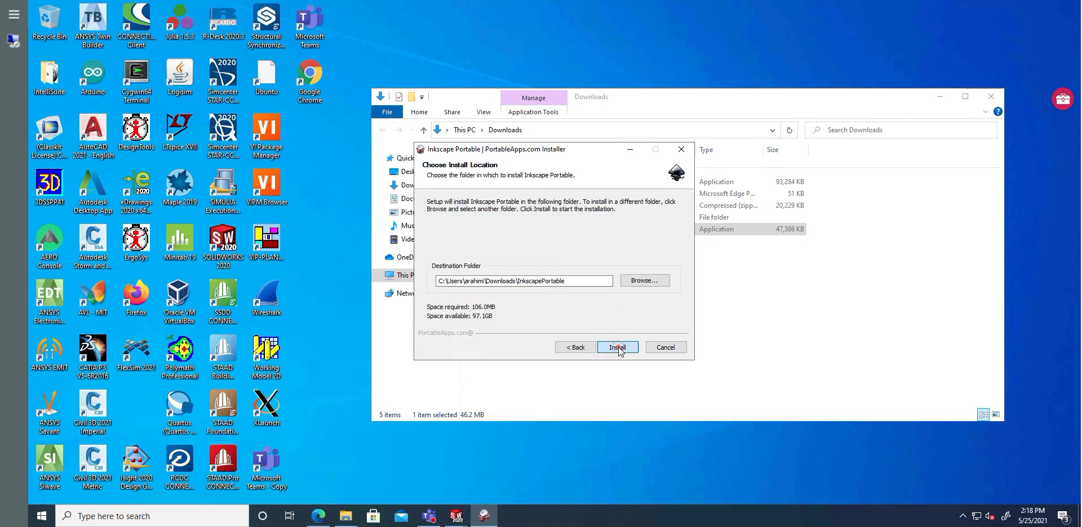
left_click(616, 347)
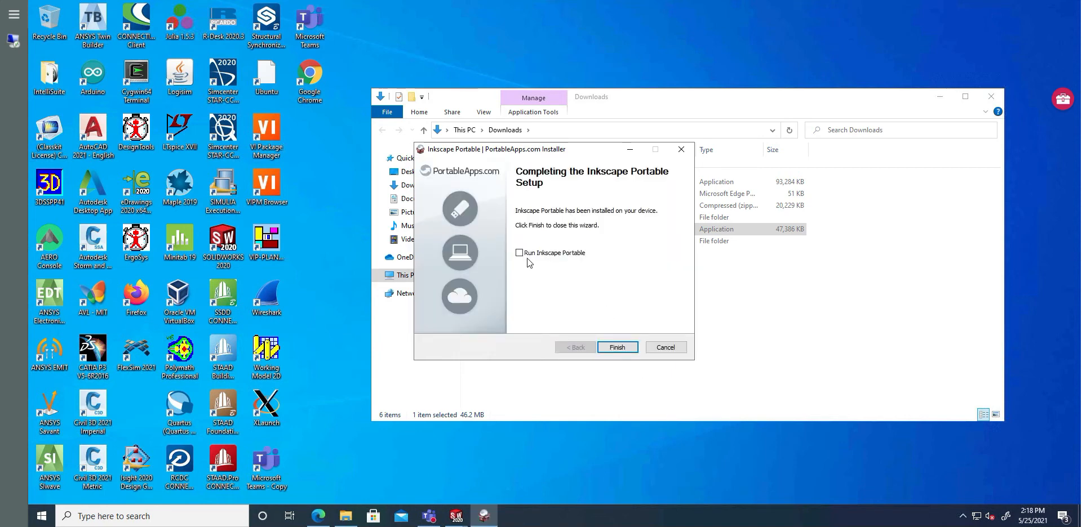
left_click(616, 347)
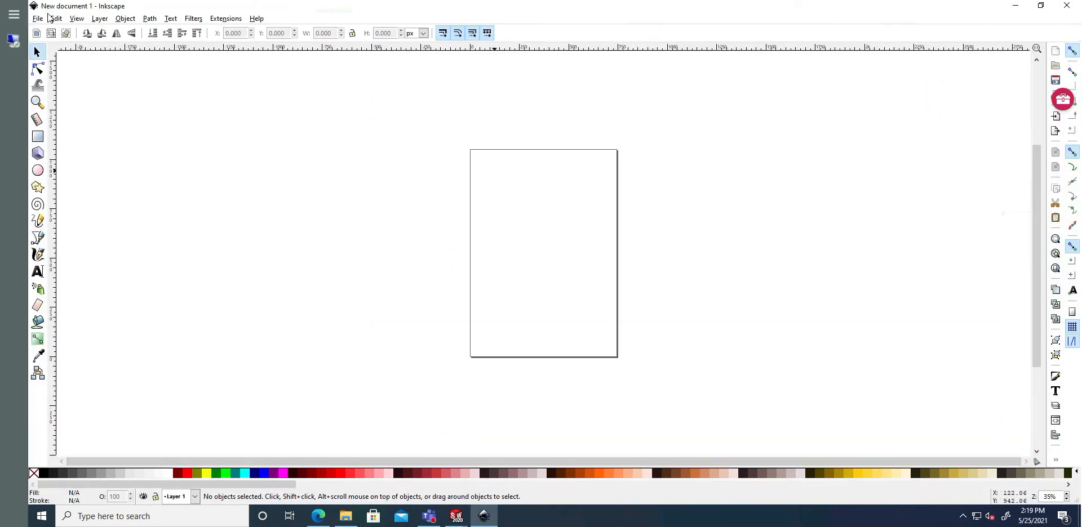
Import Top_Assy-REV-IEEE.pdf into Inkscape with the default PDF import settings.
left_click(38, 18)
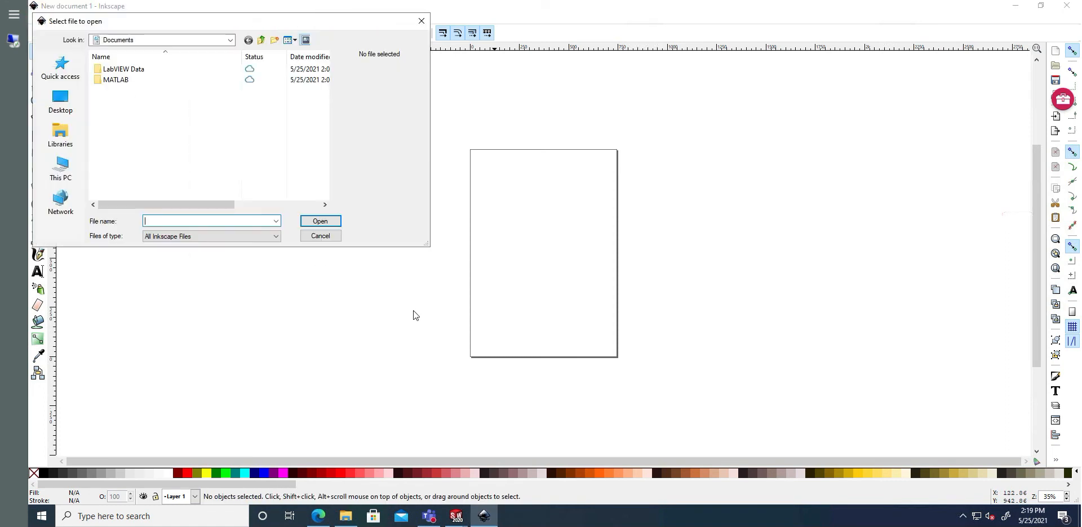
mouse_move(60, 165)
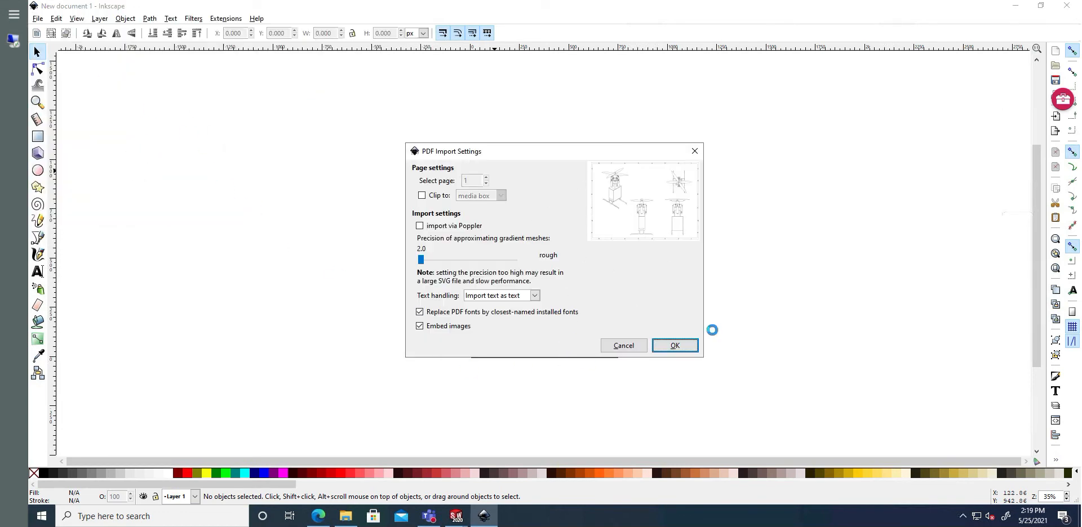
left_click(674, 345)
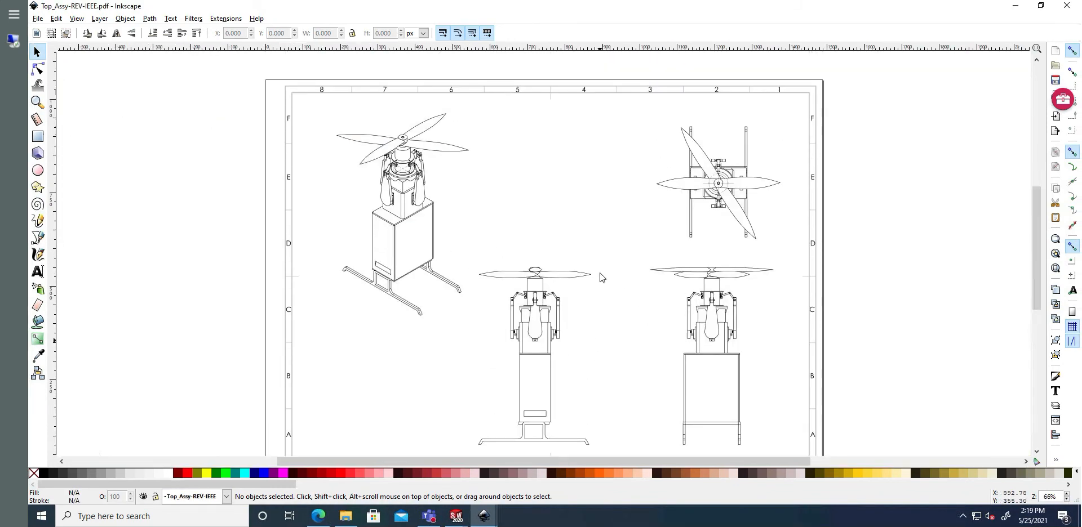
Delete the sheet border frame, the bottom row of column numbers and a row letter.
scroll("down", 3)
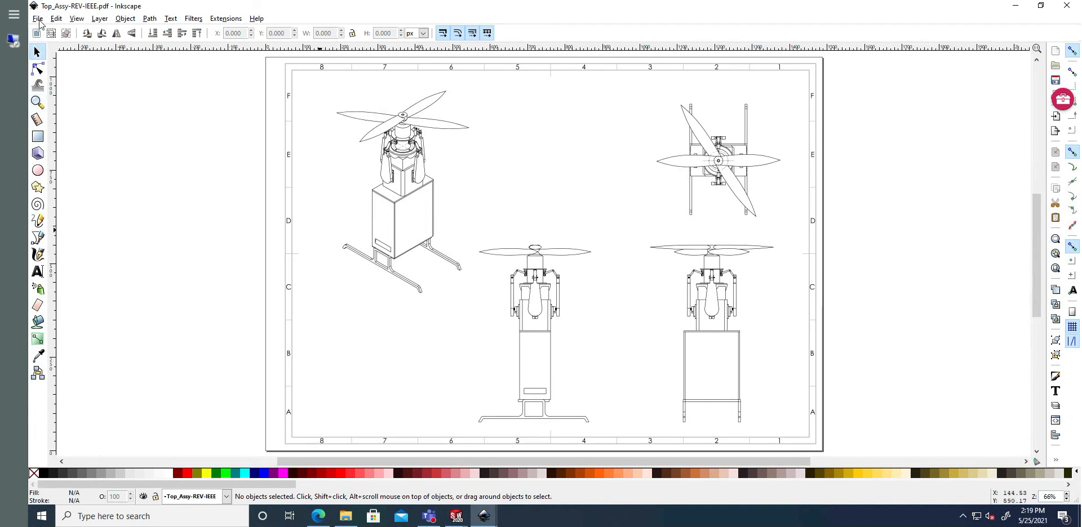
left_click(402, 191)
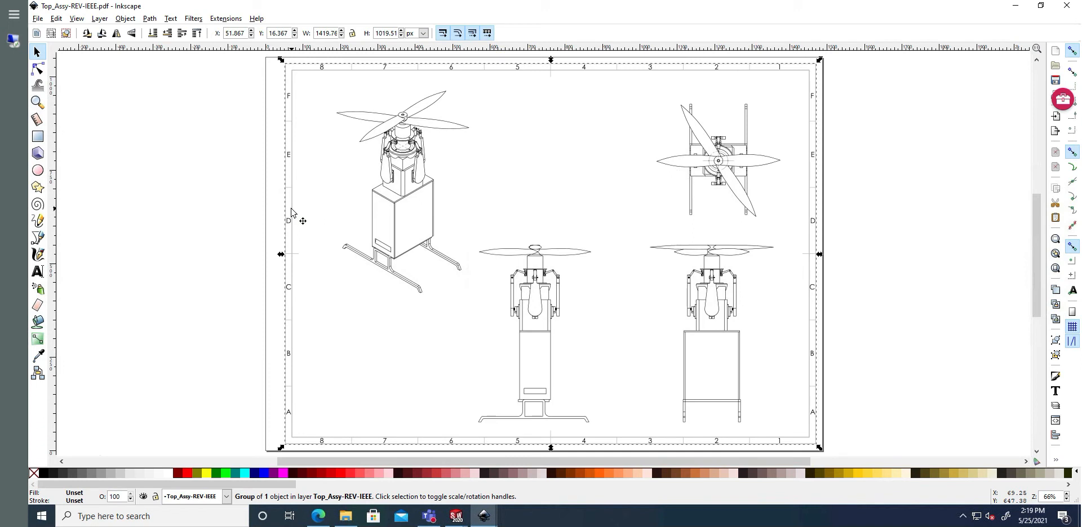
mouse_move(289, 215)
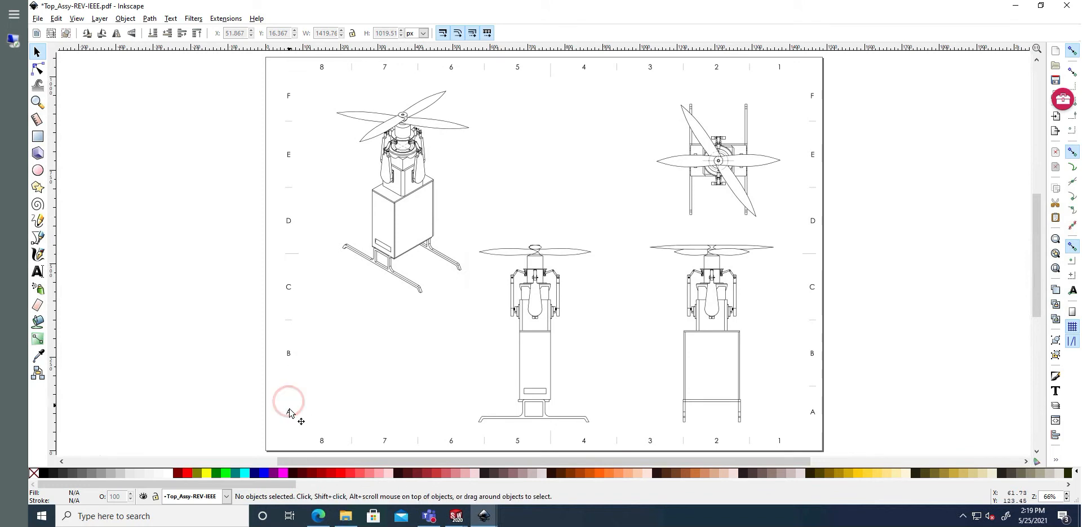
left_click(385, 440)
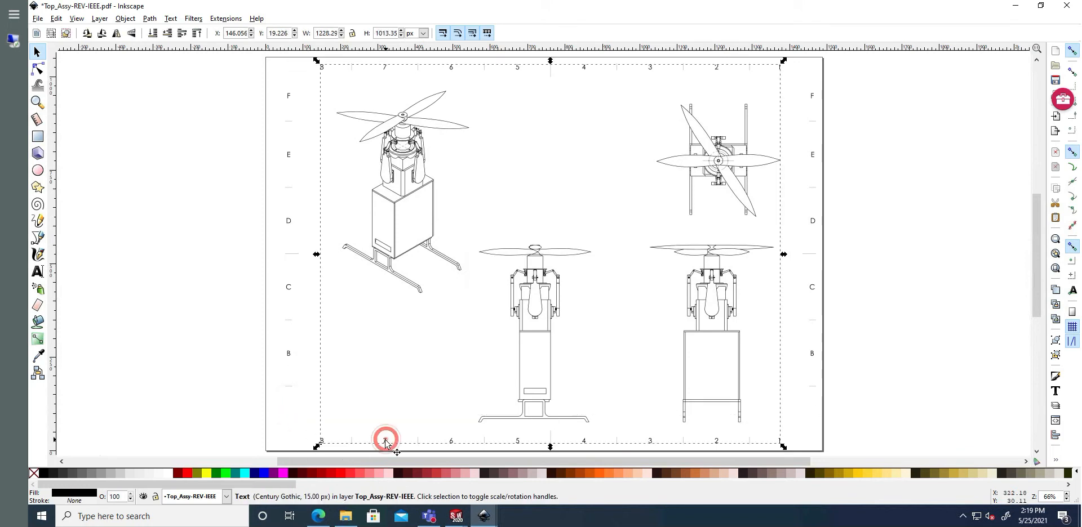
left_click(290, 294)
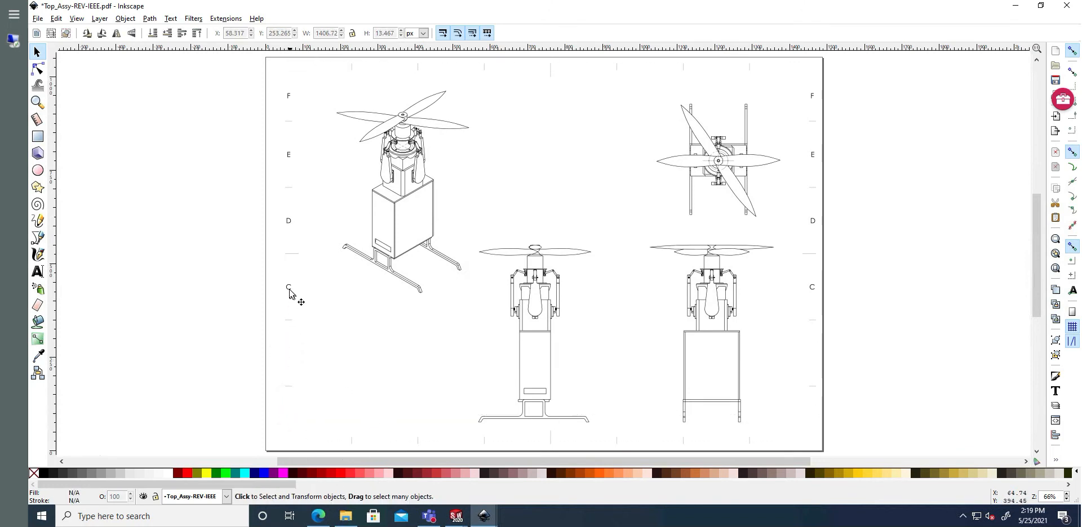
mouse_move(290, 158)
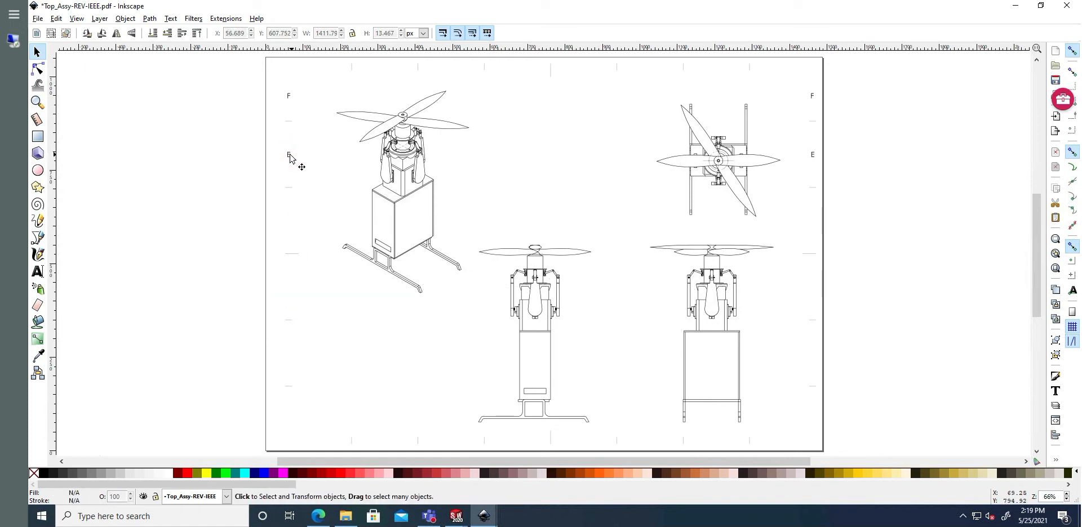
mouse_move(352, 69)
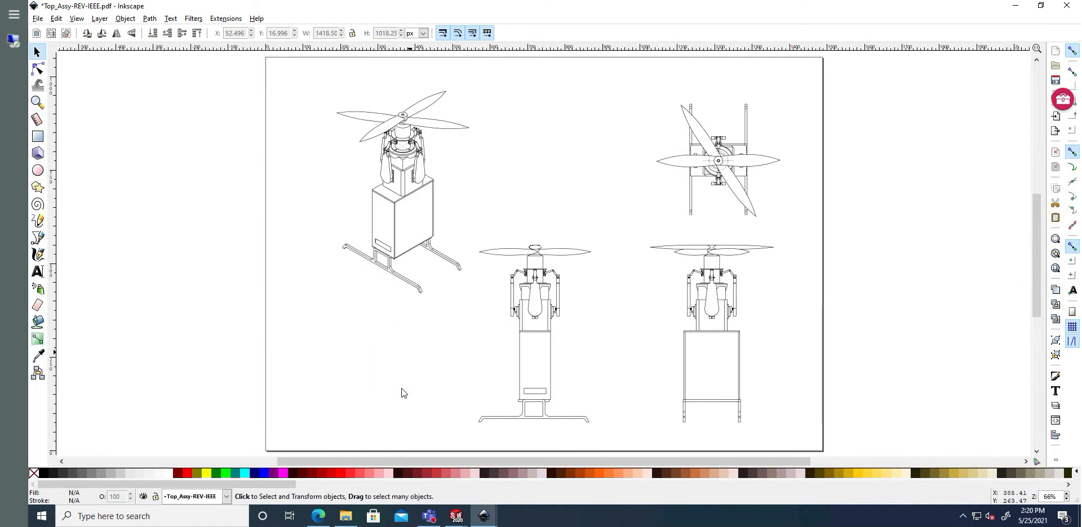
Save the cleaned drawing as Inkscape SVG Top_Assy-REV-IEEE.svg in Downloads.
left_click(38, 18)
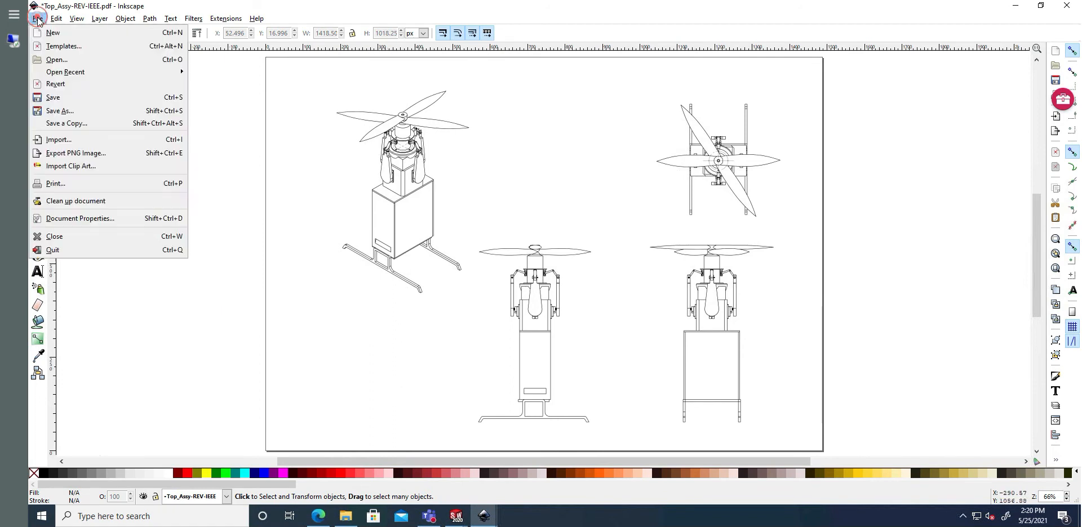
left_click(59, 110)
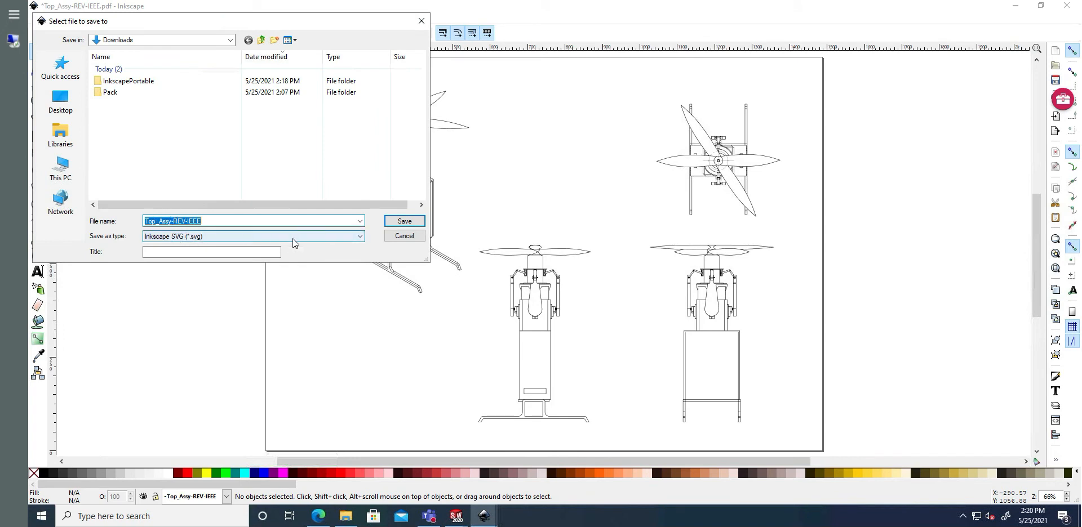
left_click(404, 221)
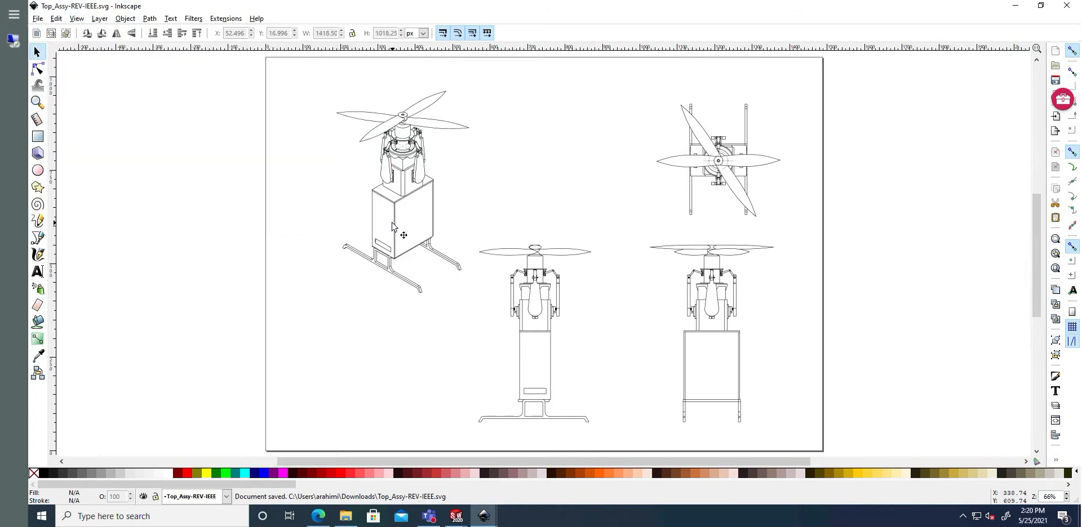
left_click(40, 516)
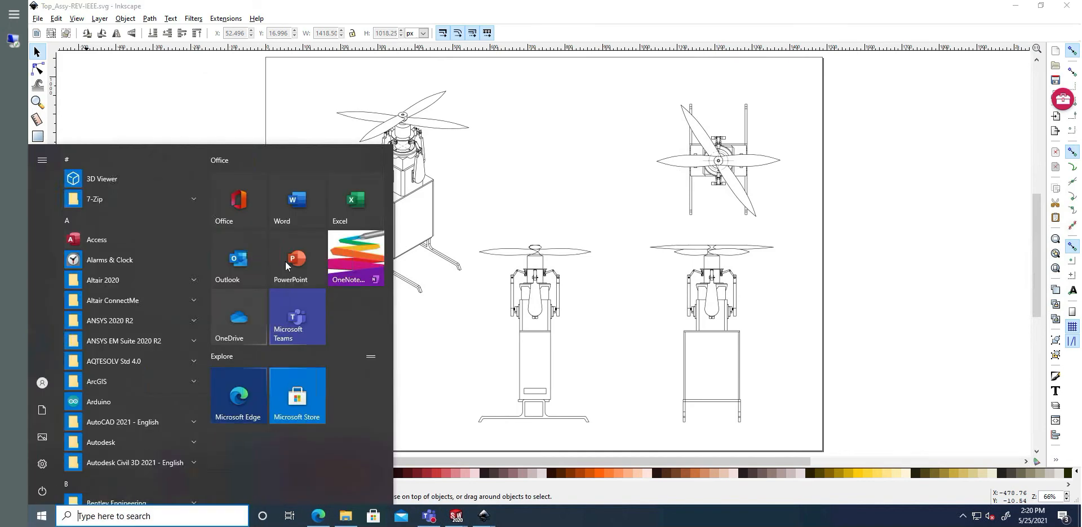
Start a blank Word document and insert the Top_Assy-REV-IEEE SVG as a picture.
left_click(282, 200)
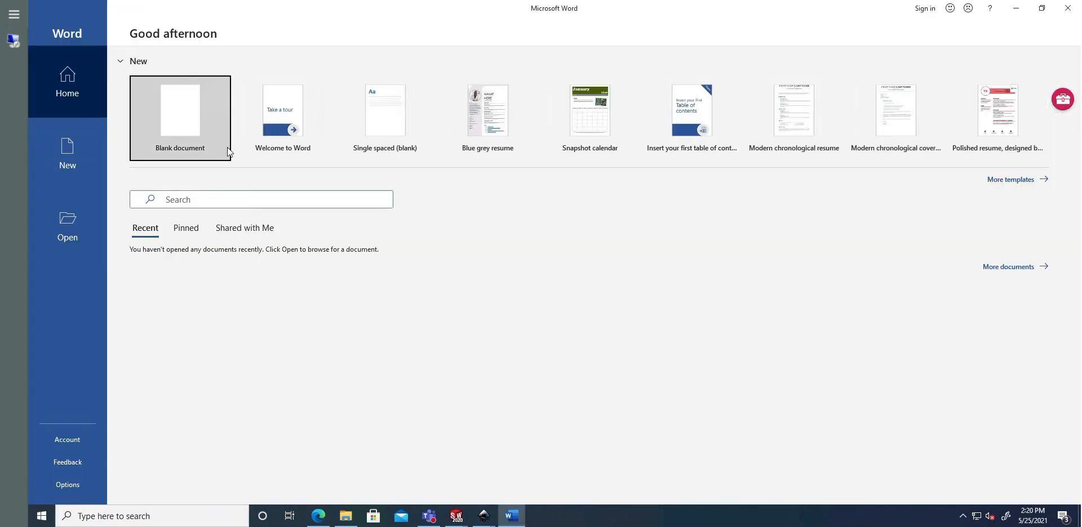
left_click(179, 110)
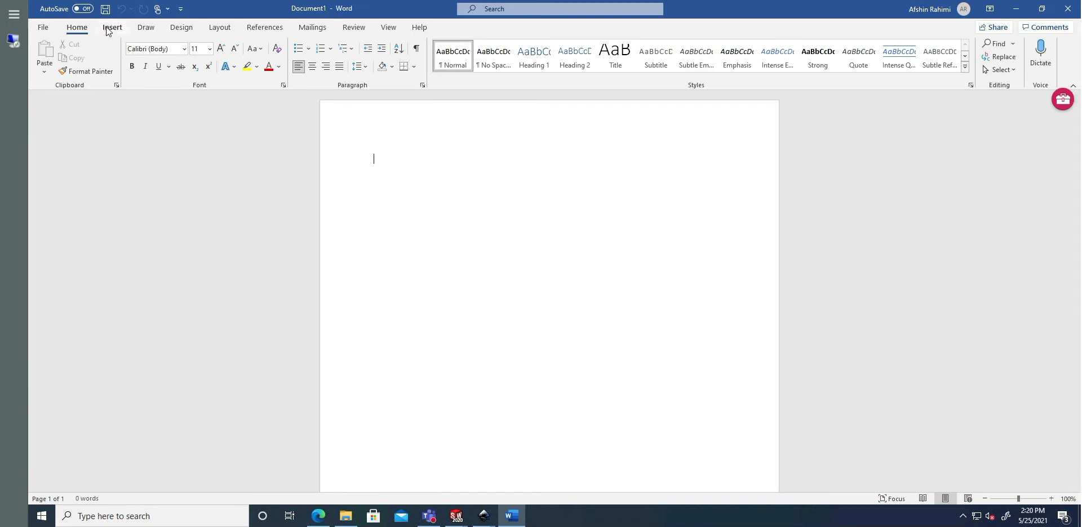
left_click(111, 27)
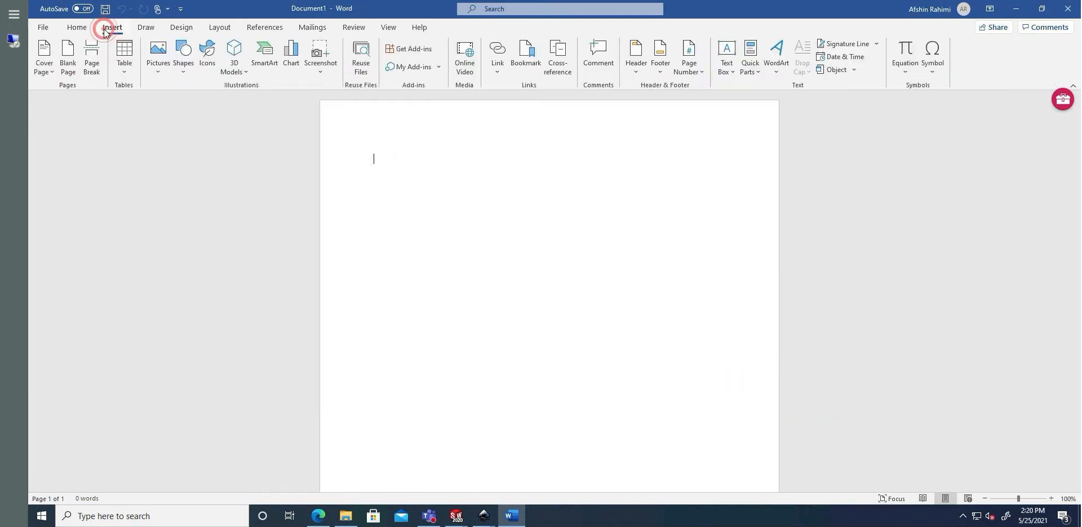
left_click(157, 55)
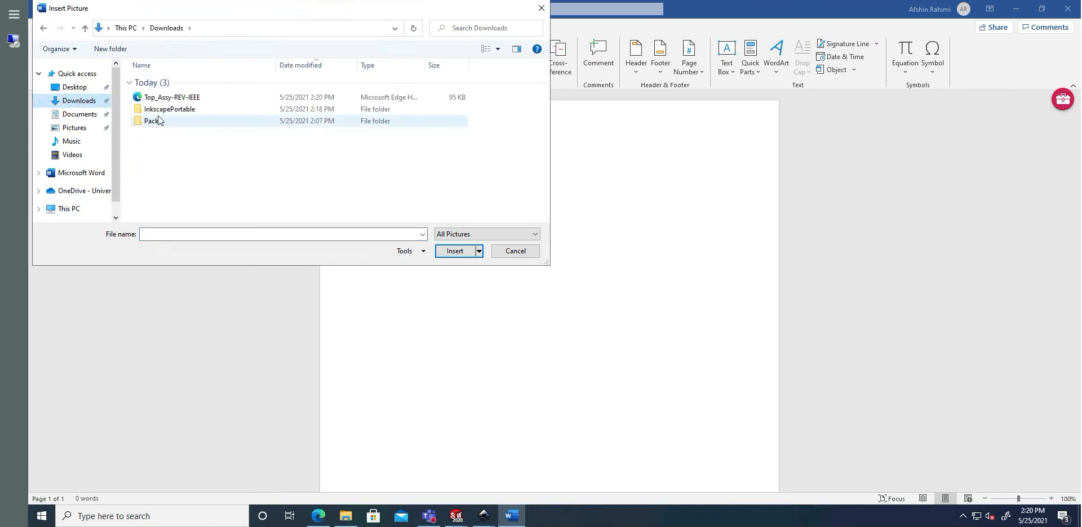
left_click(172, 97)
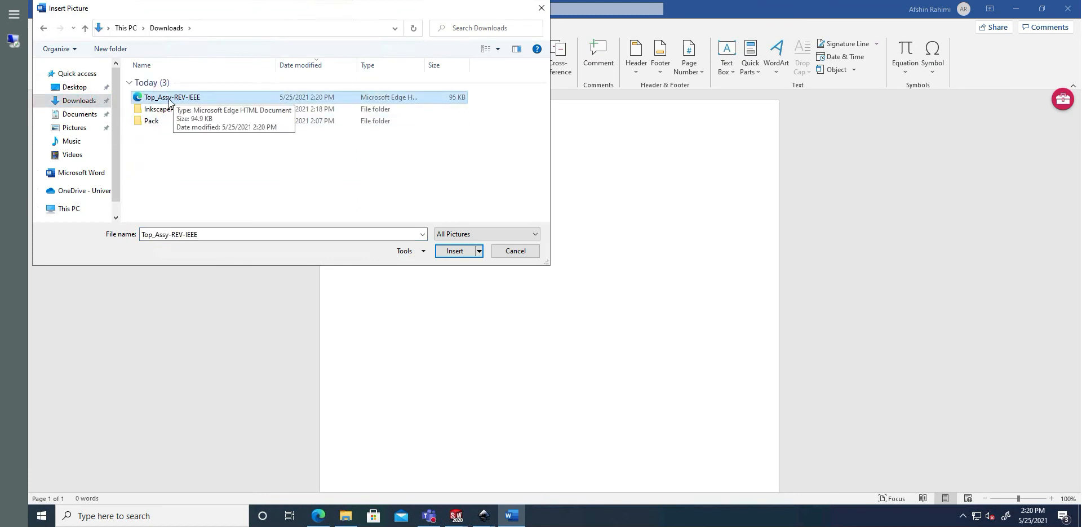
left_click(454, 253)
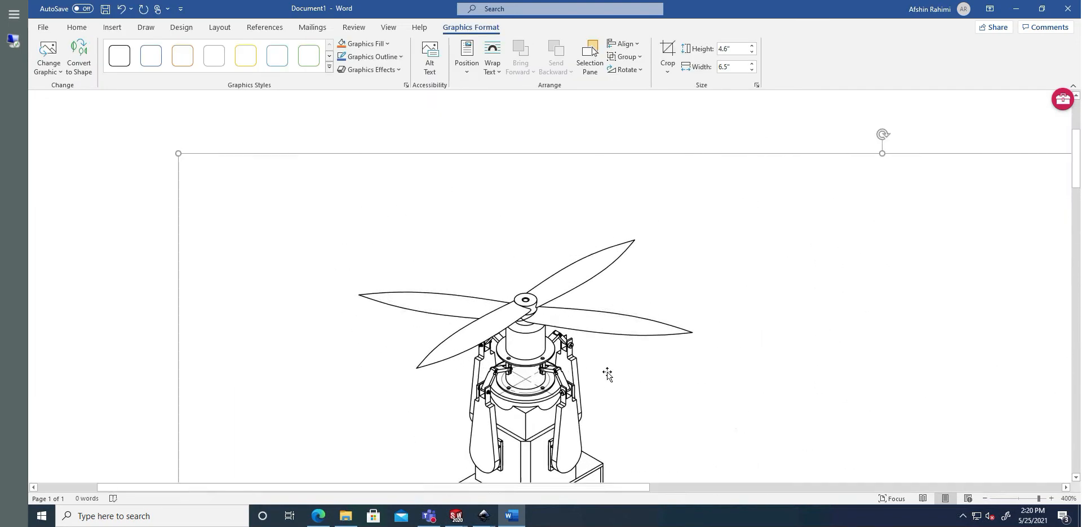
Crop the inserted drawing so only the isometric drone view remains.
scroll("down", 3)
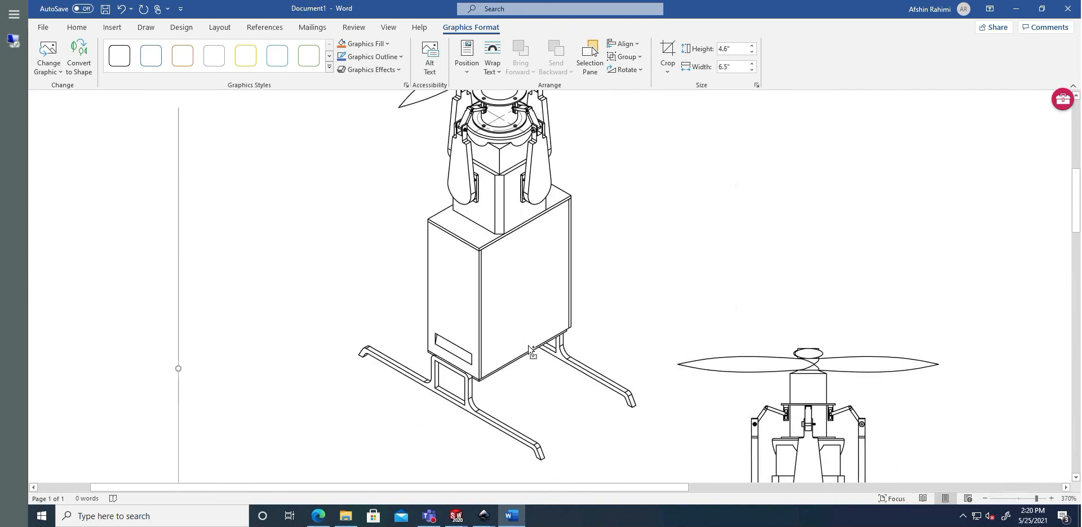
scroll("down", 3)
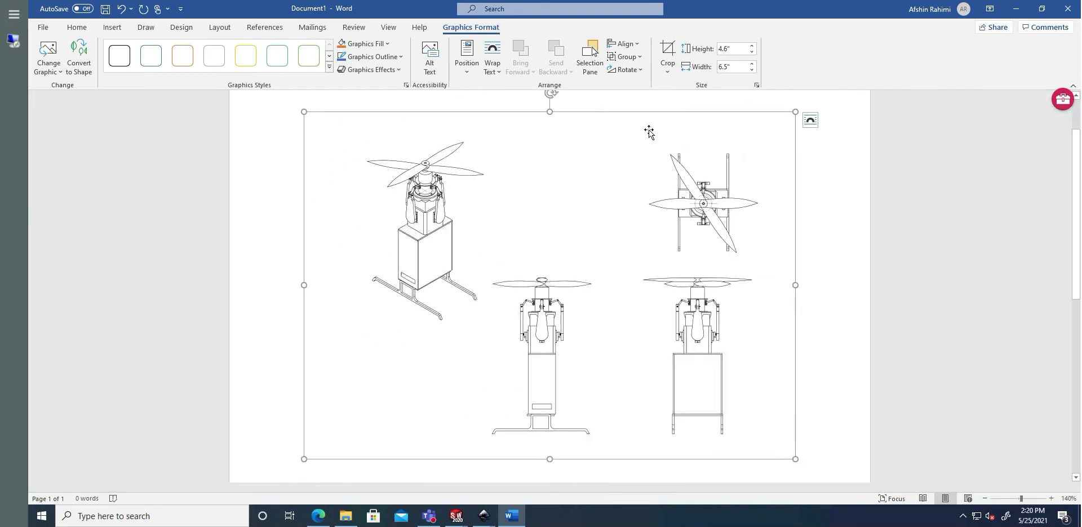
left_click(666, 52)
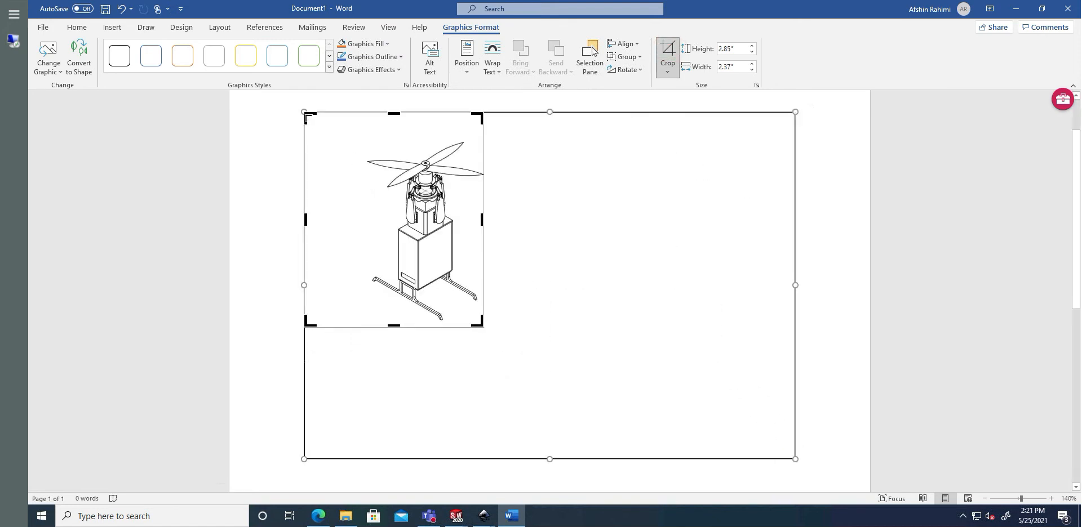
left_click(666, 51)
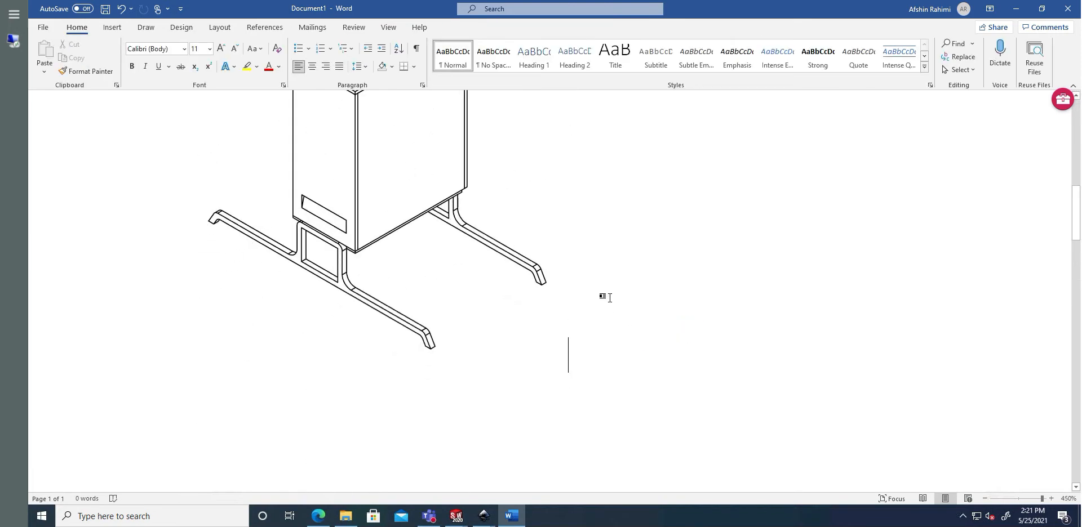
scroll("down", 3)
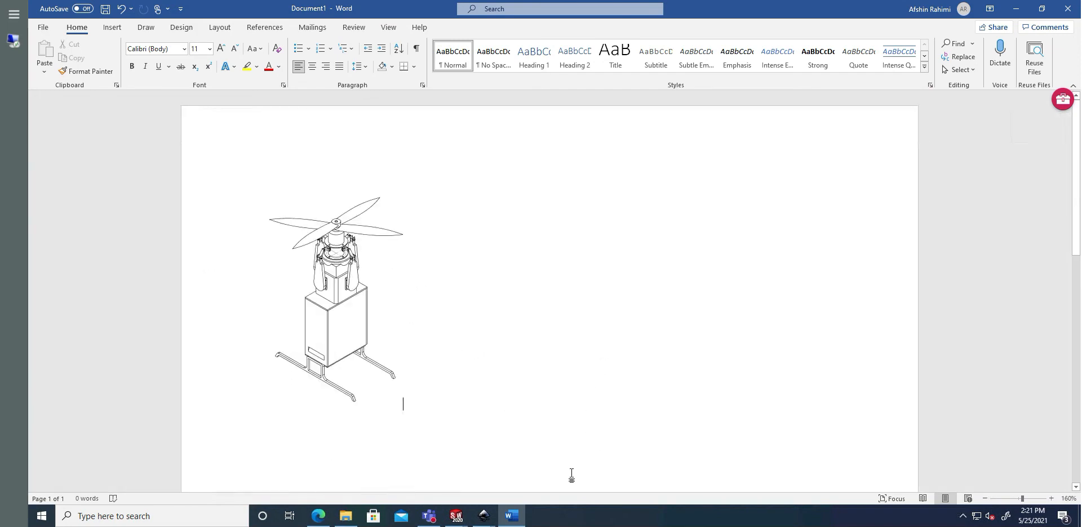
mouse_move(454, 515)
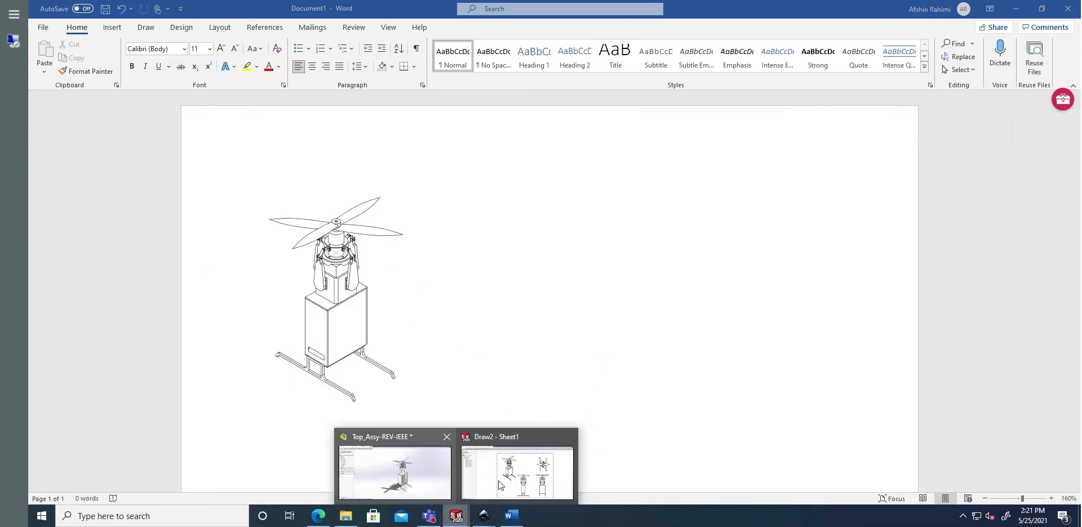
mouse_move(454, 516)
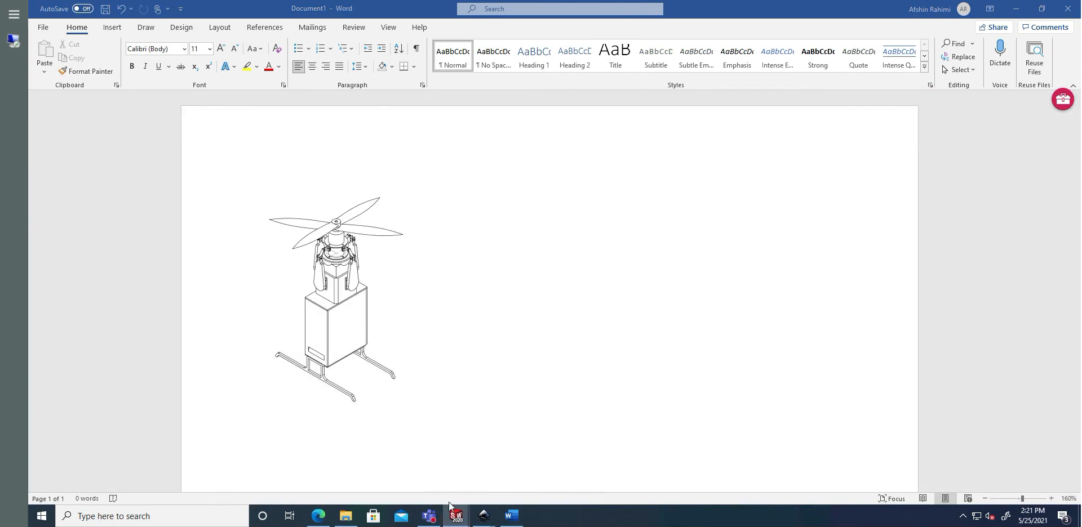
Set the drawing views to Shaded With Edges with high-quality views and cosmetic threads.
left_click(455, 525)
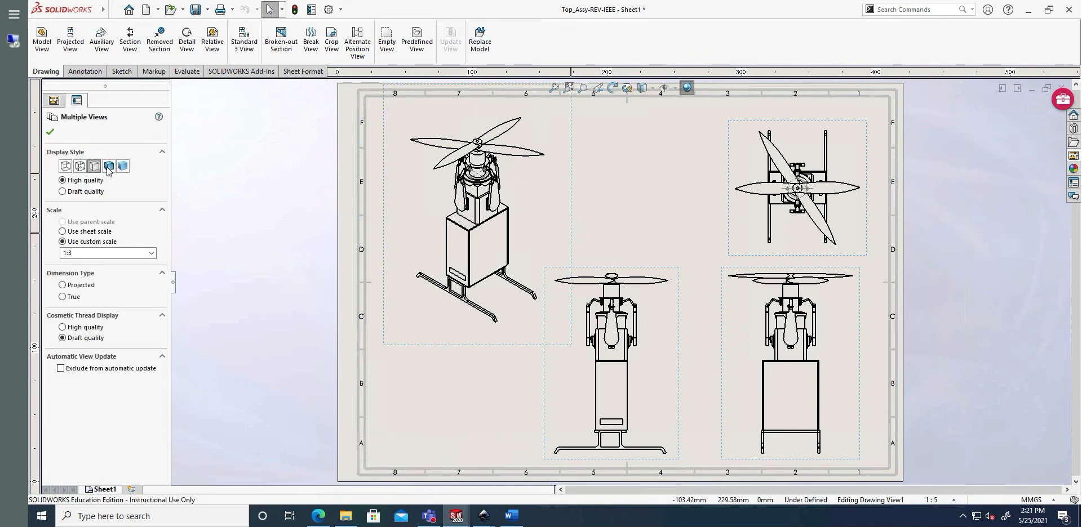
left_click(107, 168)
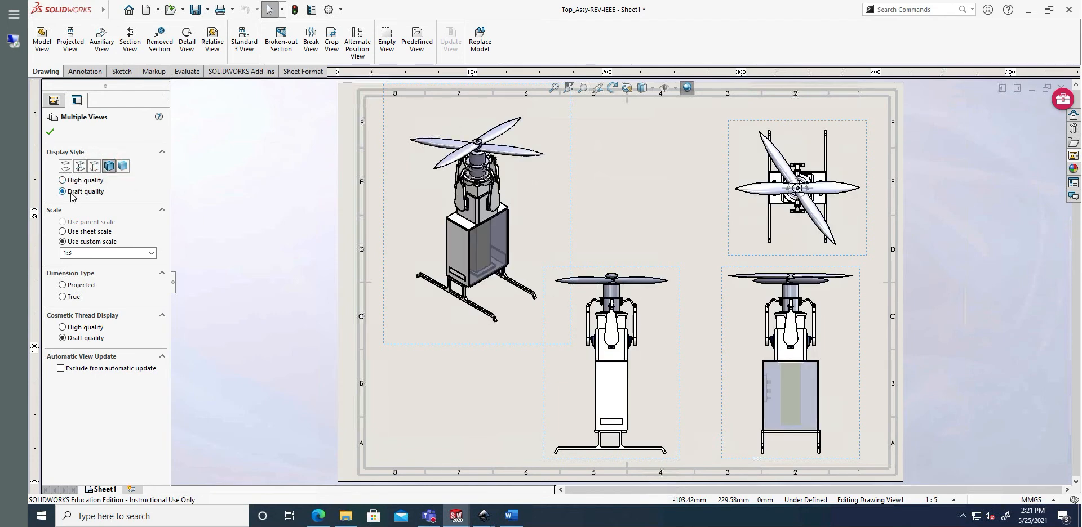
left_click(62, 181)
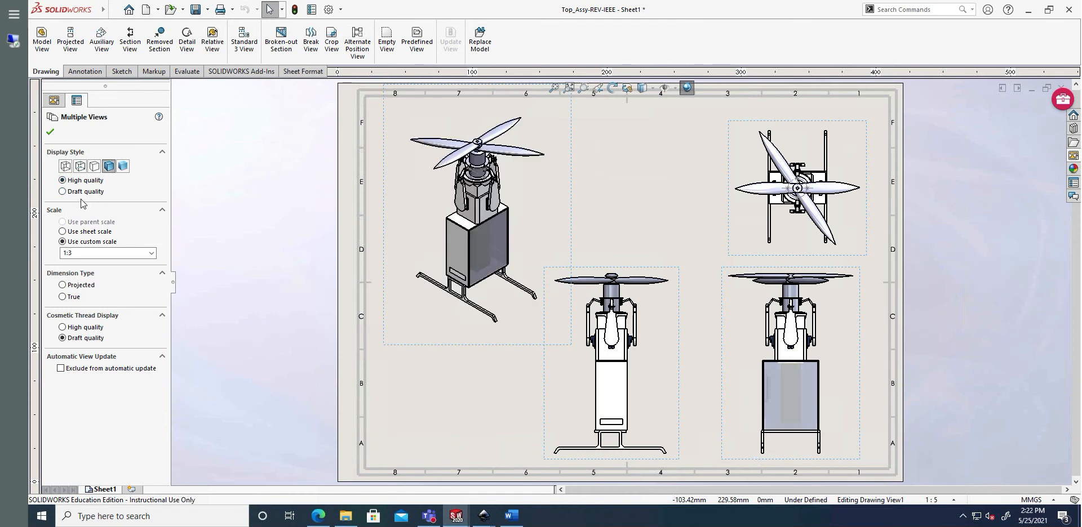
left_click(62, 330)
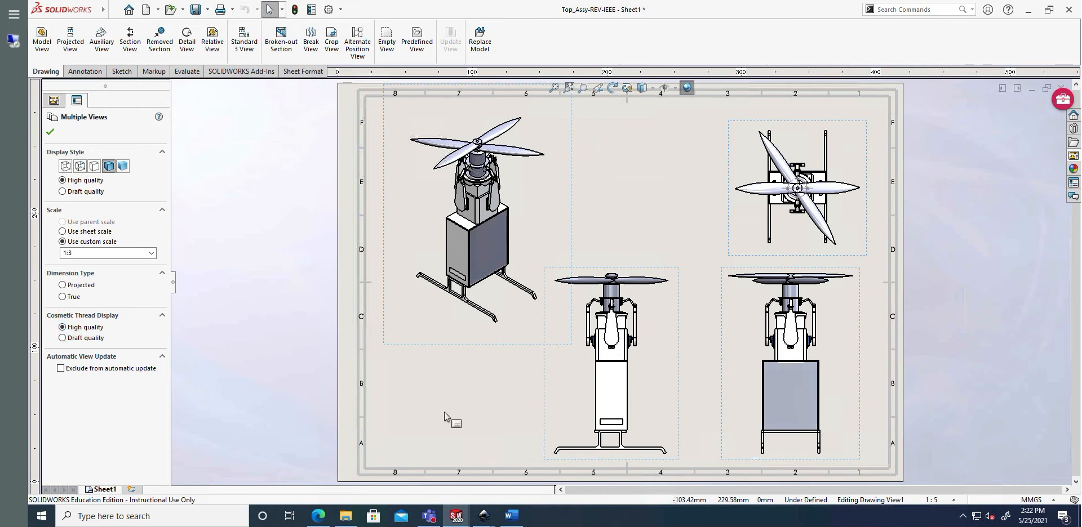
mouse_move(308, 242)
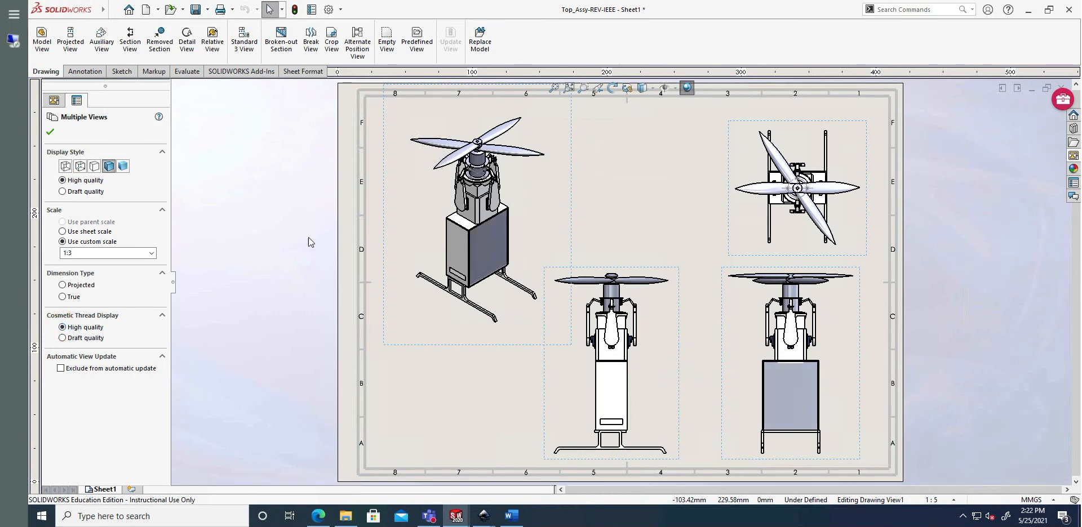
left_click(180, 9)
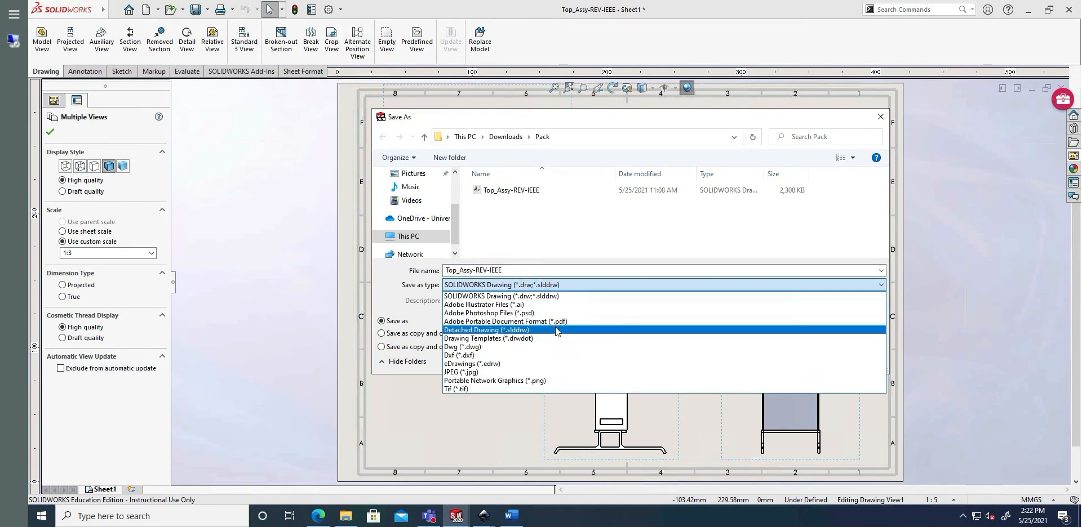
Export the shaded sheet as Adobe PDF named Top_Assy-REV-IEEE2 into Downloads.
left_click(485, 333)
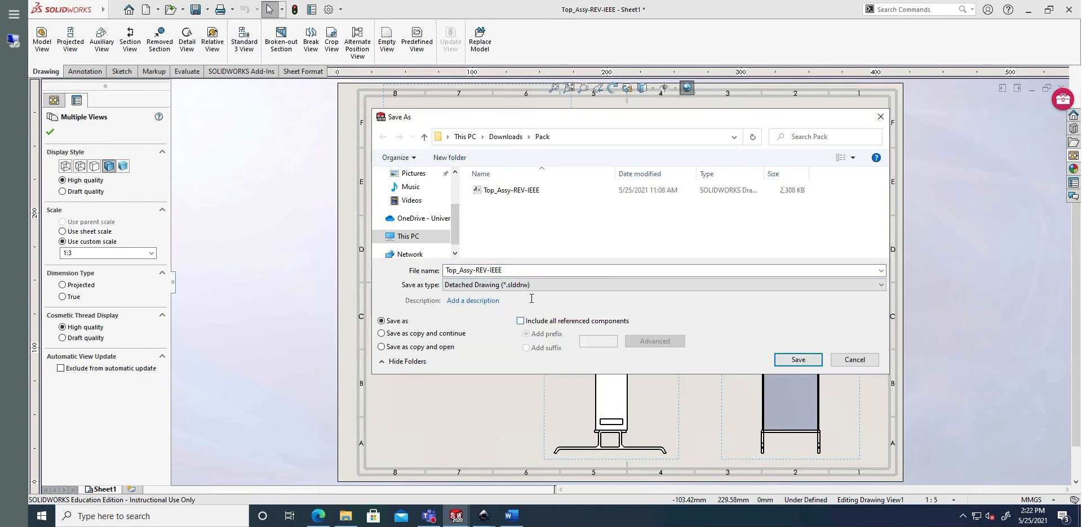
left_click(660, 285)
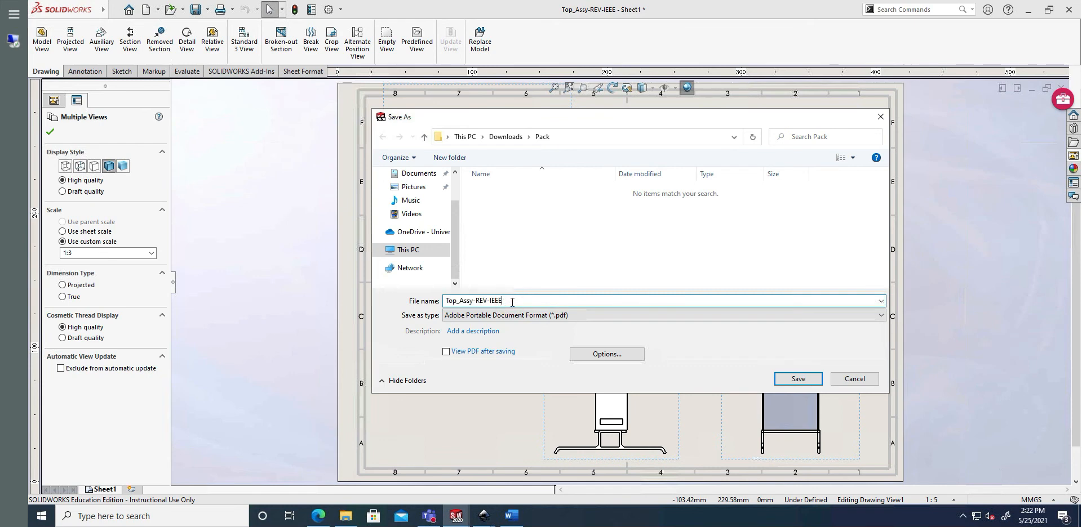
type("2")
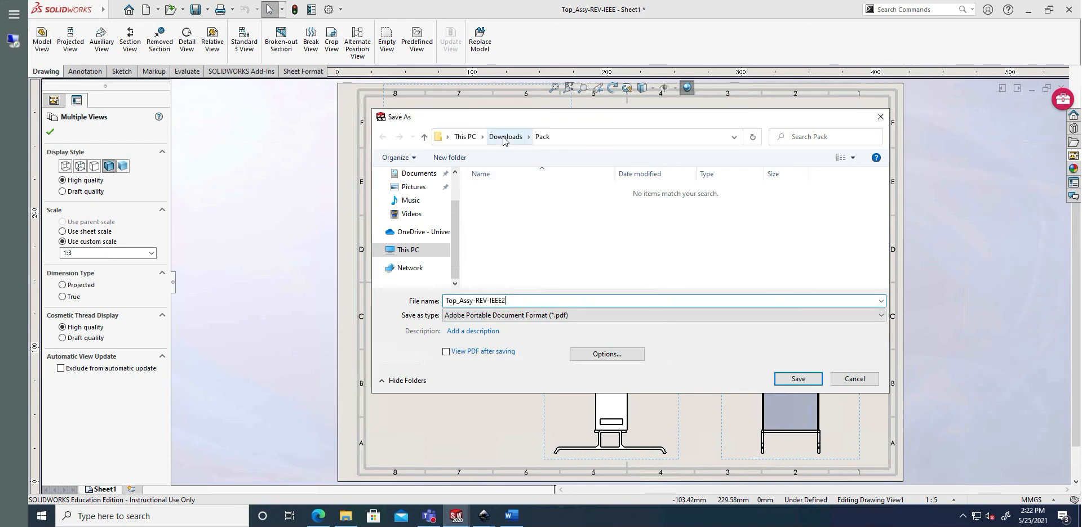
left_click(797, 380)
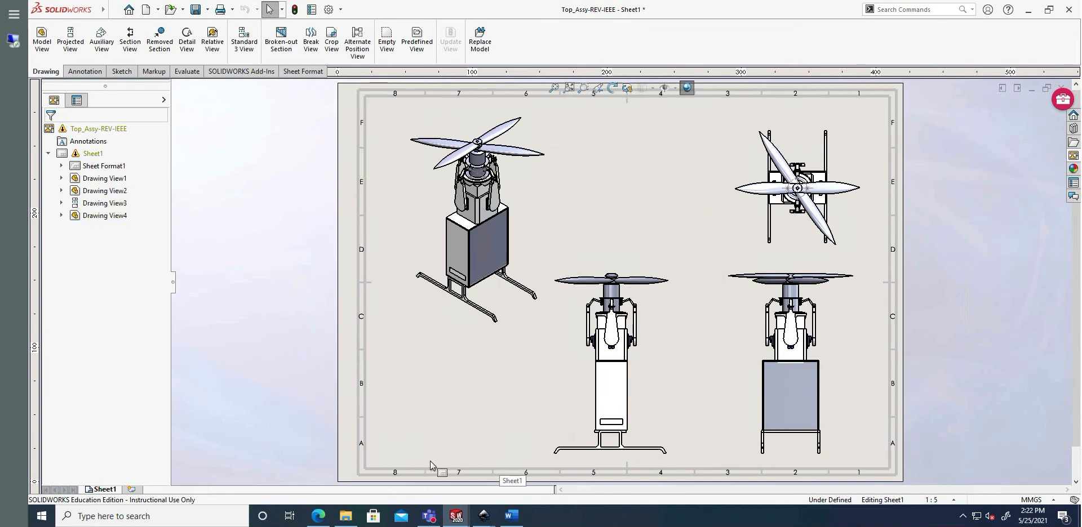
Open Top_Assy-REV-IEEE2.PDF from Downloads in Edge and scroll through the shaded views.
left_click(344, 520)
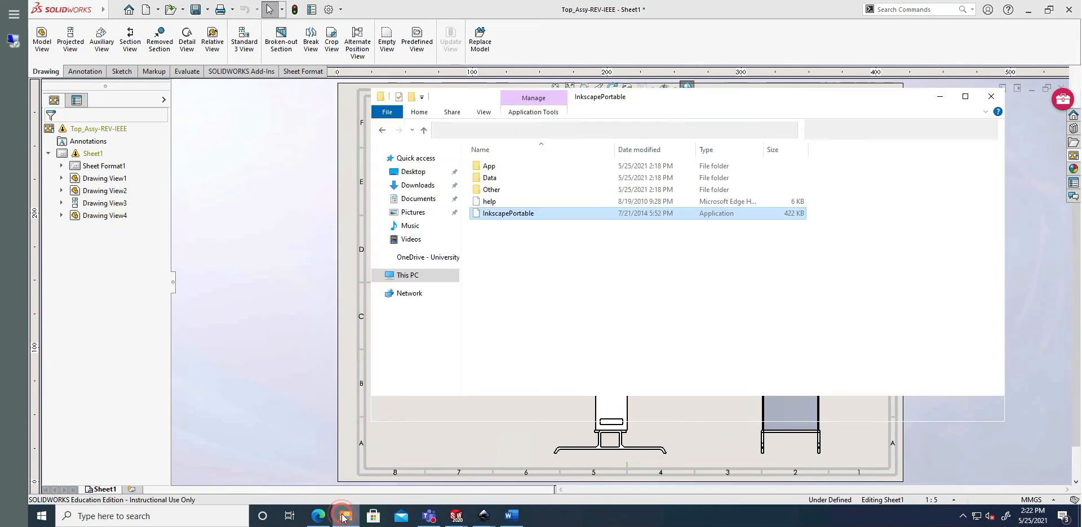
left_click(423, 131)
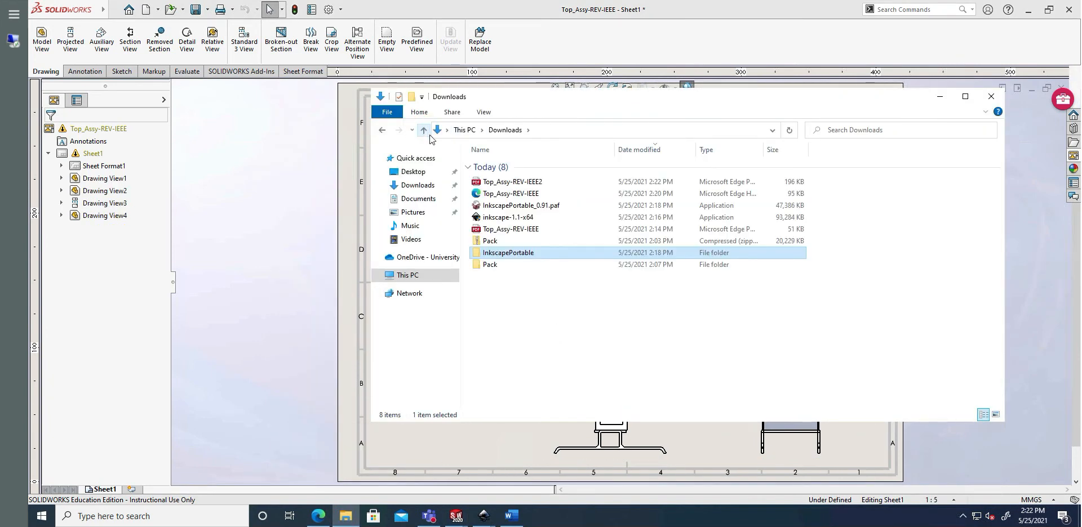
double_click(511, 181)
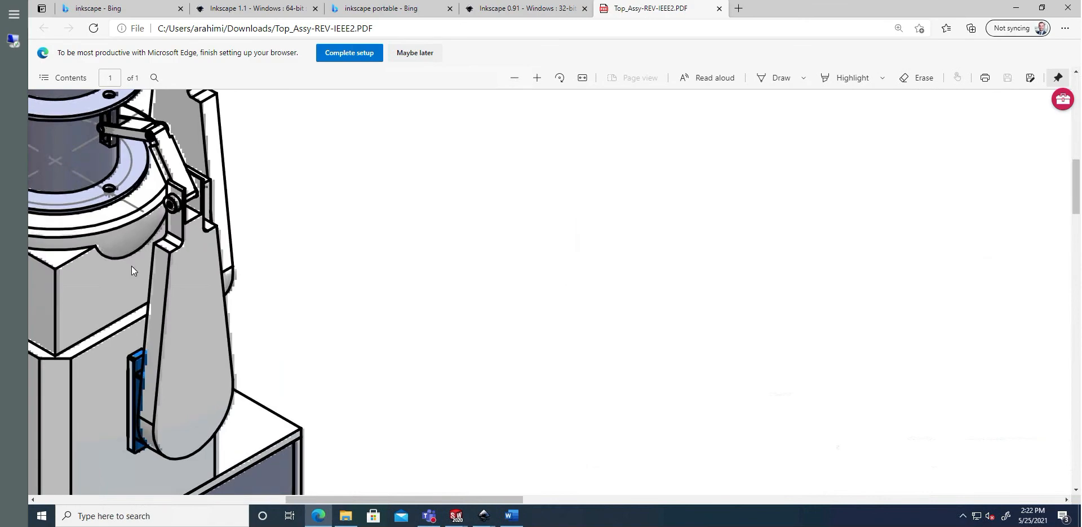
scroll("up", 3)
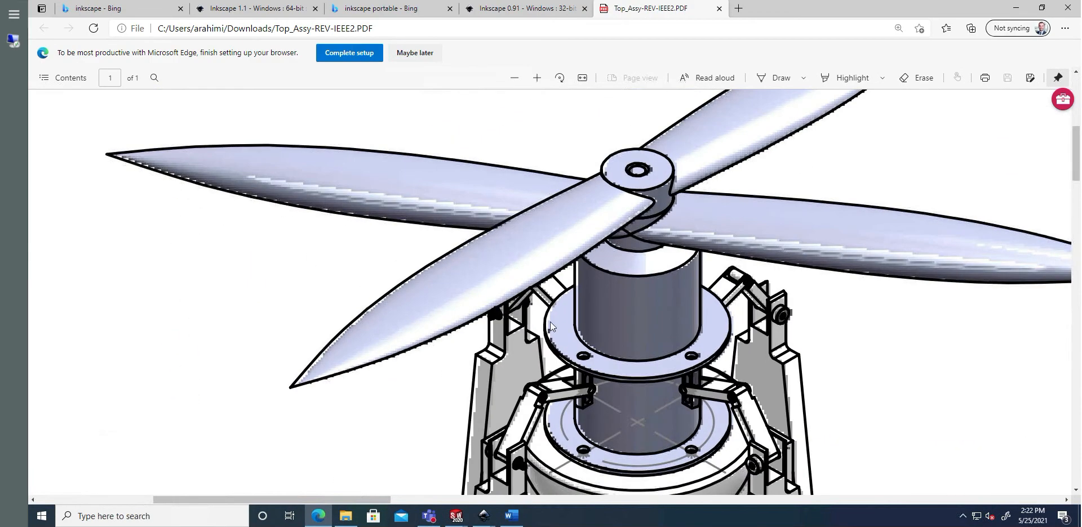
scroll("down", 3)
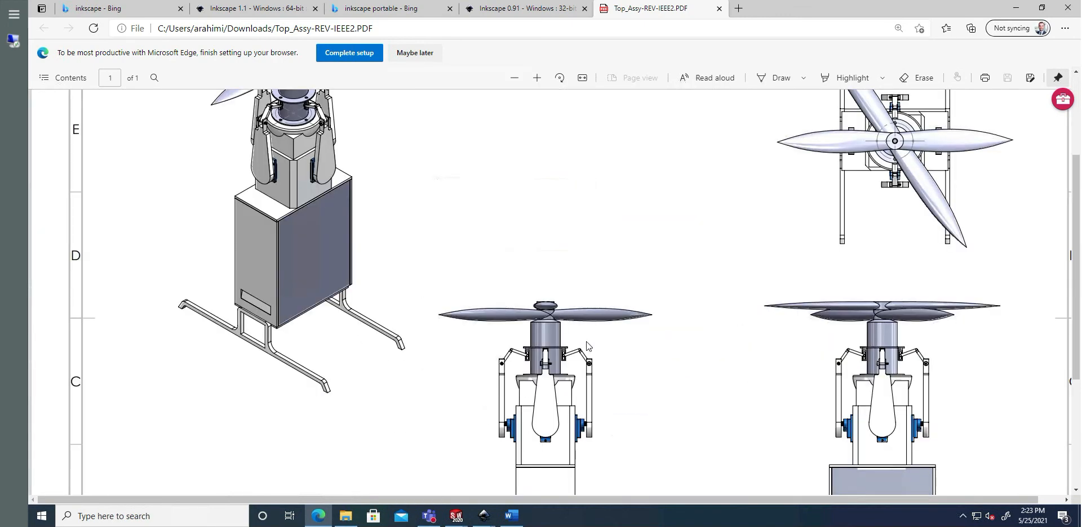
scroll("down", 3)
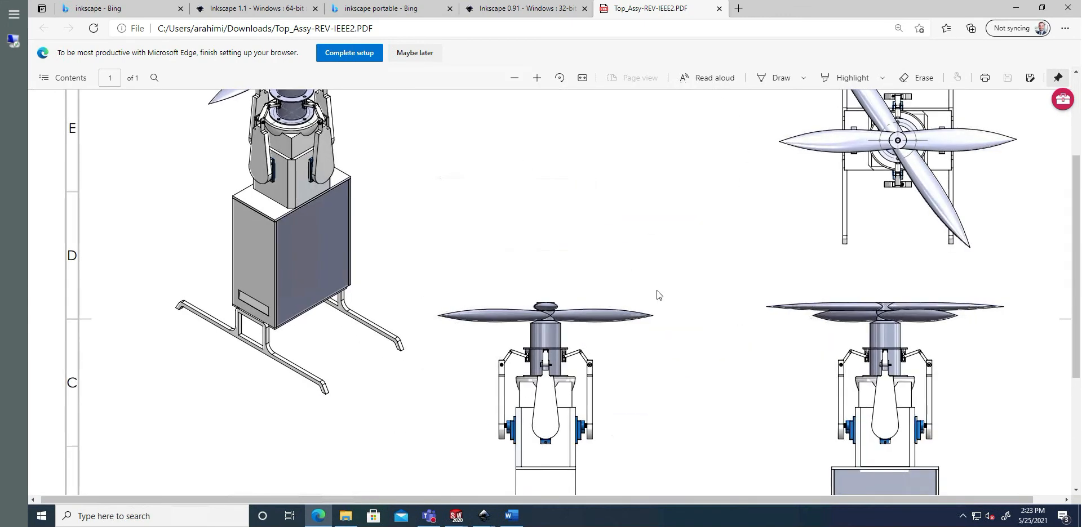
mouse_move(408, 498)
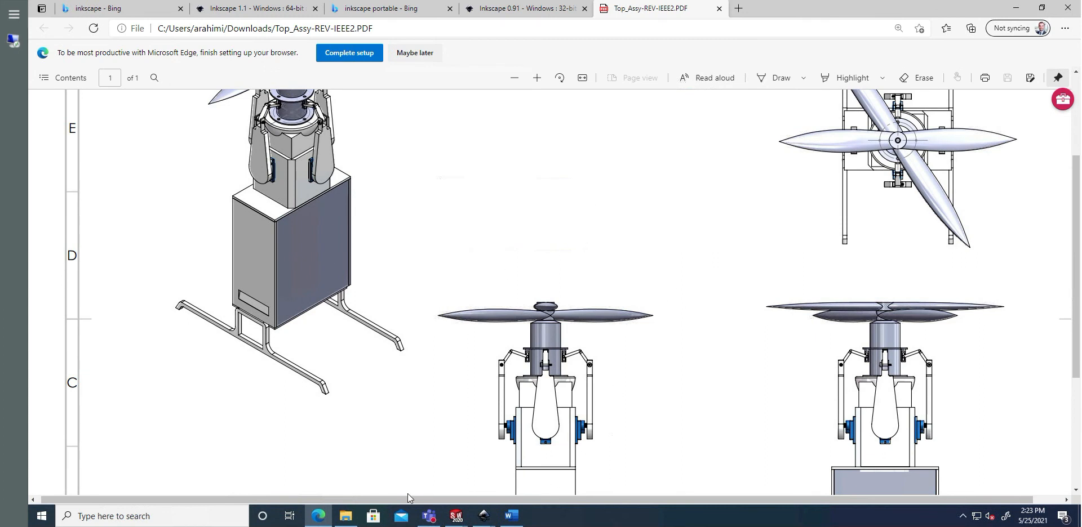
Open Top_Assy-REV-IEEE2.PDF in Google Chrome, maximize the window and zoom on the drone.
left_click(345, 518)
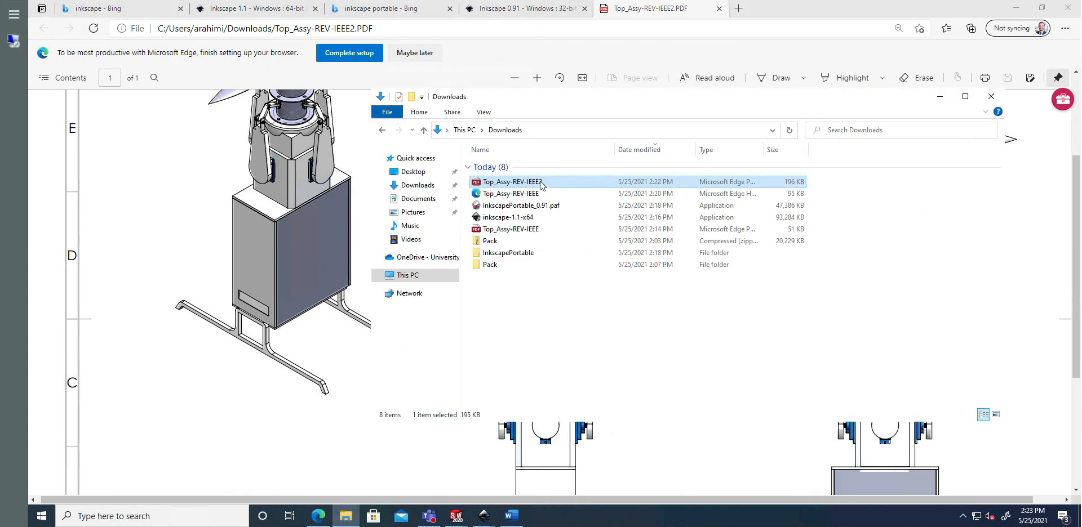
right_click(510, 182)
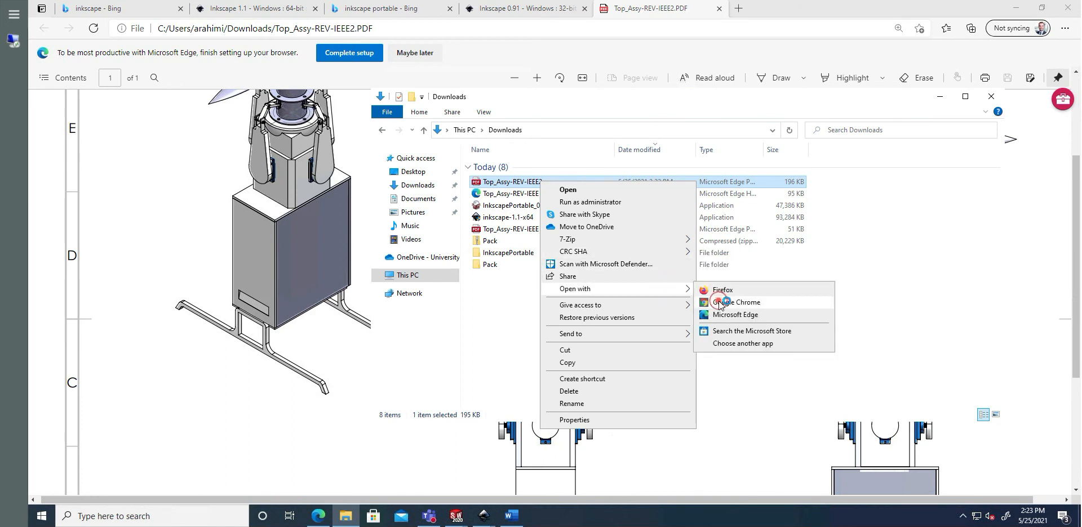
left_click(744, 304)
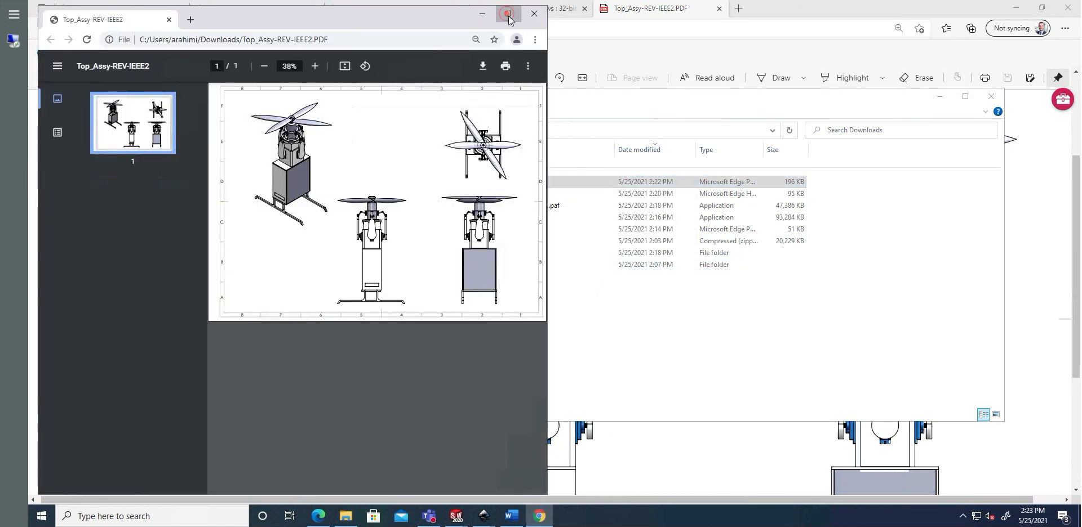
left_click(507, 13)
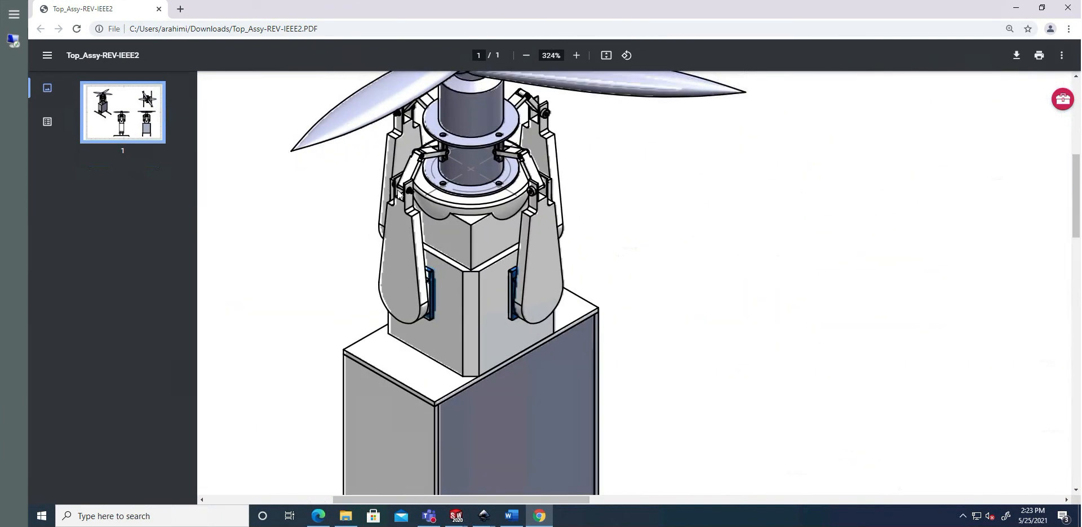
left_click(526, 55)
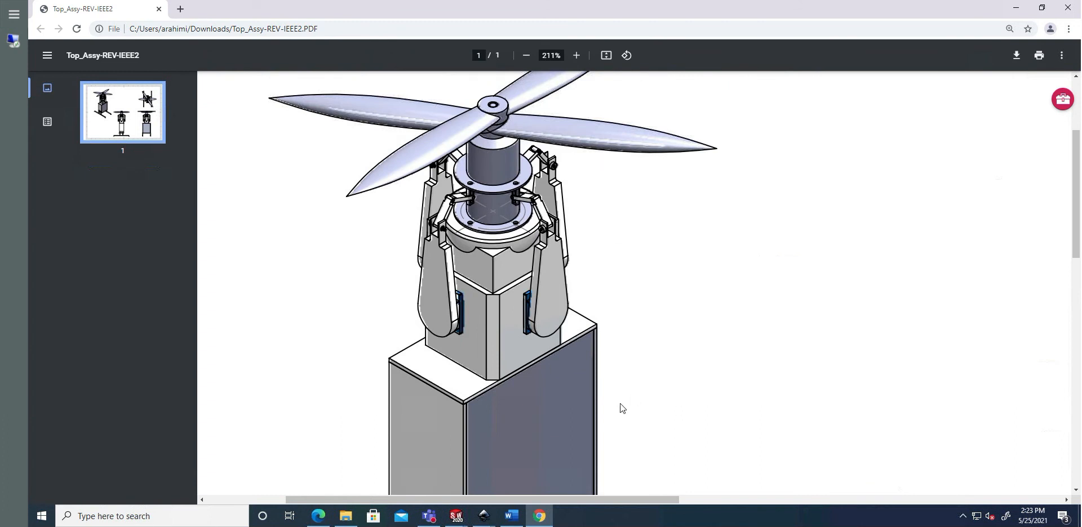
mouse_move(810, 504)
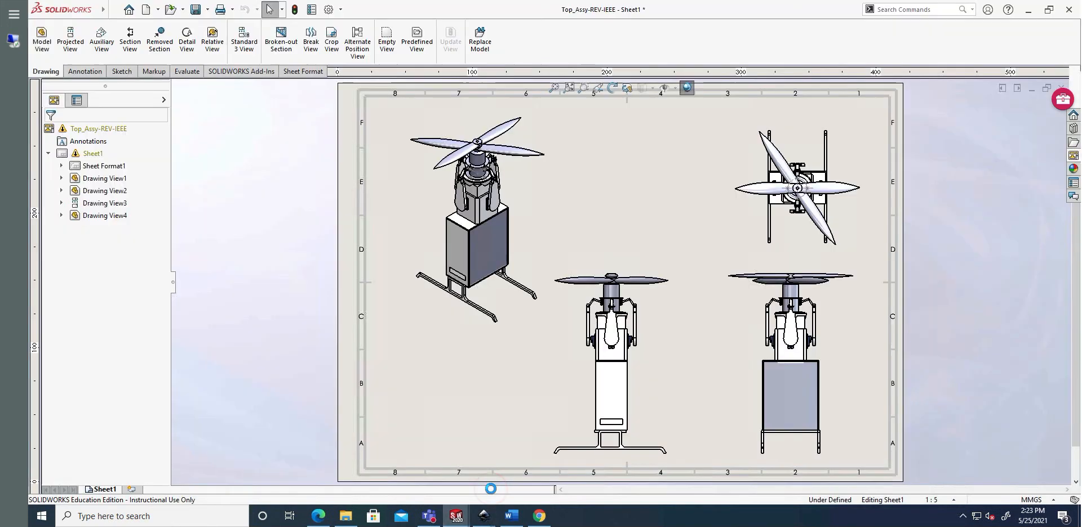
Select isometric Drawing View1 to show its Display Style and Scale properties.
left_click(476, 207)
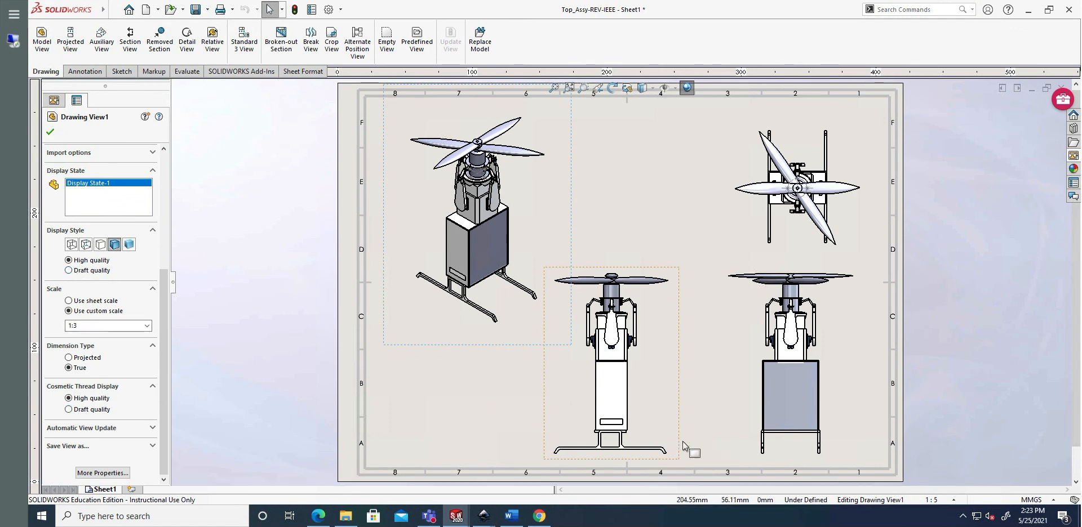
mouse_move(483, 524)
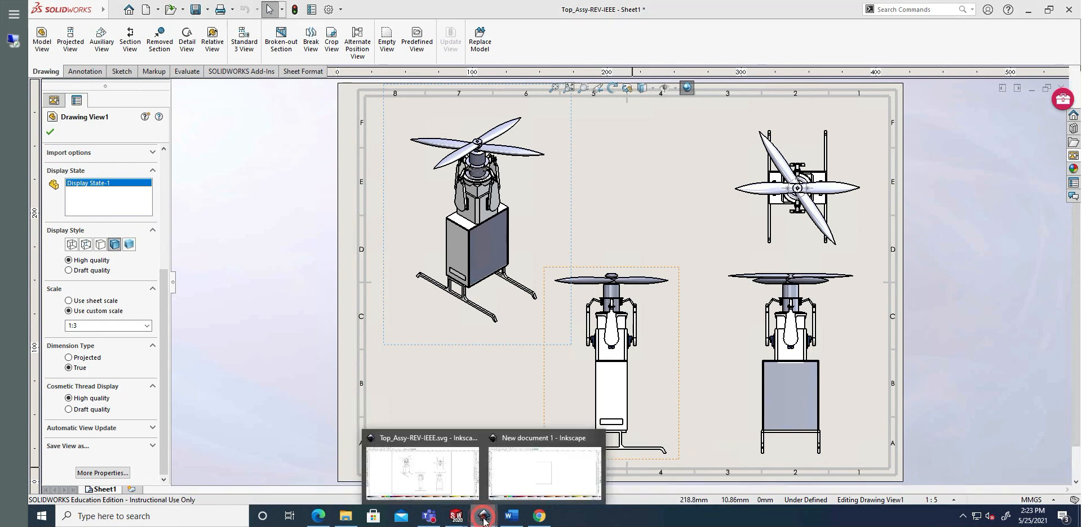
Import the drone drawing PDF into Inkscape with default settings and remove the sheet border.
left_click(544, 474)
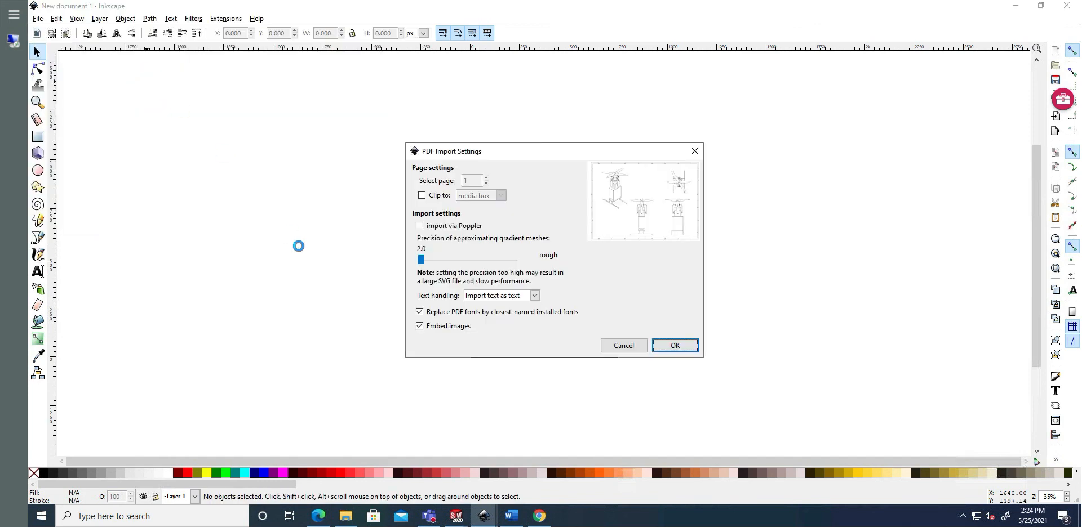
left_click(673, 346)
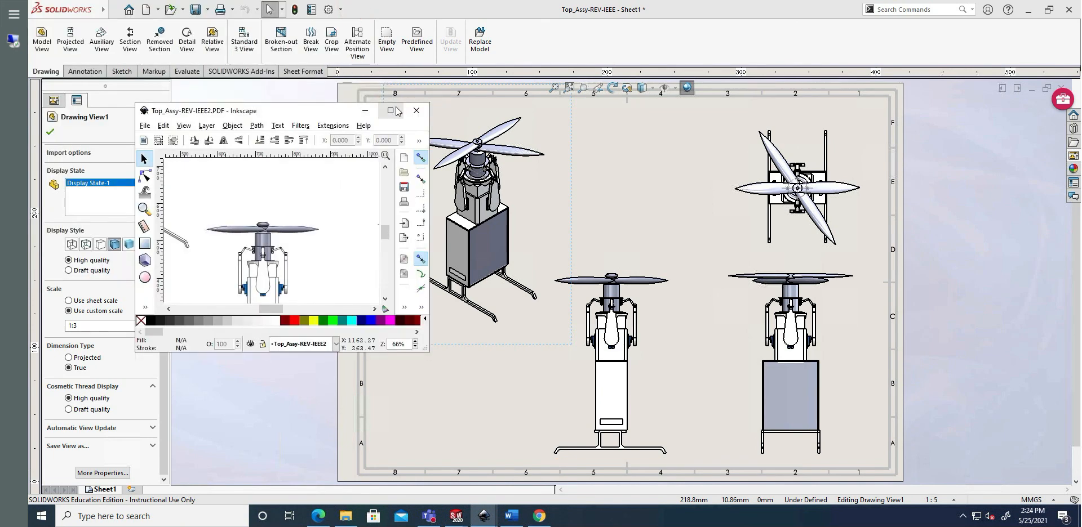
left_click(390, 111)
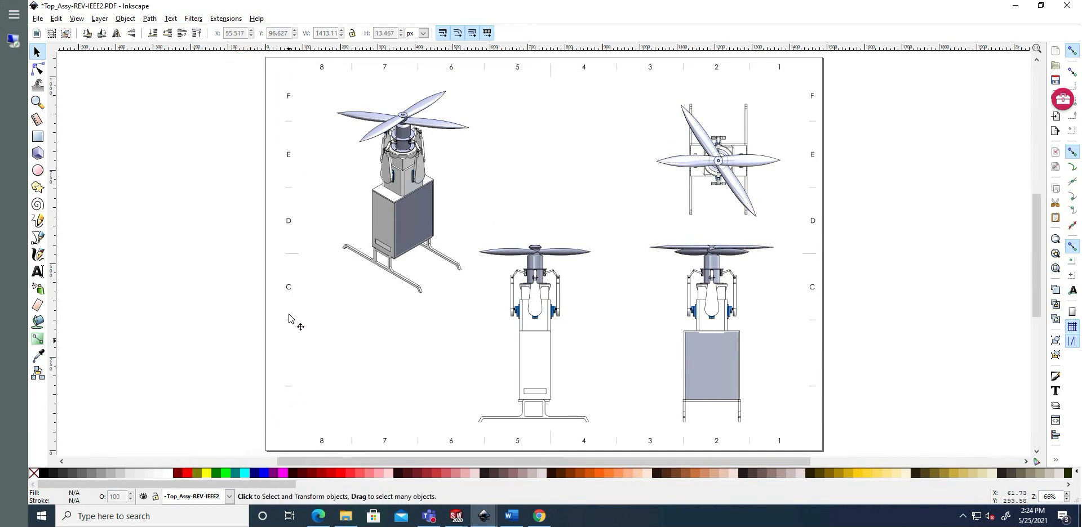
mouse_move(289, 158)
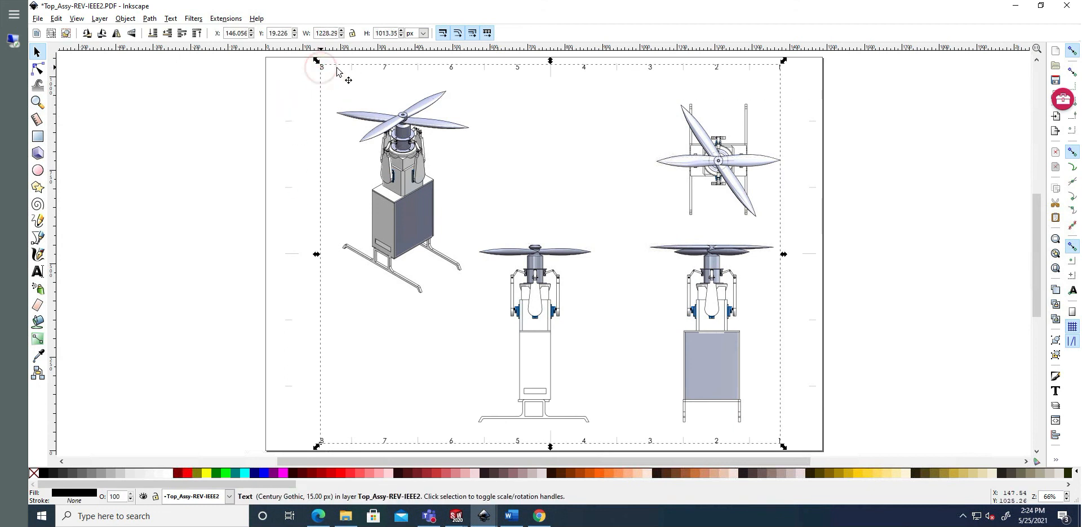
left_click(293, 363)
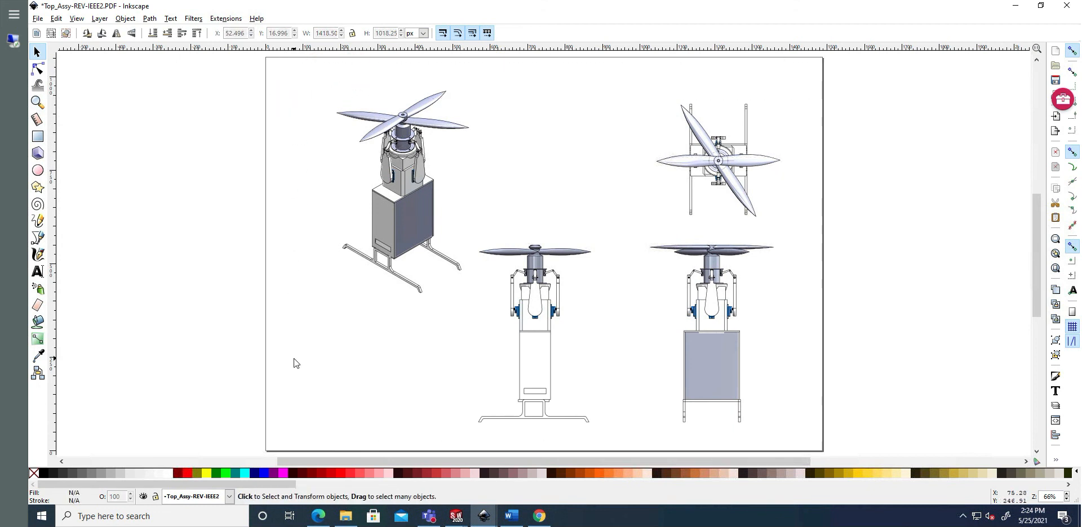
Save the borderless drawing as Inkscape SVG 'Top_Assy-REV-IEEE2.svg' and return to Word.
left_click(37, 18)
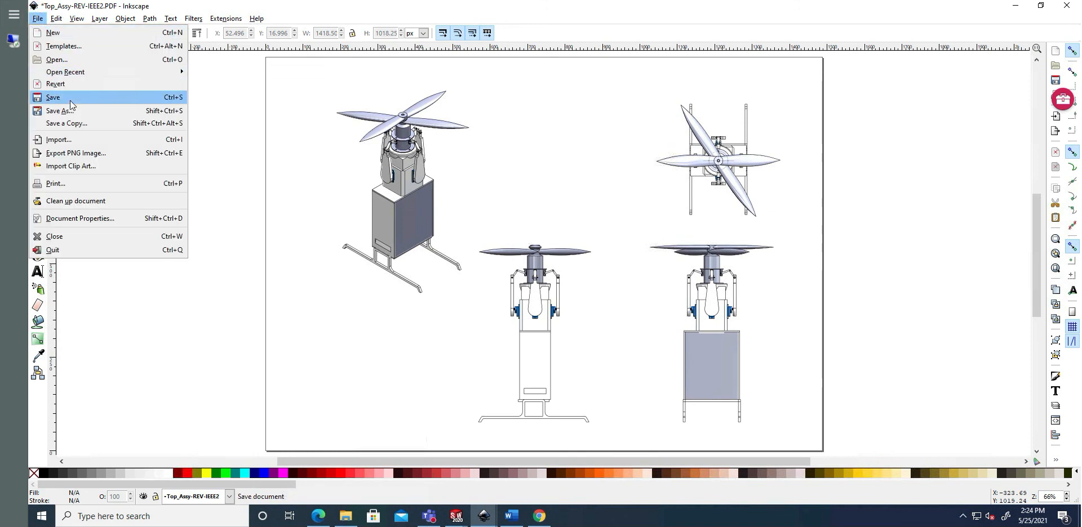
left_click(61, 111)
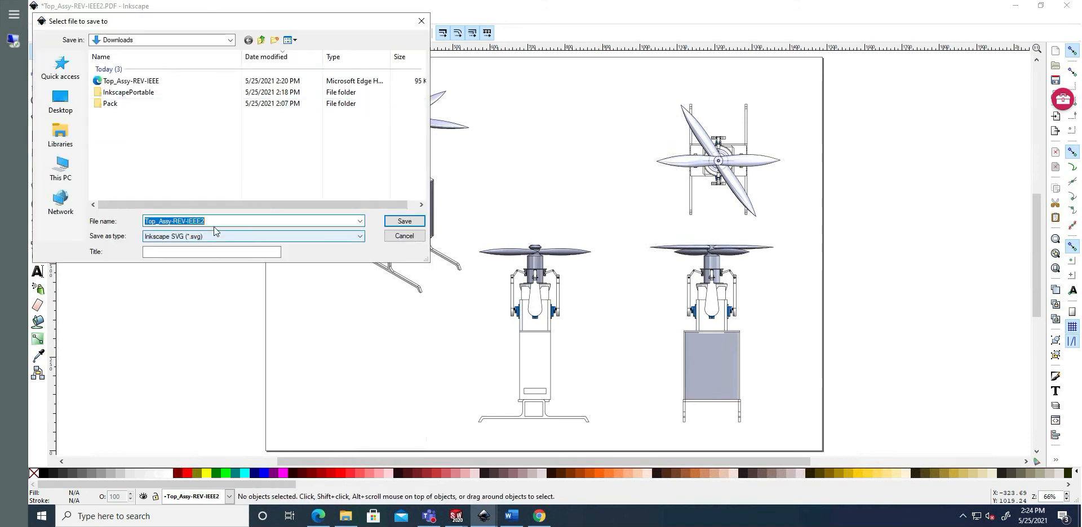
left_click(403, 221)
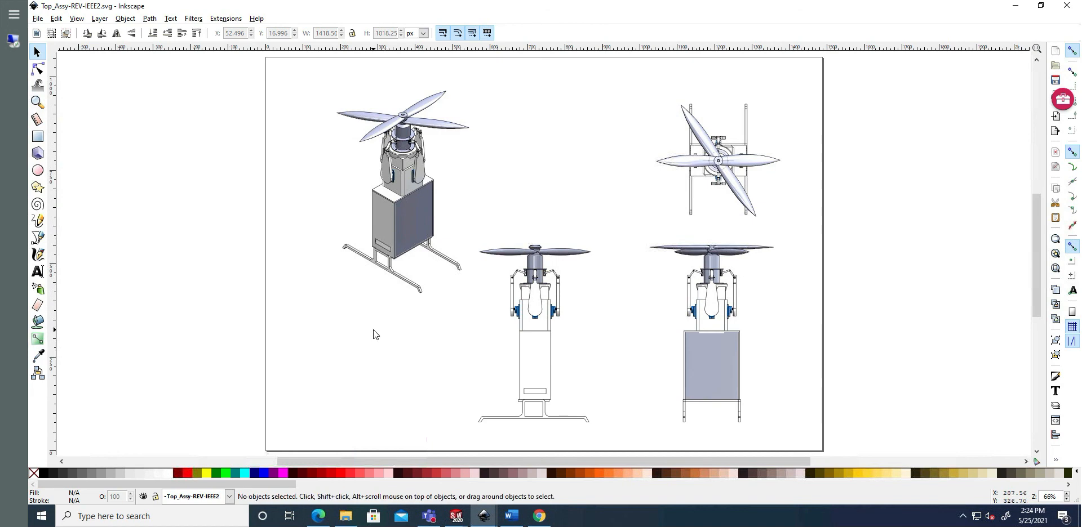
left_click(507, 516)
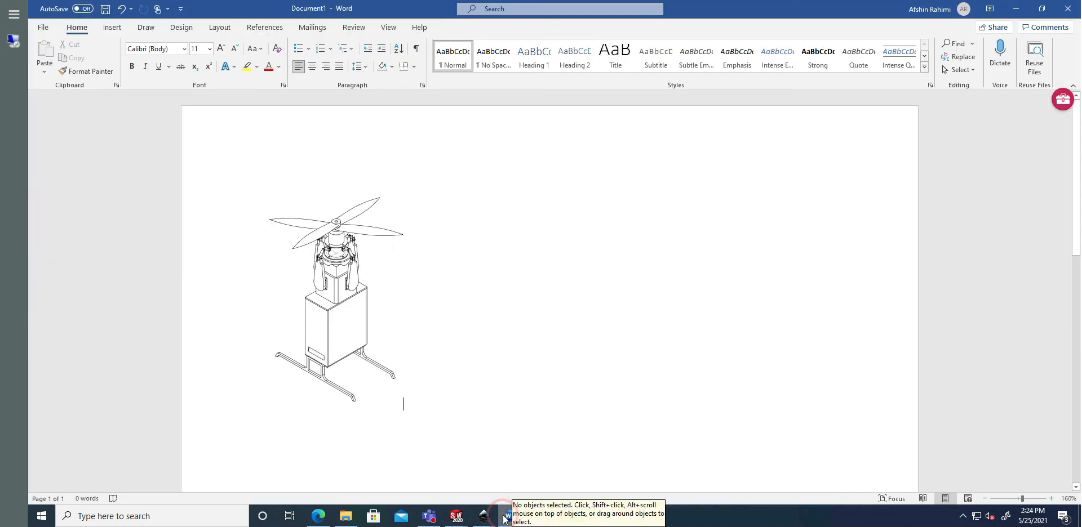
Insert the shaded drone SVG and crop it to the isometric view beside the wireframe.
left_click(111, 27)
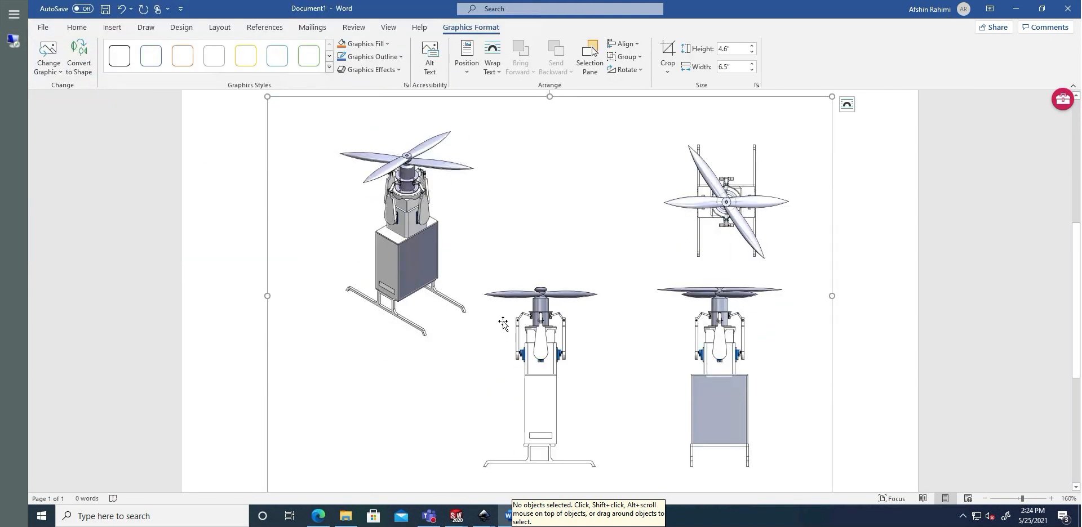
left_click(667, 52)
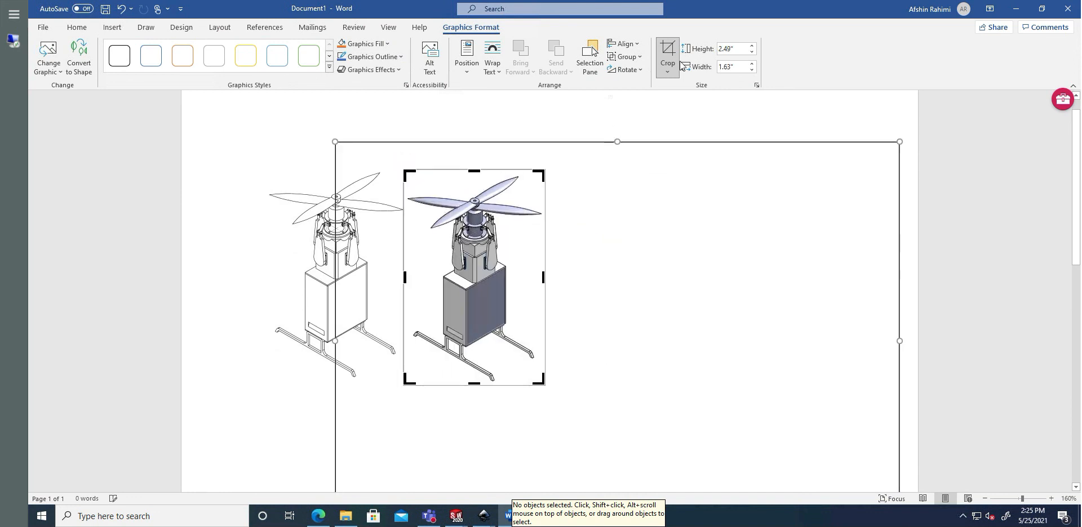
left_click(668, 339)
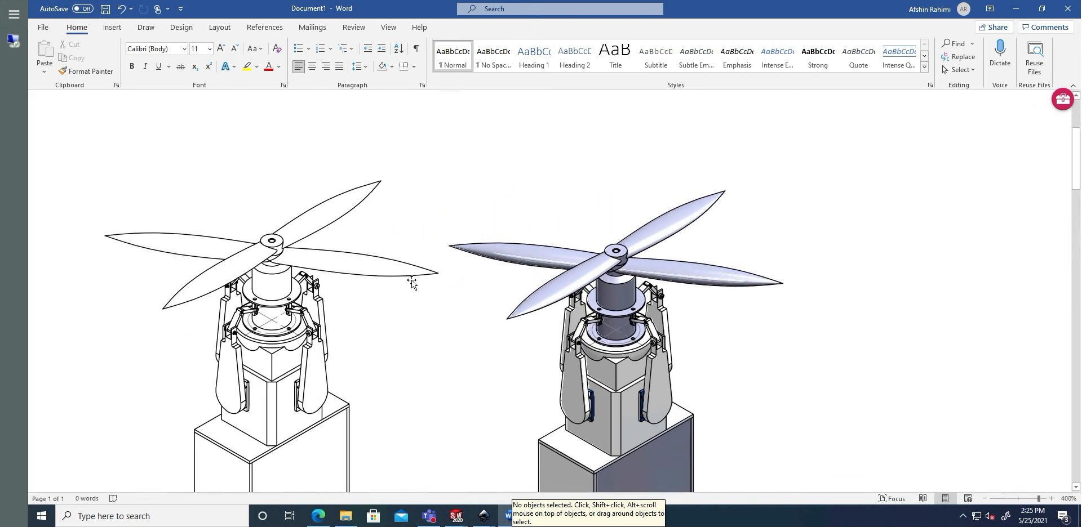
scroll("down", 3)
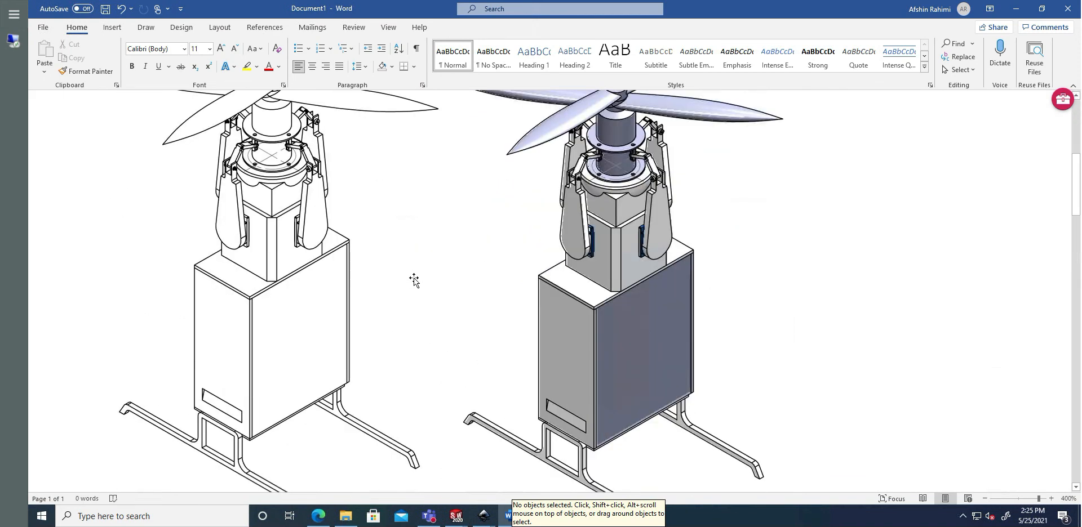